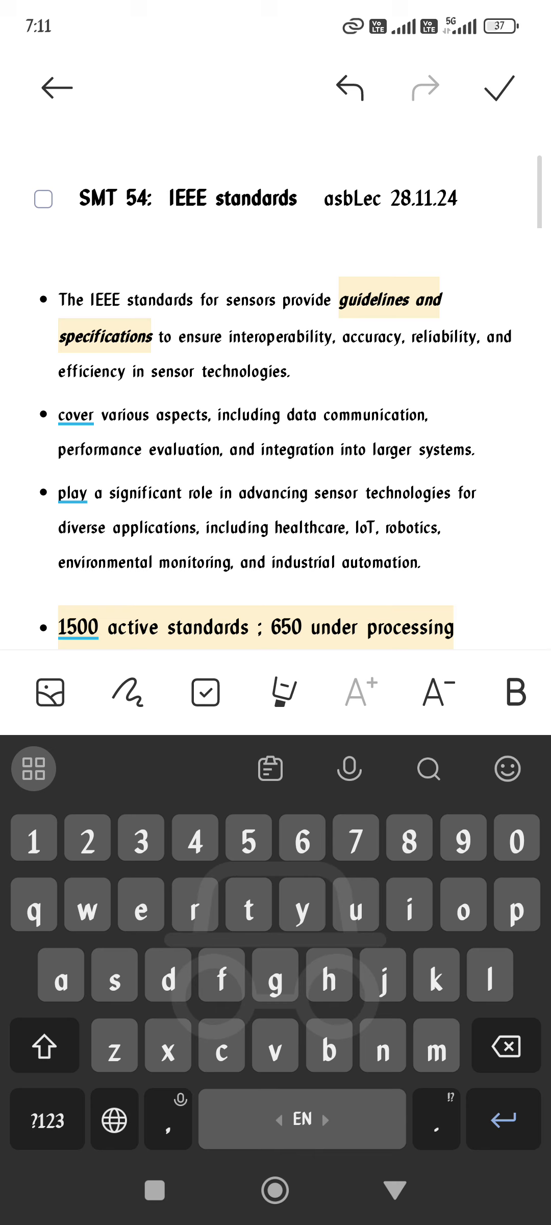
Step: Type 'institute of electrical and electronic engineers' under the title
{"action": "type", "text": "inst"}
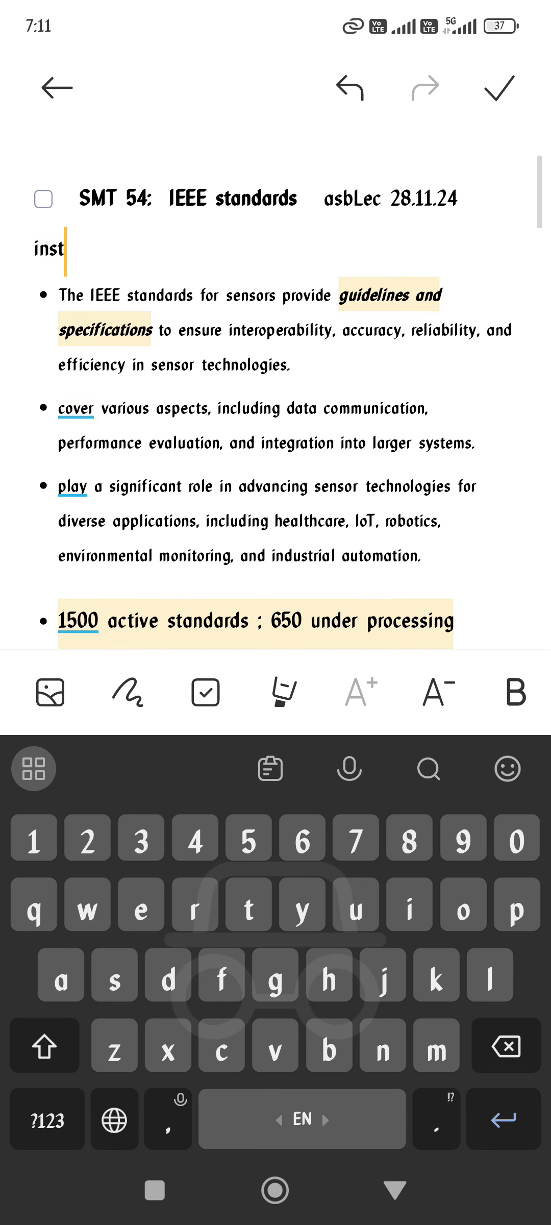
{"action": "type", "text": "itute of"}
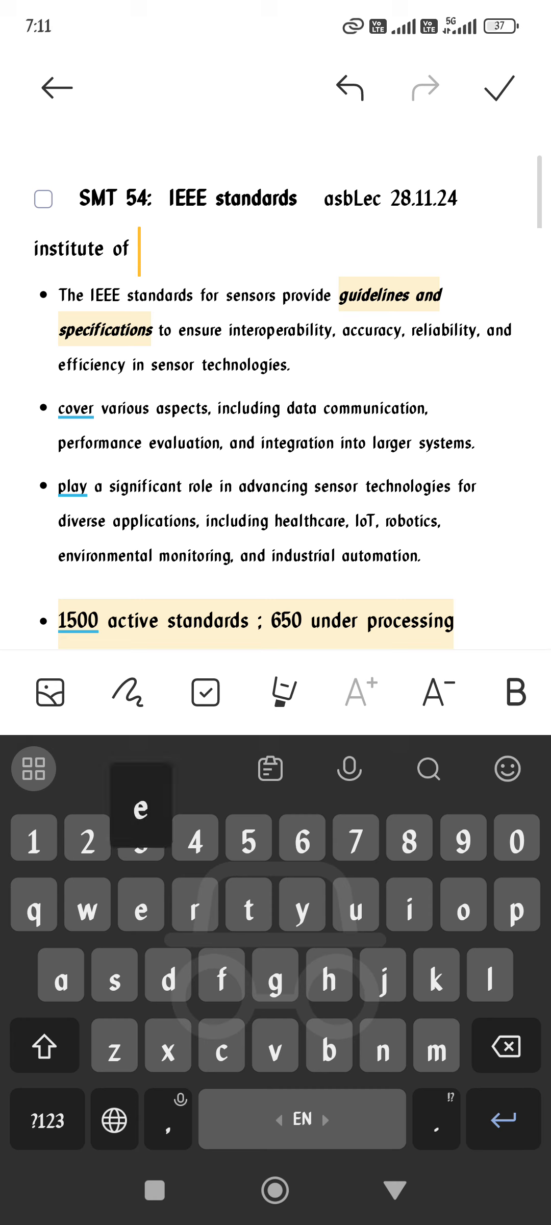
{"action": "type", "text": "ele"}
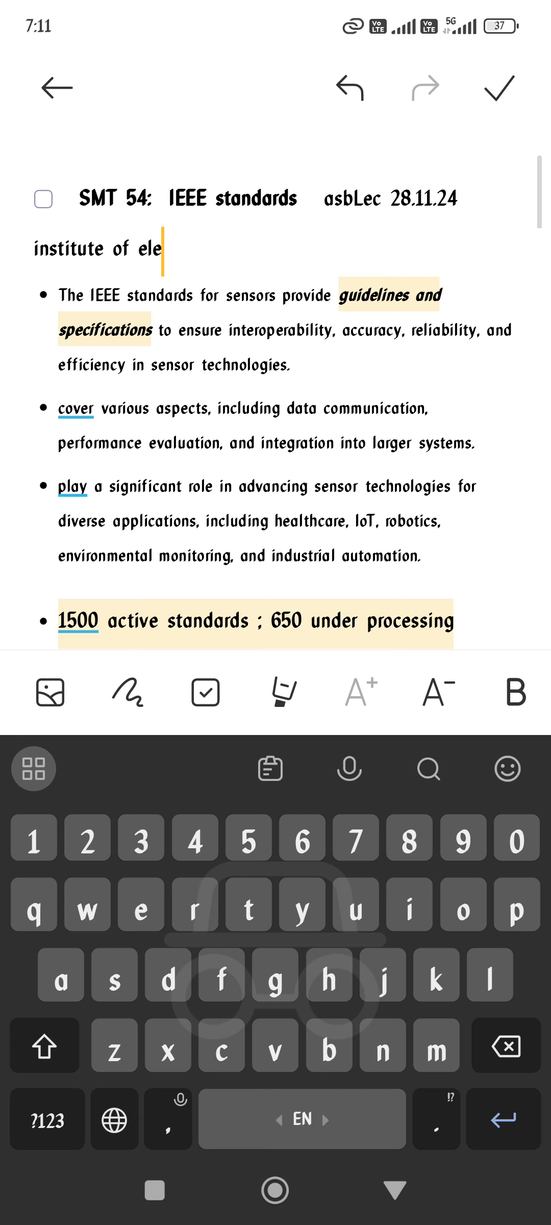
{"action": "type", "text": "ctrical"}
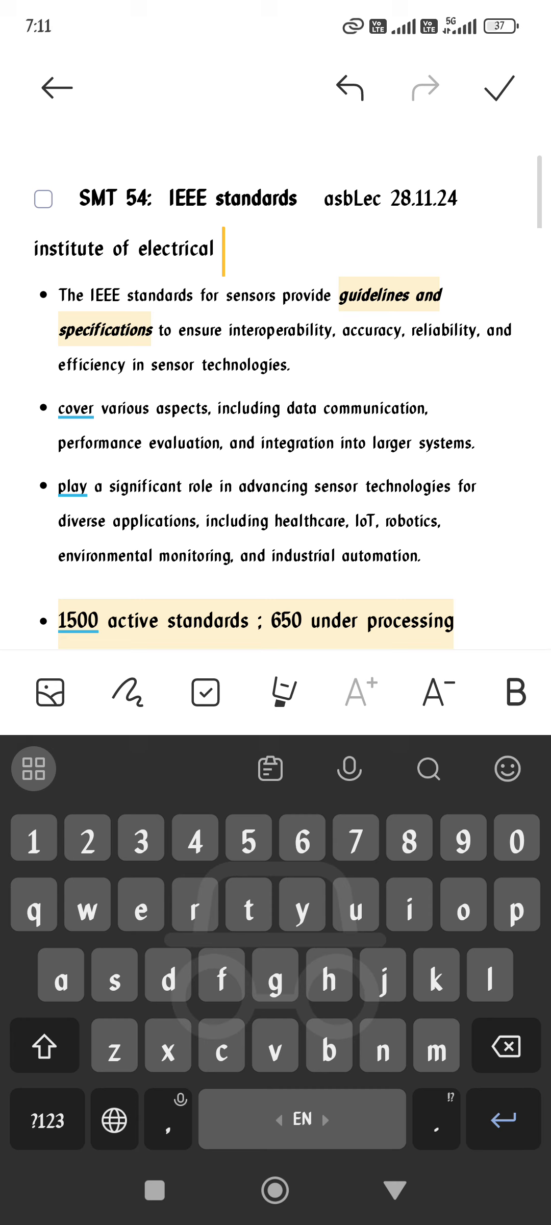
{"action": "type", "text": "and e"}
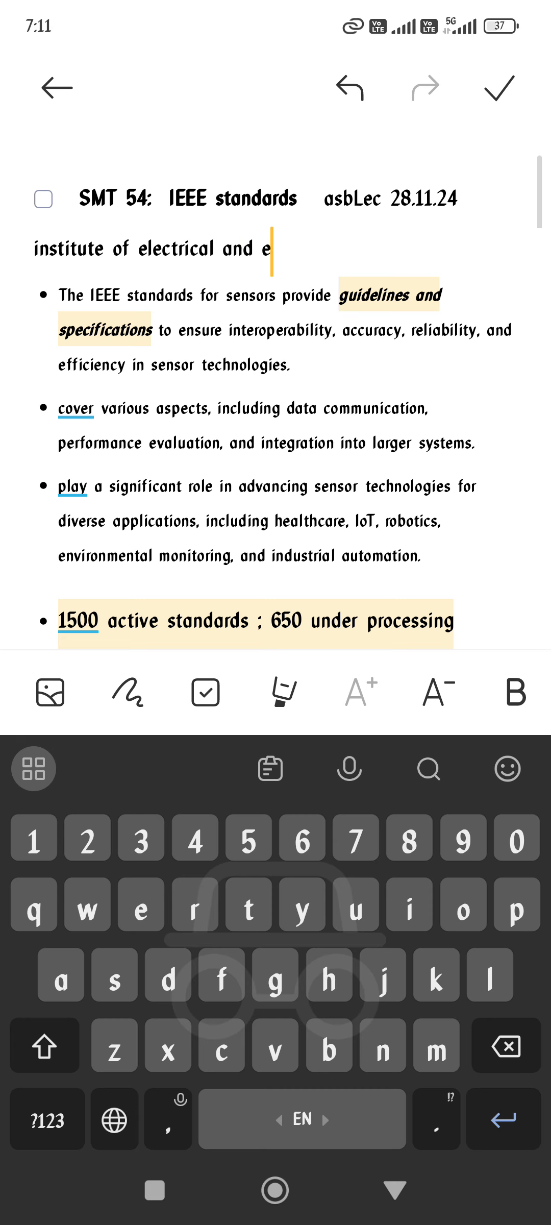
{"action": "type", "text": "lec"}
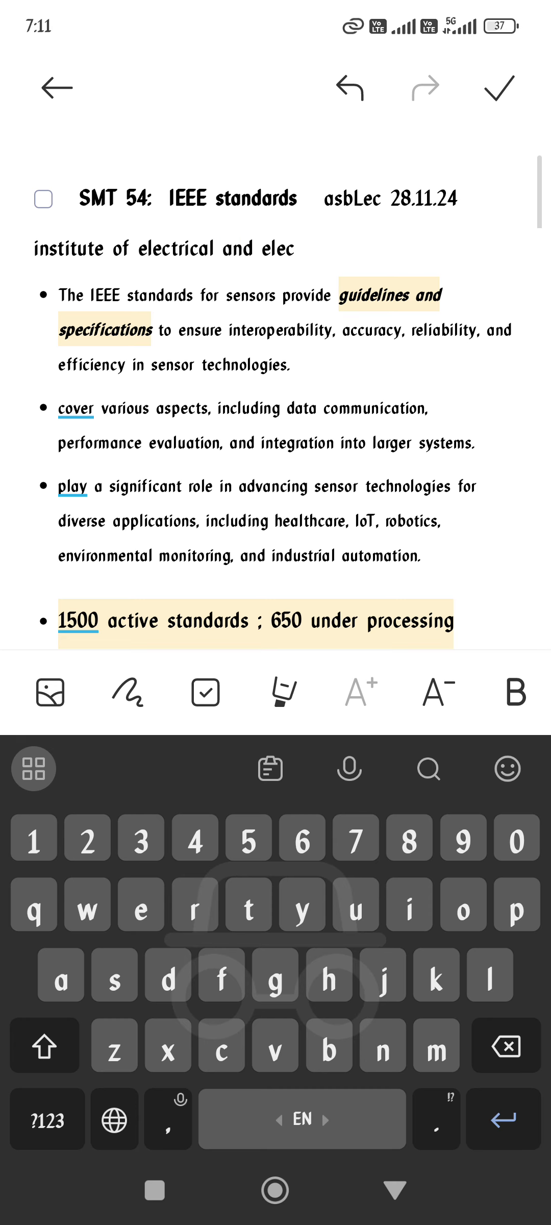
{"action": "type", "text": "tronic eng"}
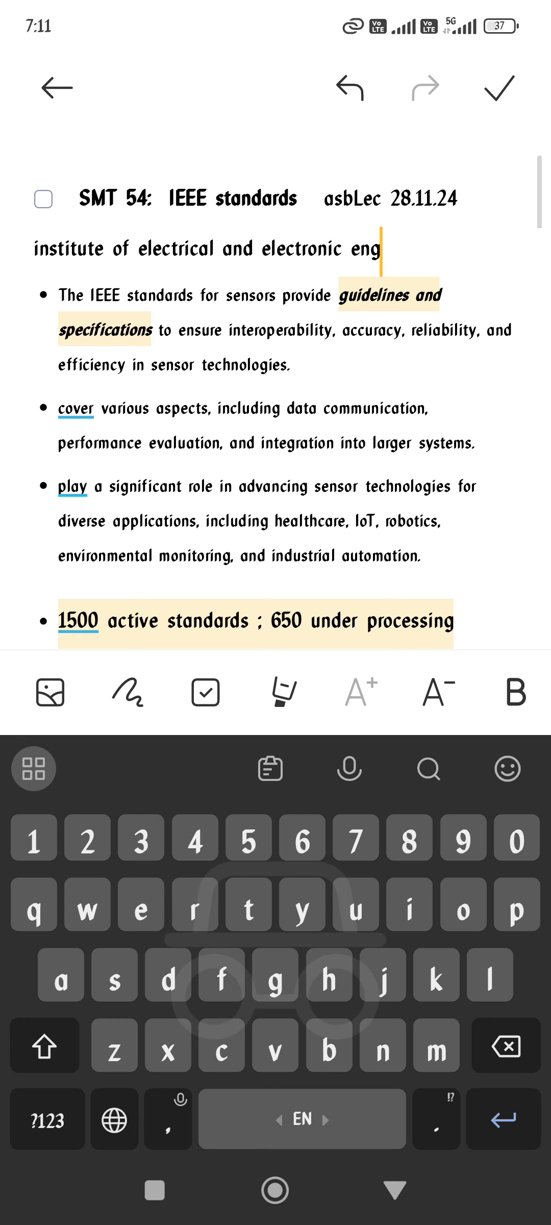
{"action": "type", "text": "ineers"}
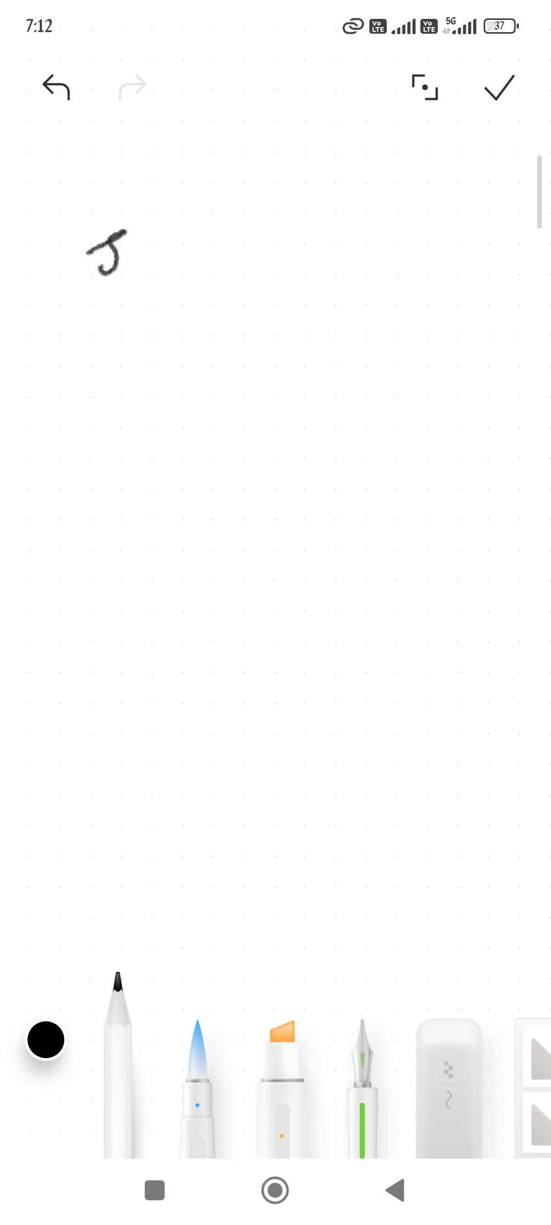
Step: Handwrite 'sensor tech' with an upward arrow beside it
{"action": "left_click_drag", "start_coordinate": [124, 258], "coordinate": [172, 261]}
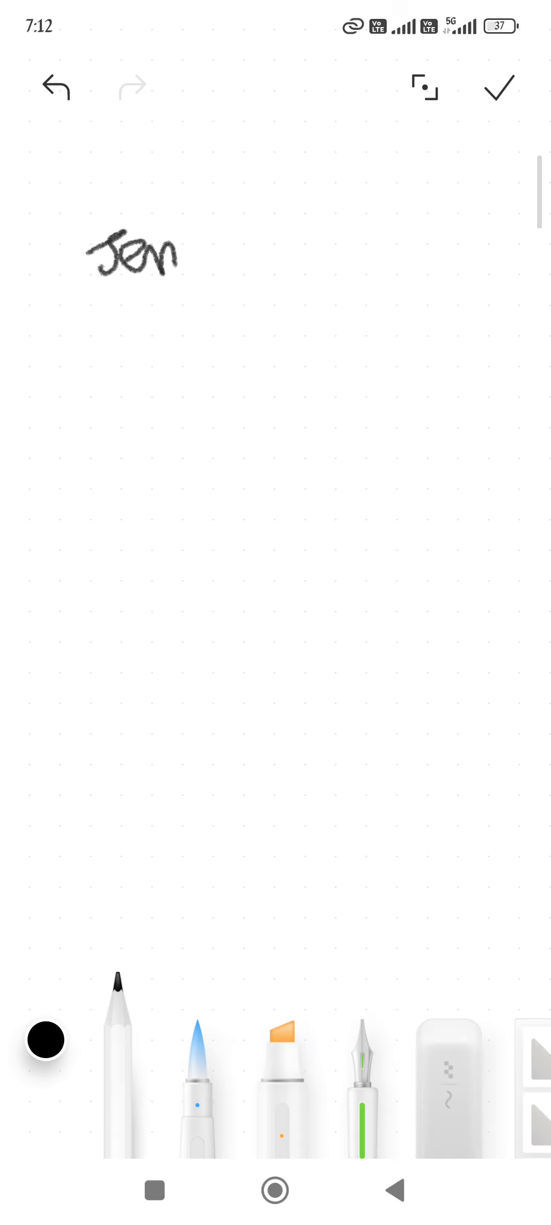
{"action": "left_click_drag", "start_coordinate": [180, 250], "coordinate": [254, 265]}
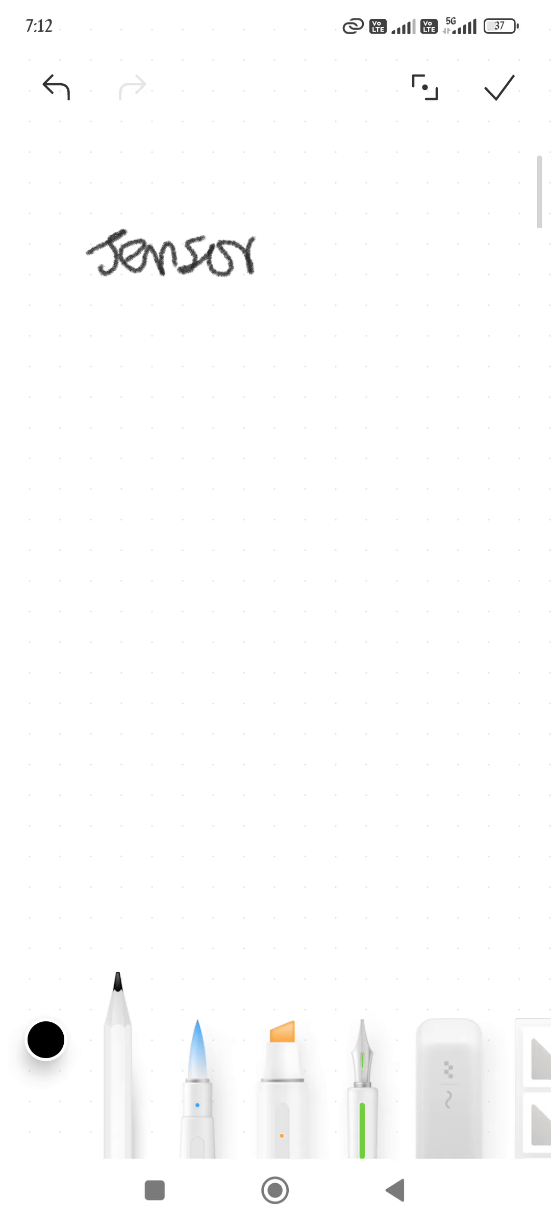
{"action": "left_click_drag", "start_coordinate": [125, 325], "coordinate": [222, 327]}
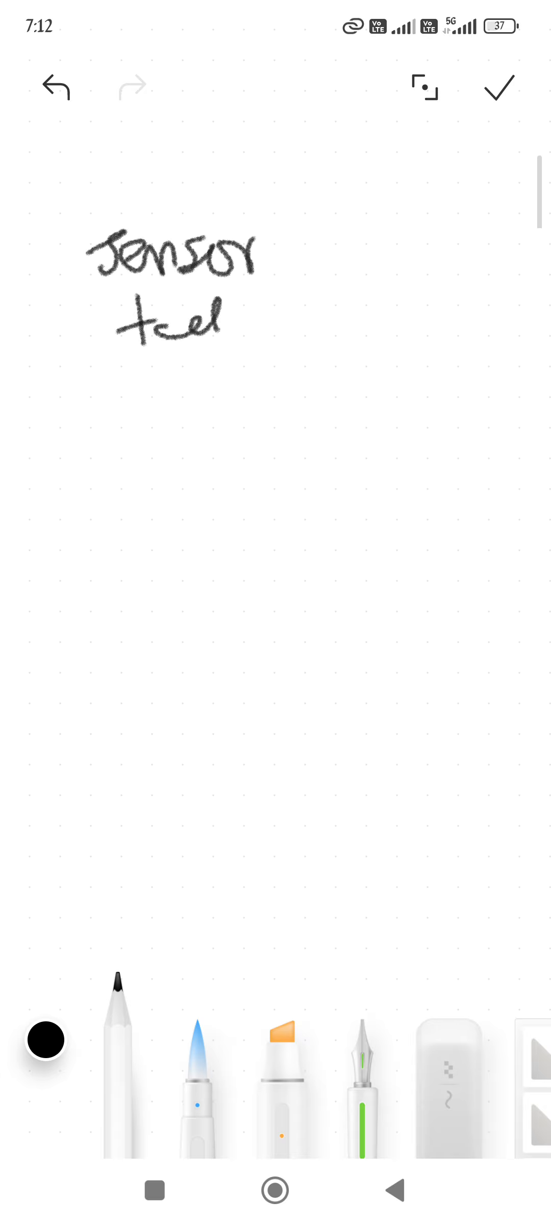
{"action": "left_click_drag", "start_coordinate": [94, 364], "coordinate": [304, 242]}
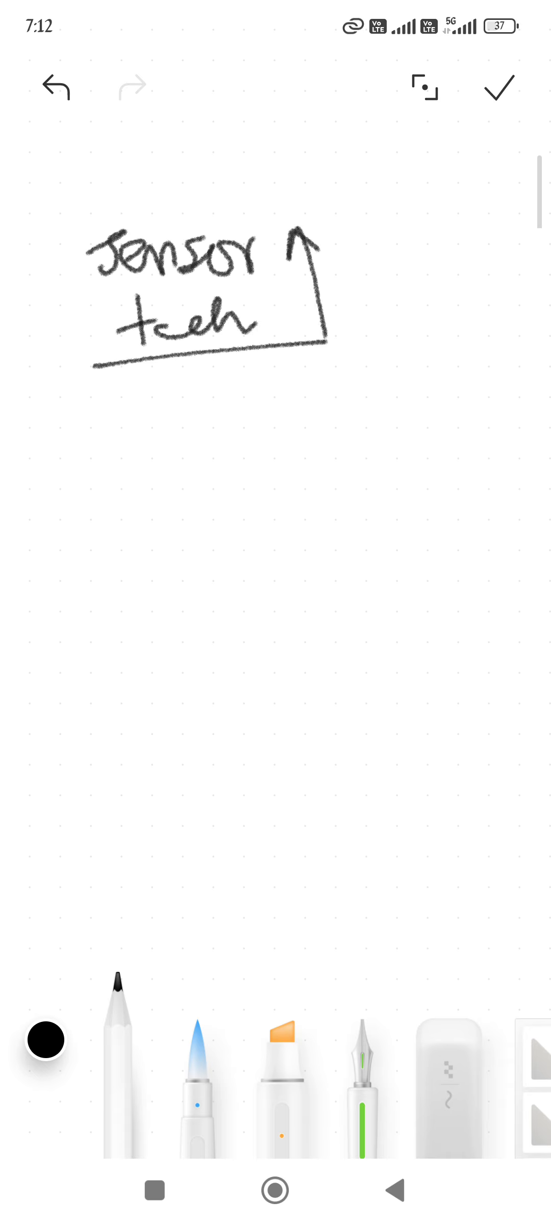
Step: Write OM and SWD braced as Platform, and double-underline sensor tech
{"action": "left_click_drag", "start_coordinate": [62, 458], "coordinate": [98, 487]}
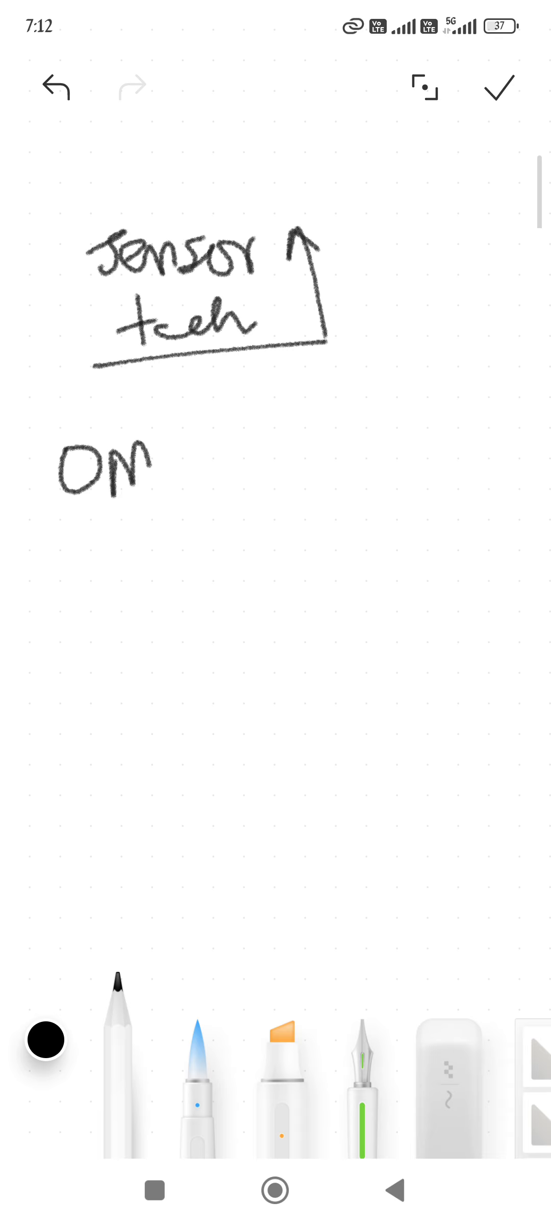
{"action": "left_click_drag", "start_coordinate": [86, 524], "coordinate": [101, 547]}
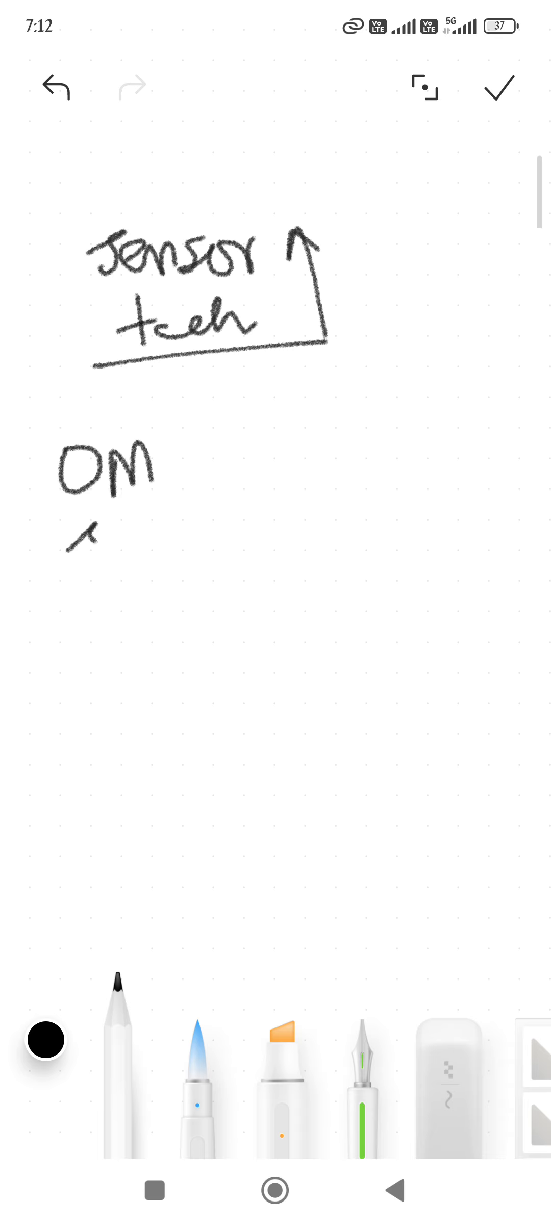
{"action": "left_click_drag", "start_coordinate": [74, 558], "coordinate": [144, 562]}
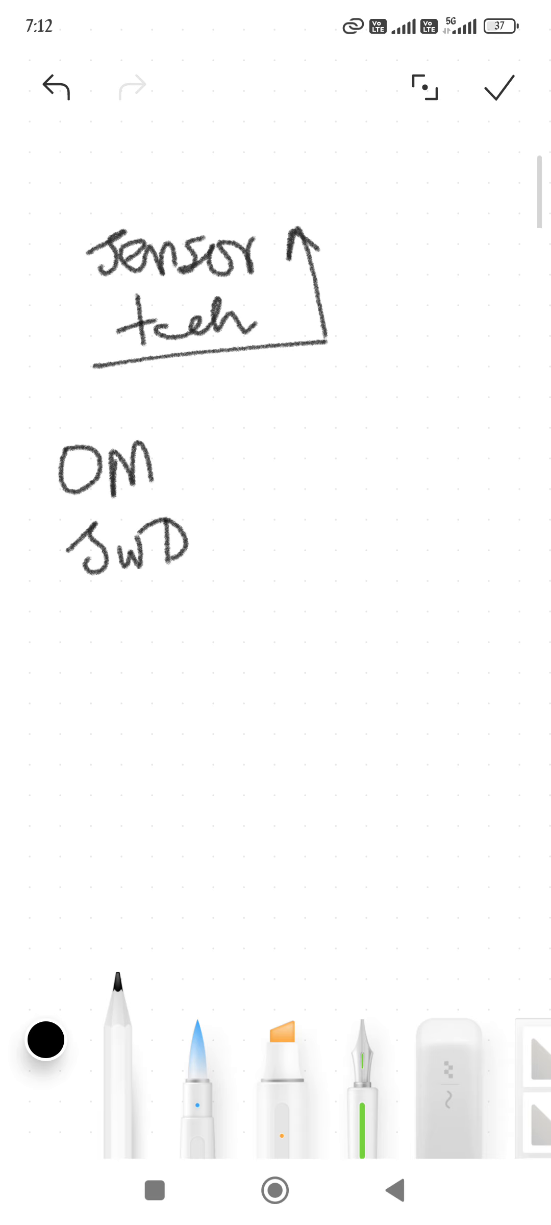
{"action": "left_click_drag", "start_coordinate": [227, 449], "coordinate": [257, 551]}
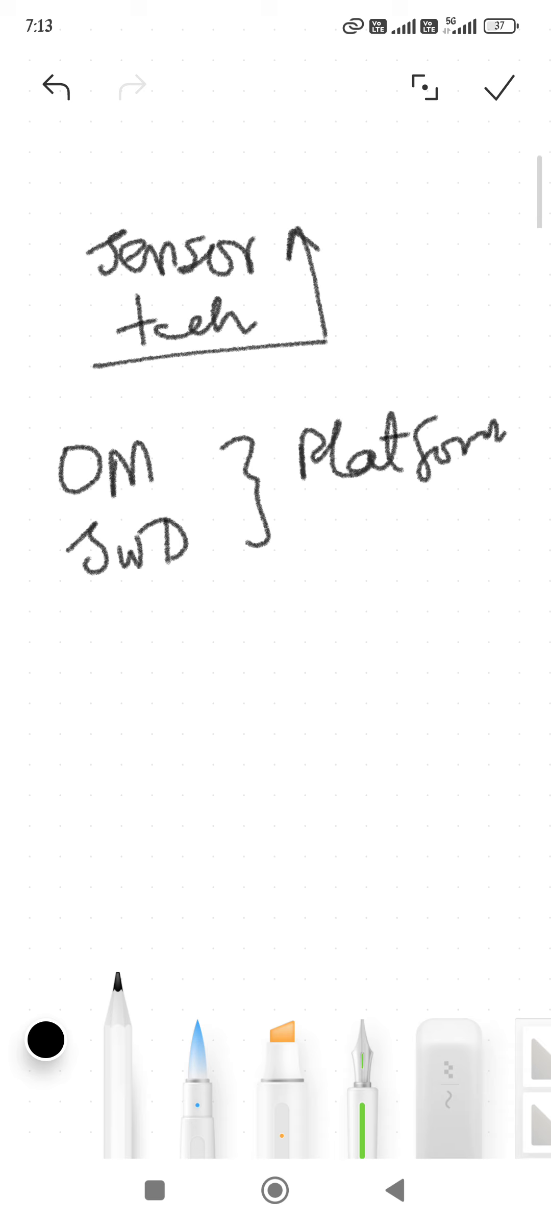
{"action": "left_click_drag", "start_coordinate": [98, 383], "coordinate": [328, 368]}
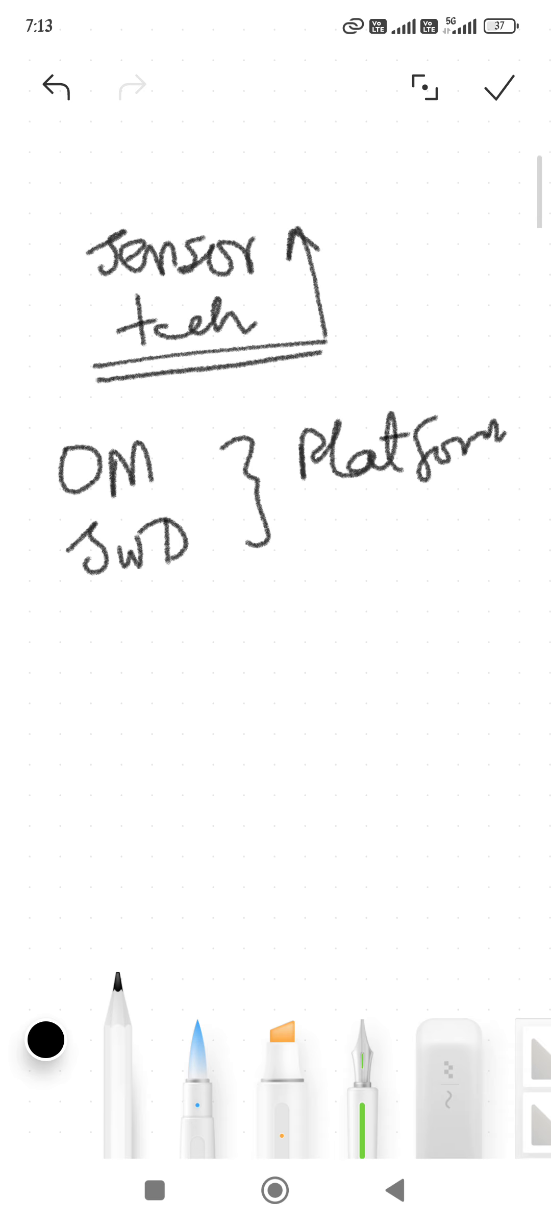
{"action": "left_click_drag", "start_coordinate": [77, 664], "coordinate": [137, 680]}
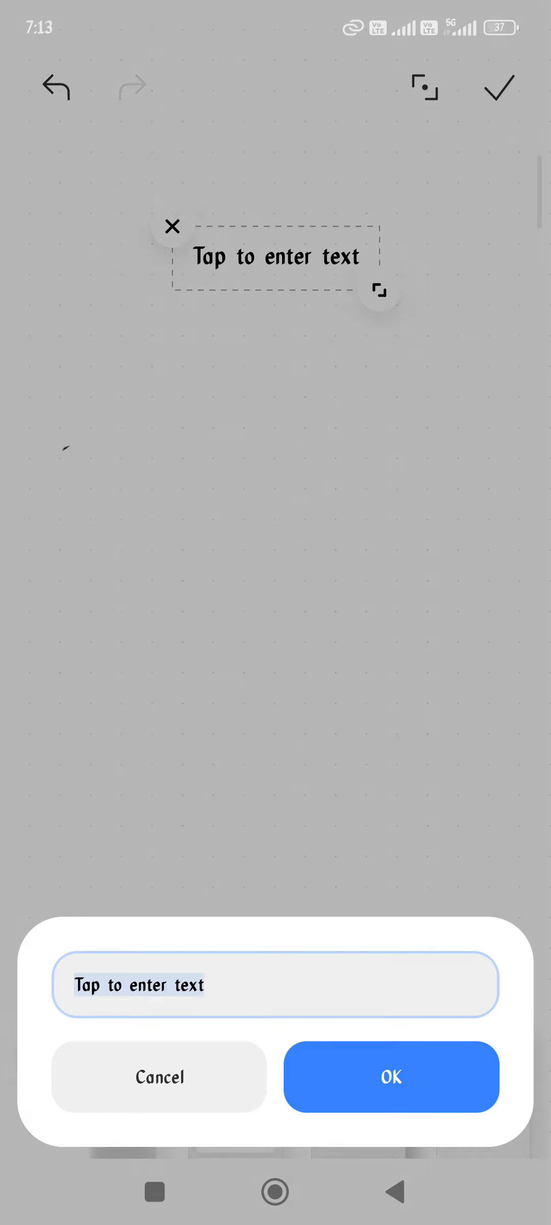
{"action": "left_click", "coordinate": [275, 983]}
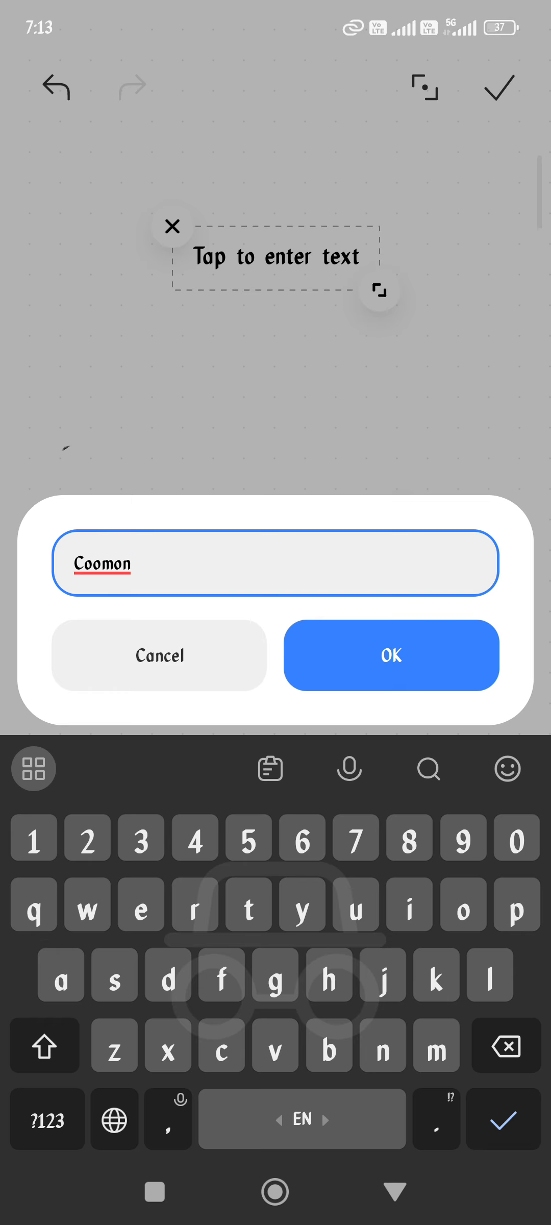
{"action": "type", "text": "Common"}
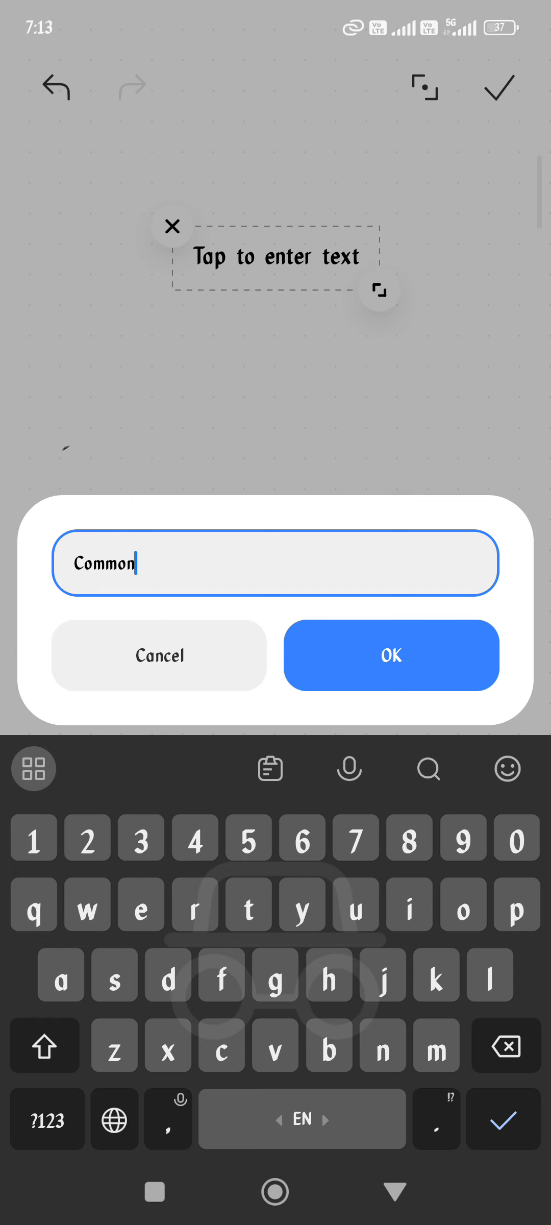
{"action": "left_click", "coordinate": [45, 1045]}
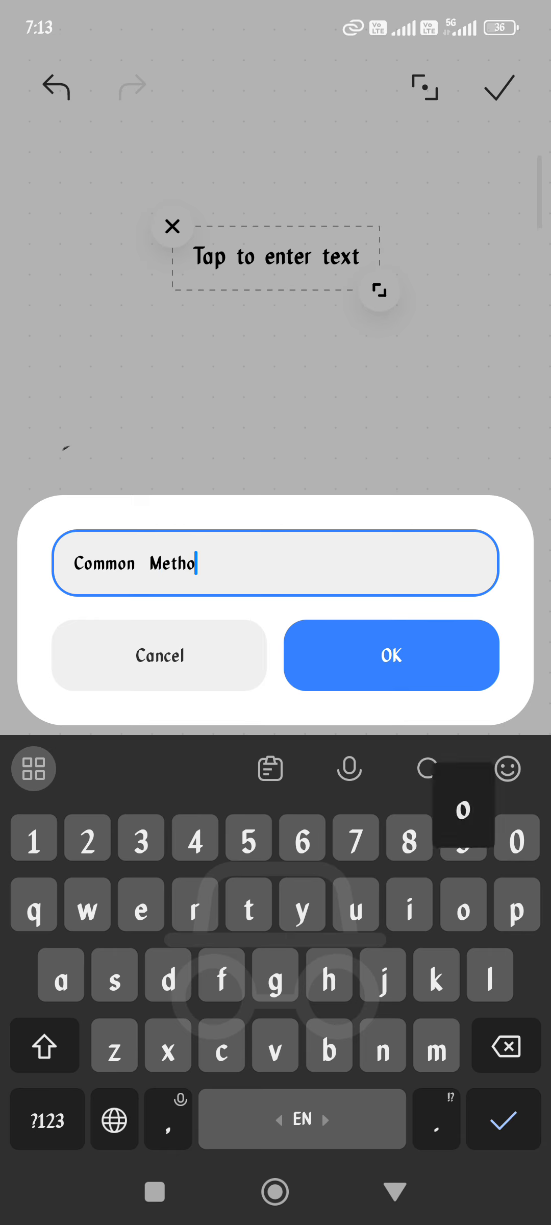
{"action": "type", "text": "d"}
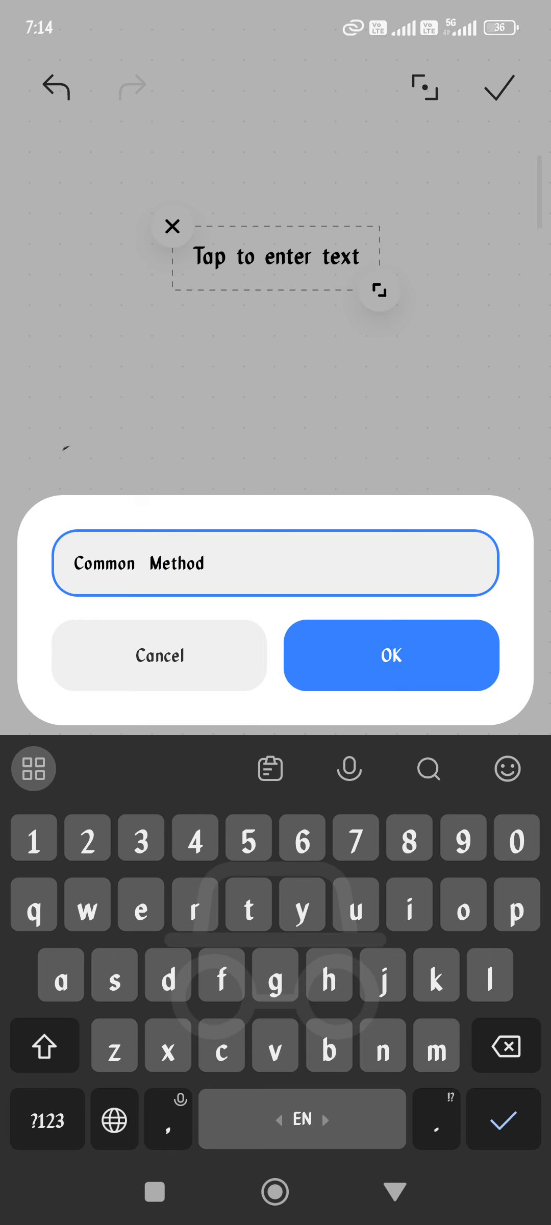
{"action": "type", "text": "ology"}
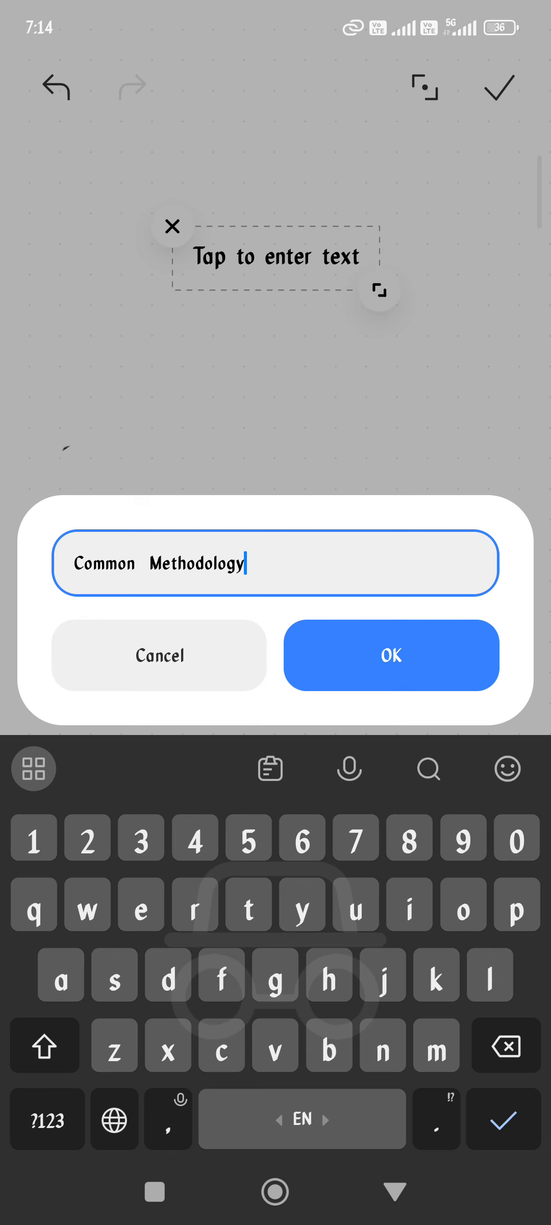
{"action": "left_click", "coordinate": [390, 654]}
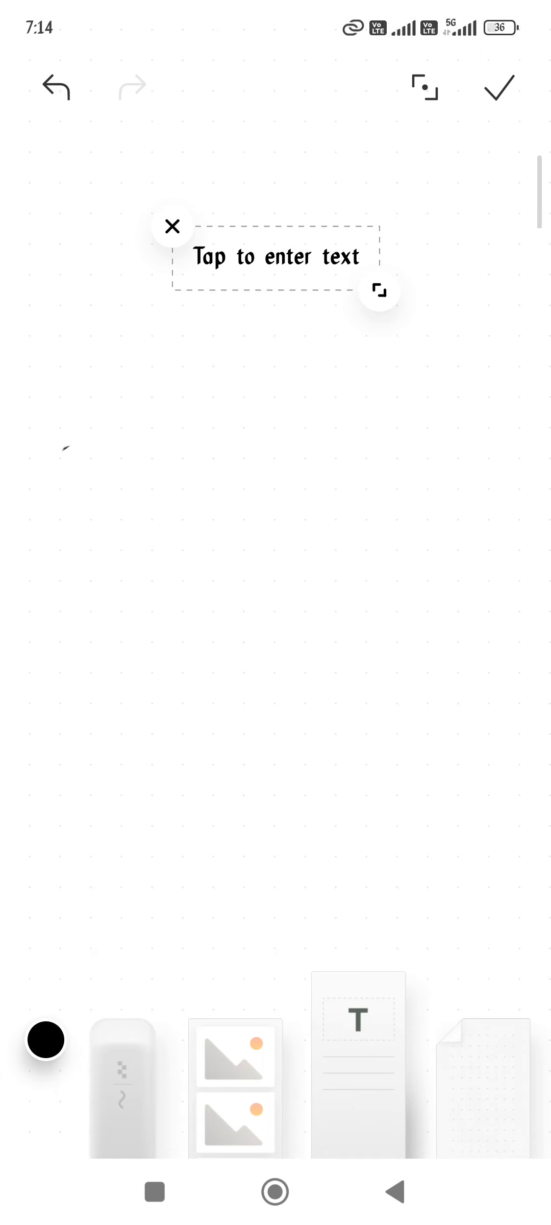
{"action": "left_click", "coordinate": [276, 255]}
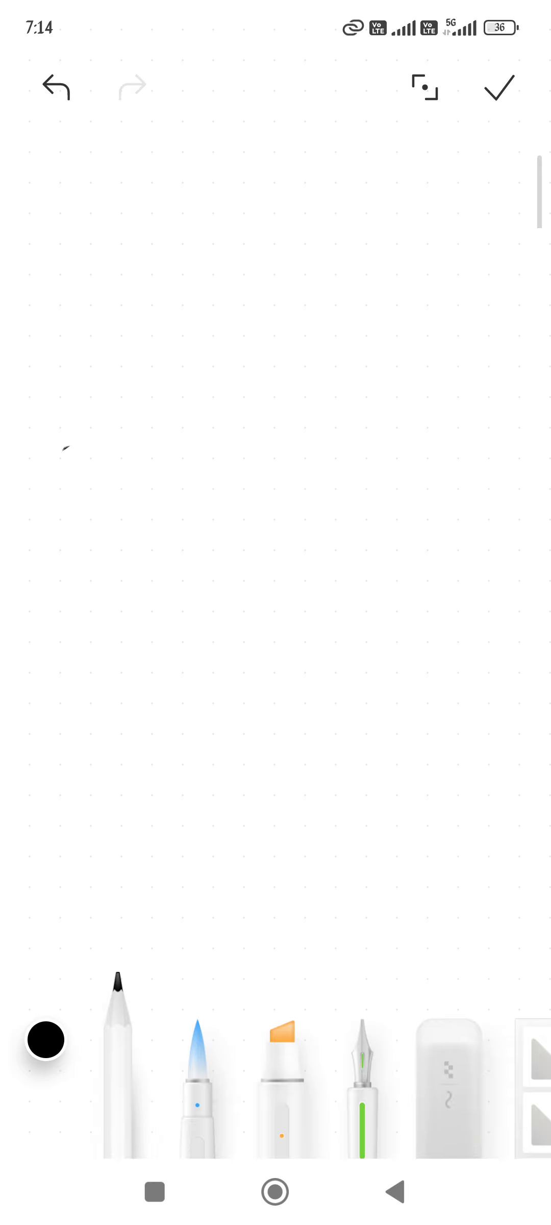
Step: Handwrite the heading 'Common method'
{"action": "left_click_drag", "start_coordinate": [71, 188], "coordinate": [156, 226]}
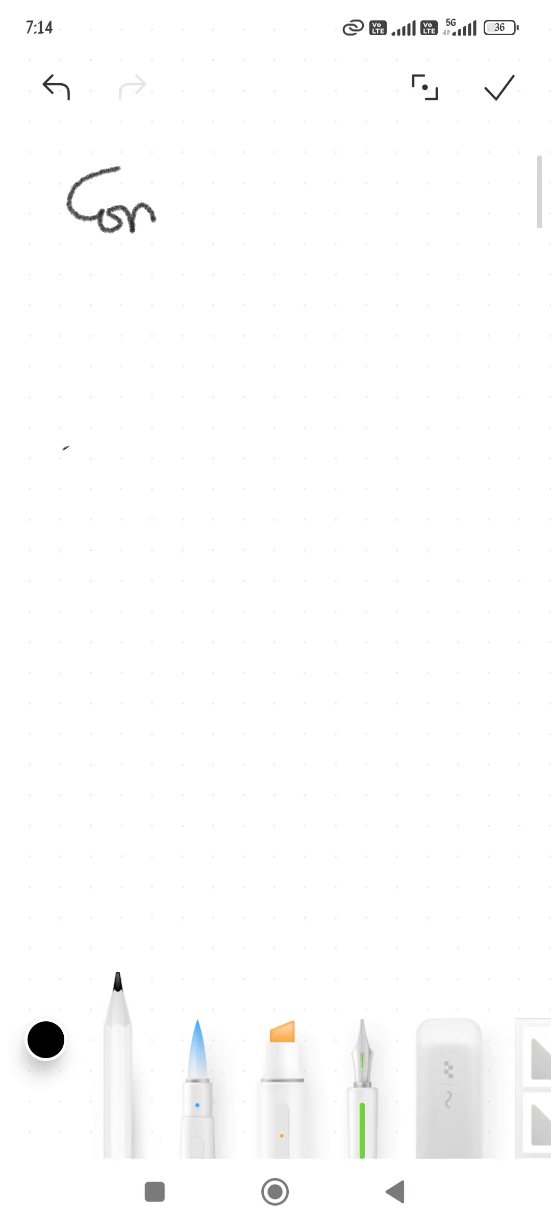
{"action": "left_click_drag", "start_coordinate": [164, 211], "coordinate": [218, 226]}
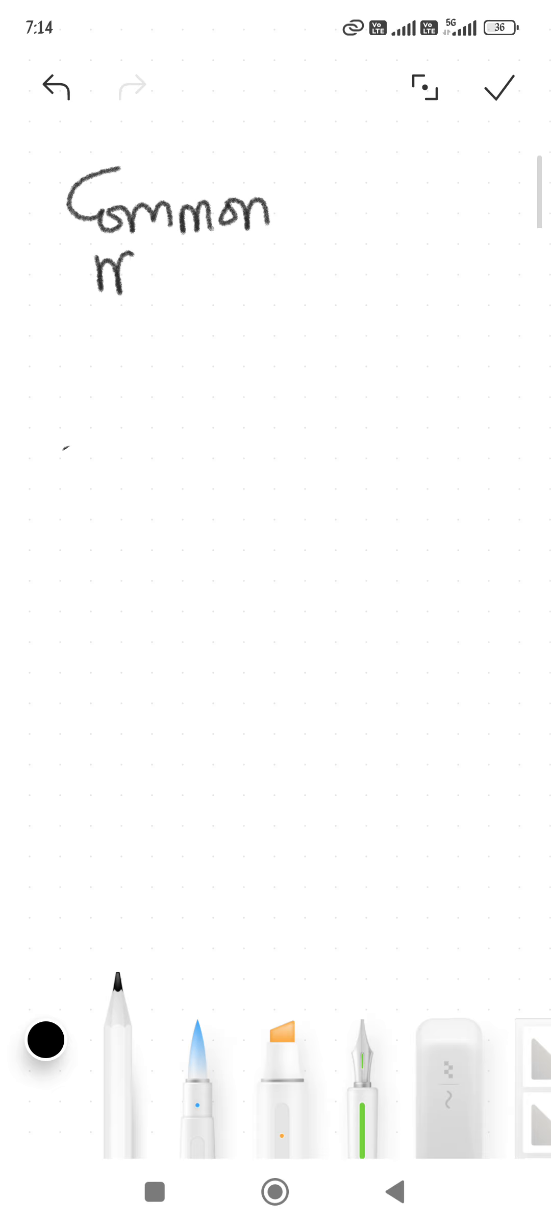
{"action": "left_click_drag", "start_coordinate": [101, 282], "coordinate": [195, 282]}
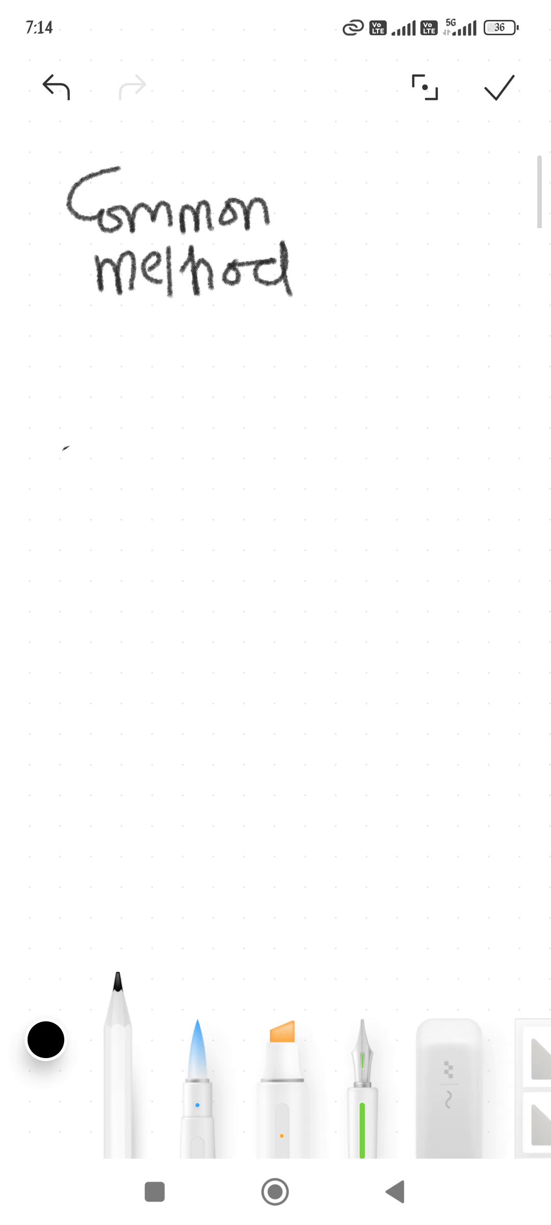
{"action": "left_click_drag", "start_coordinate": [77, 331], "coordinate": [285, 328]}
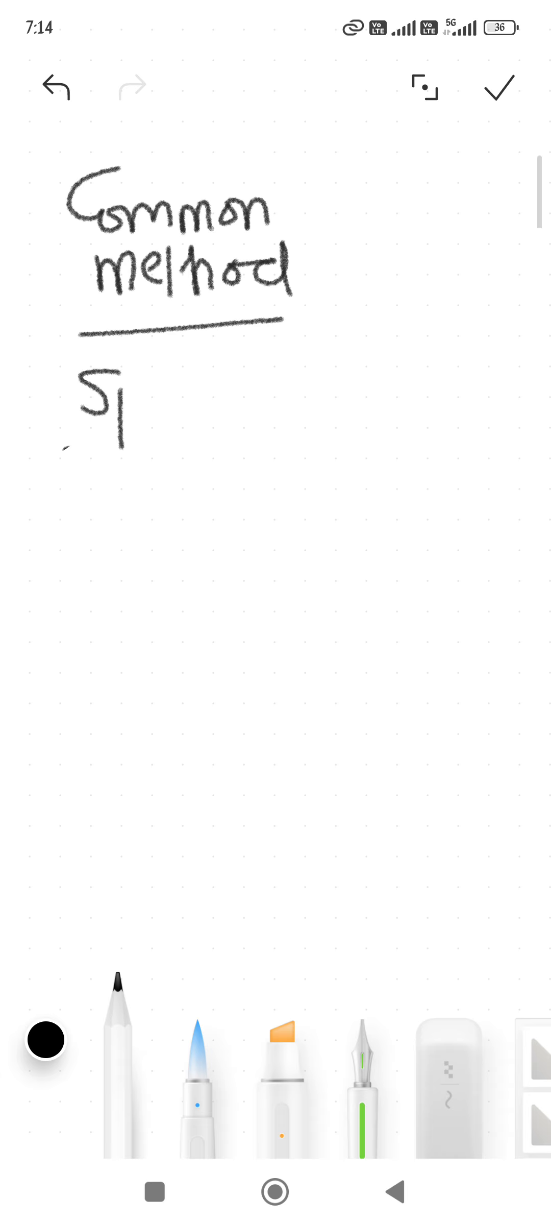
Step: Write 'specifying the sensor perf ___' and 'prod diff' beneath the heading
{"action": "left_click_drag", "start_coordinate": [117, 406], "coordinate": [195, 398]}
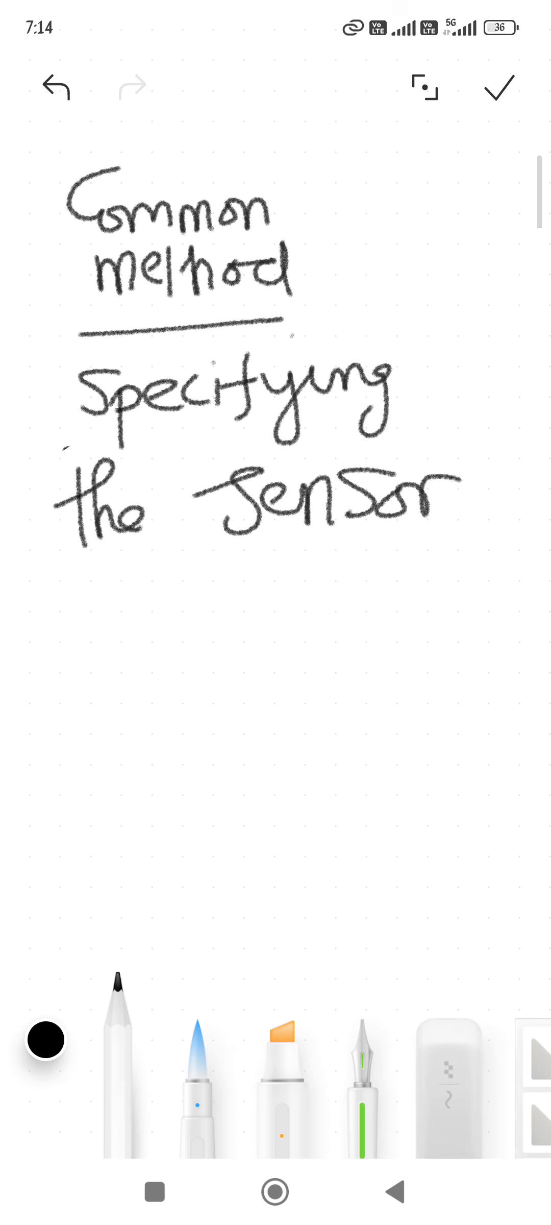
{"action": "left_click_drag", "start_coordinate": [70, 578], "coordinate": [164, 633]}
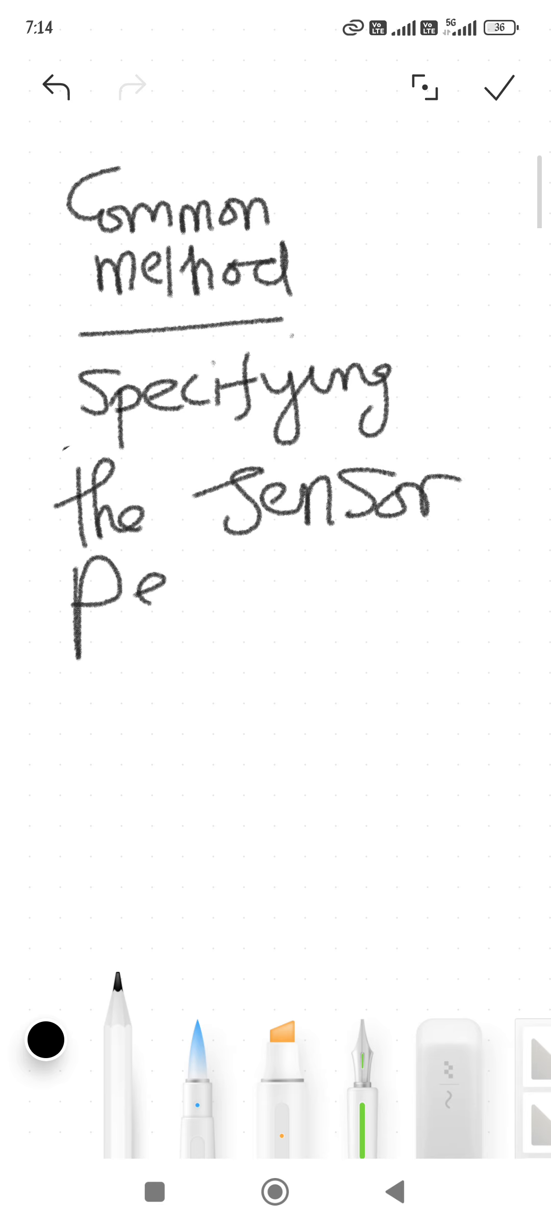
{"action": "left_click_drag", "start_coordinate": [172, 594], "coordinate": [226, 641]}
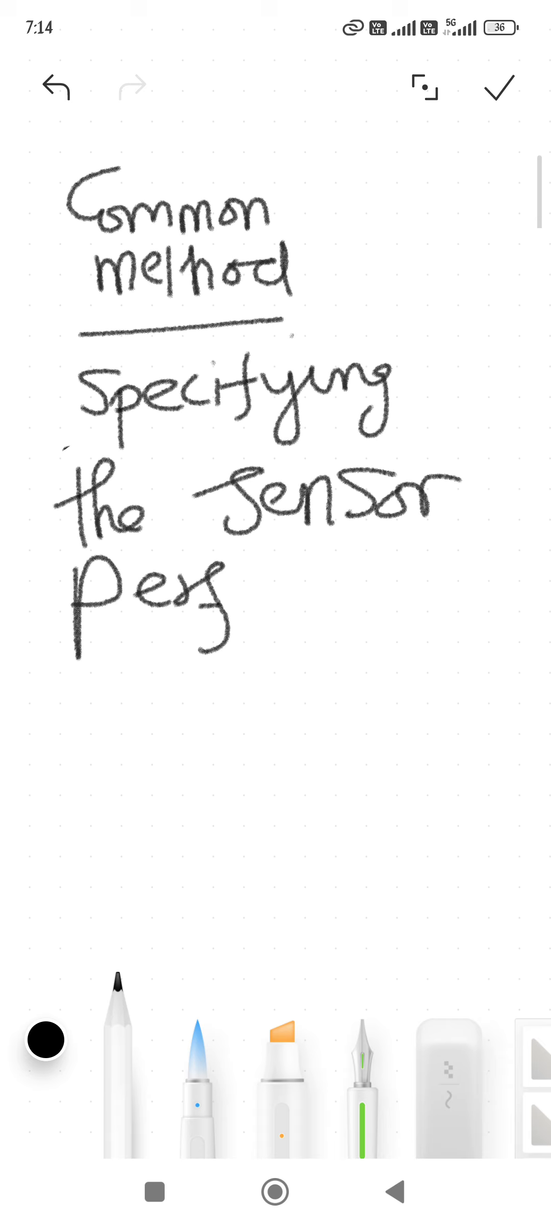
{"action": "left_click_drag", "start_coordinate": [254, 644], "coordinate": [434, 637]}
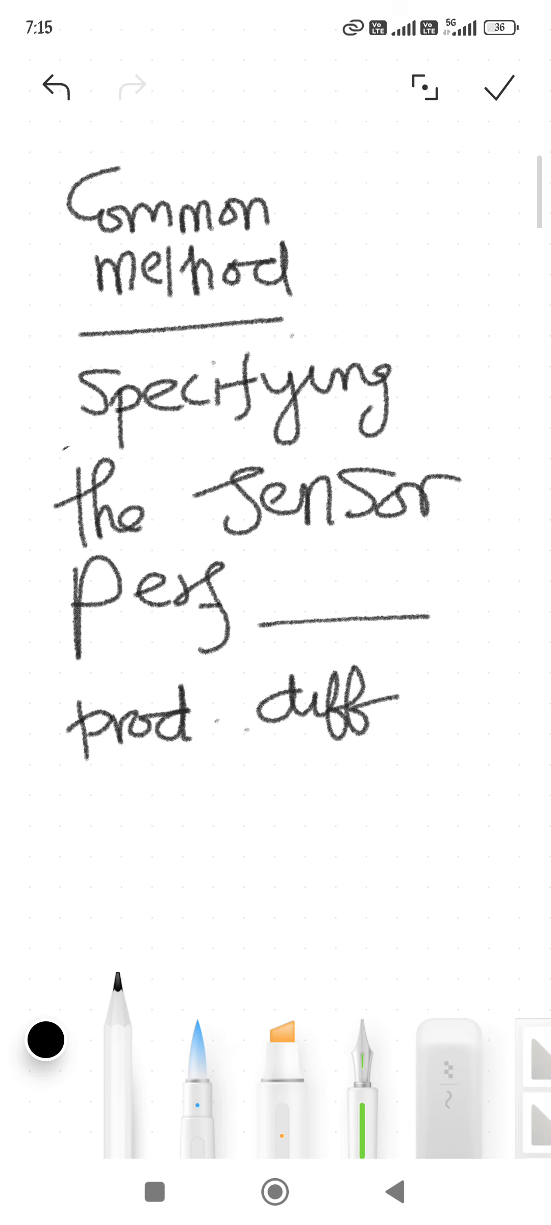
{"action": "left_click_drag", "start_coordinate": [104, 804], "coordinate": [104, 840]}
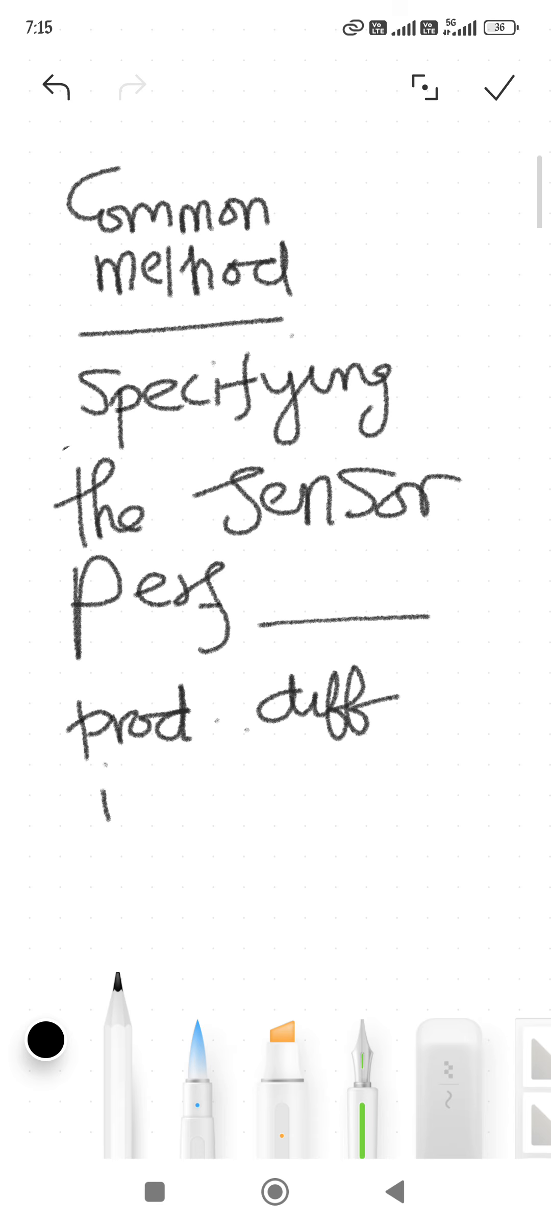
{"action": "left_click_drag", "start_coordinate": [118, 828], "coordinate": [171, 821]}
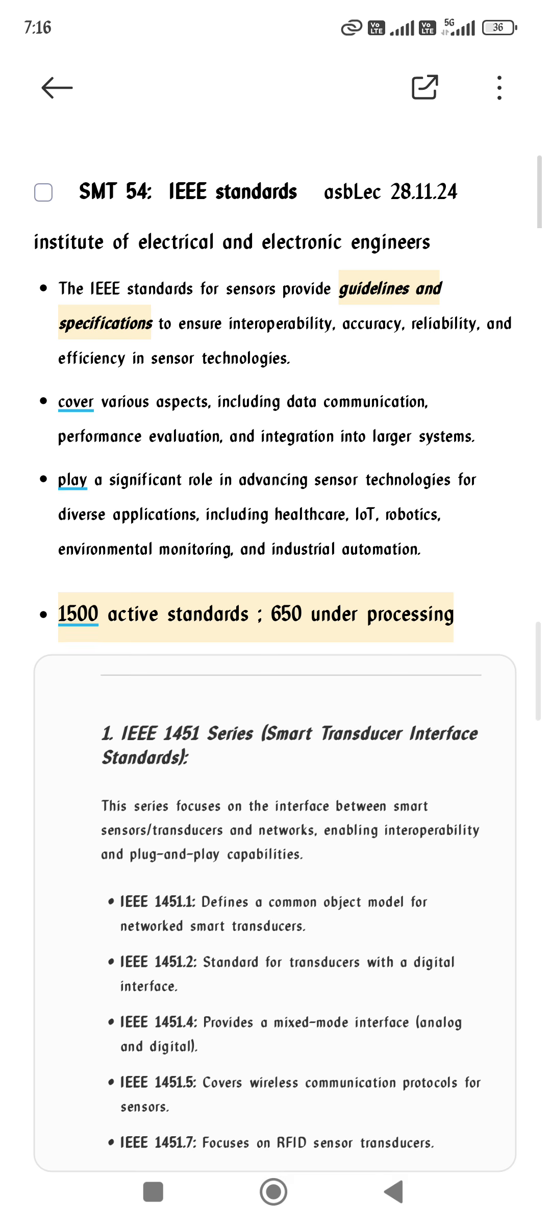
Step: Scroll down through the typed IEEE 1451 and 802 series sections
{"action": "scroll", "scroll_direction": "down", "scroll_amount": 3}
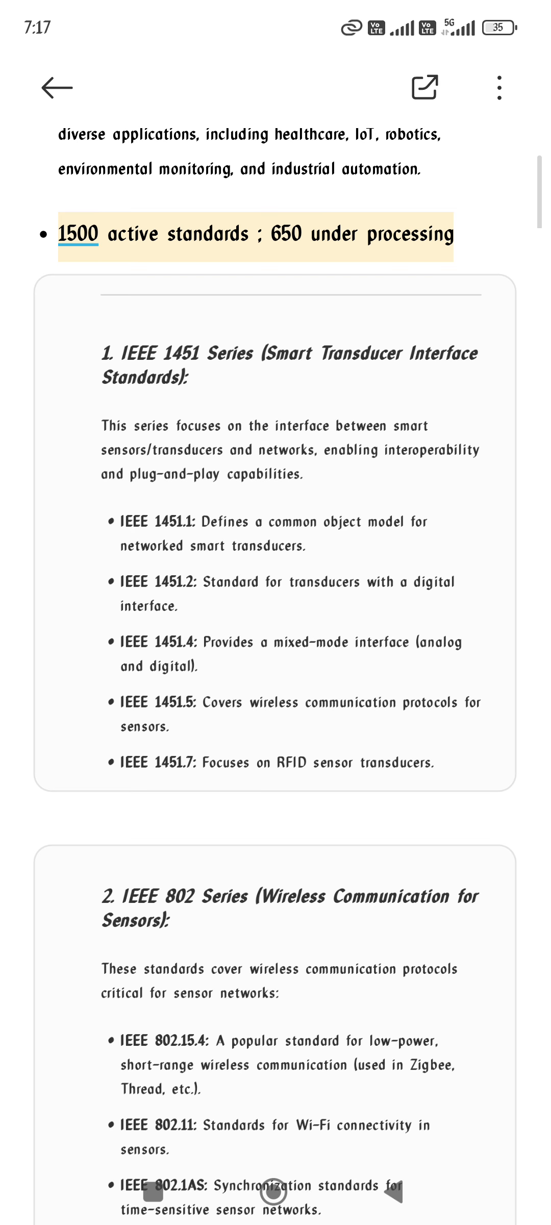
{"action": "scroll", "scroll_direction": "down", "scroll_amount": 3}
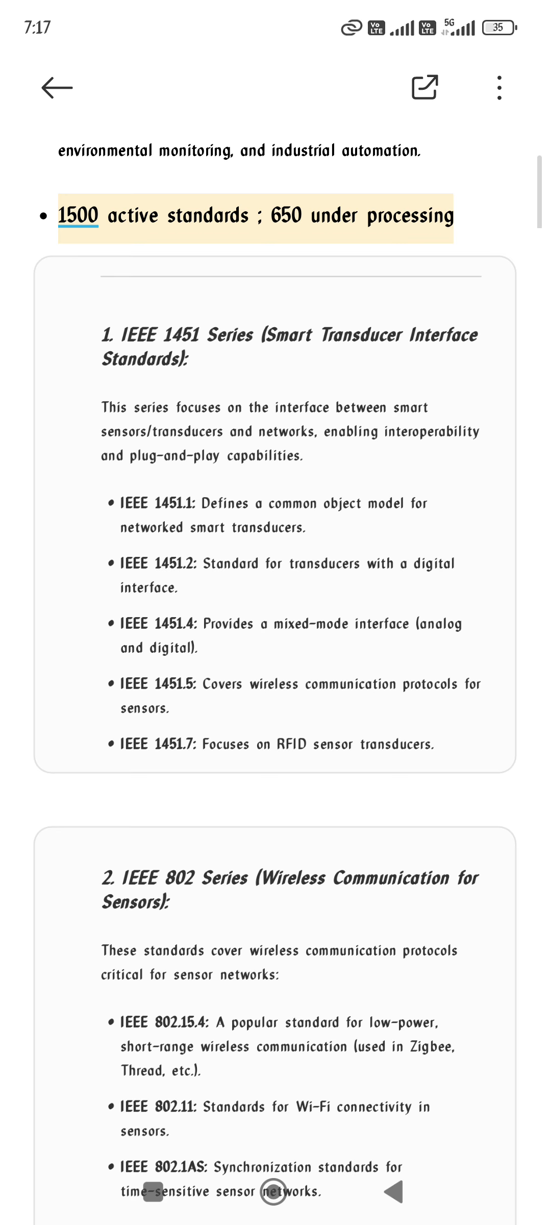
{"action": "scroll", "scroll_direction": "down", "scroll_amount": 3}
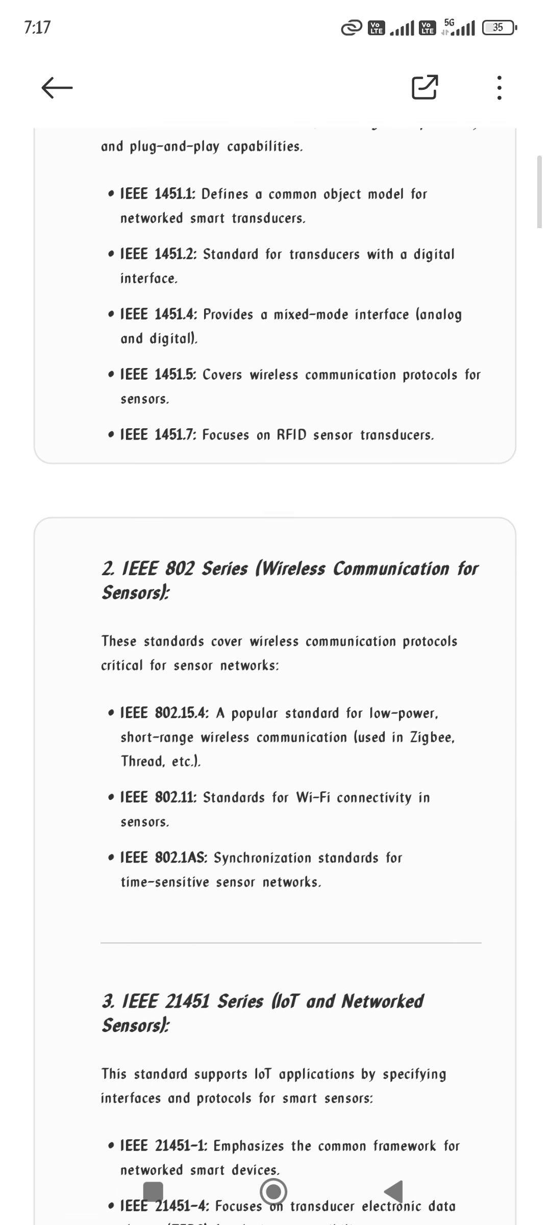
{"action": "scroll", "scroll_direction": "down", "scroll_amount": 3}
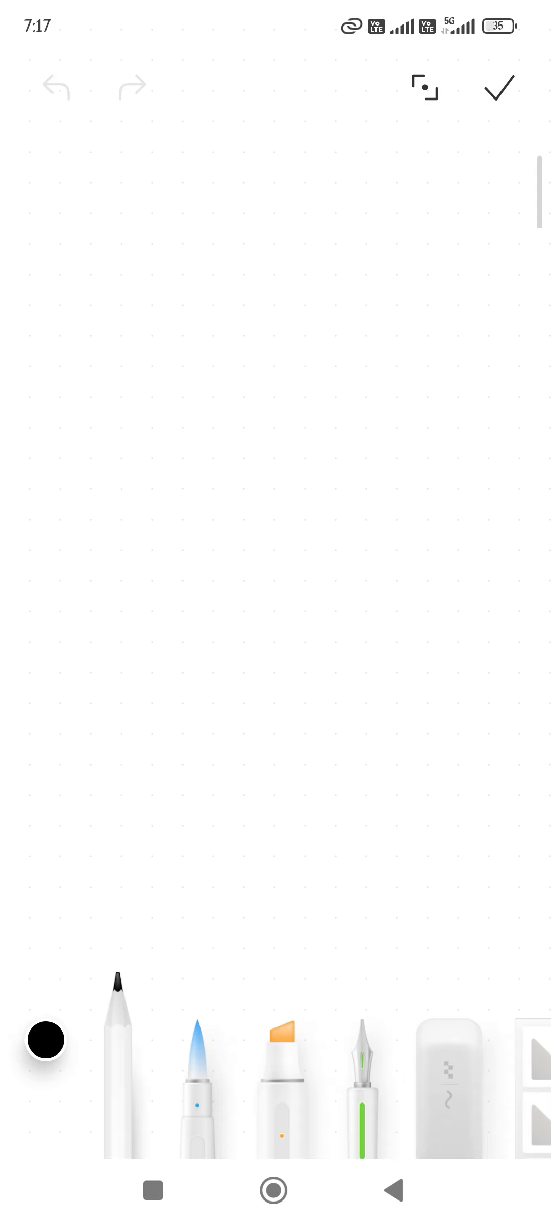
Step: Handwrite '1997', '802.11' and '2.4 GHz'
{"action": "left_click_drag", "start_coordinate": [145, 164], "coordinate": [234, 168]}
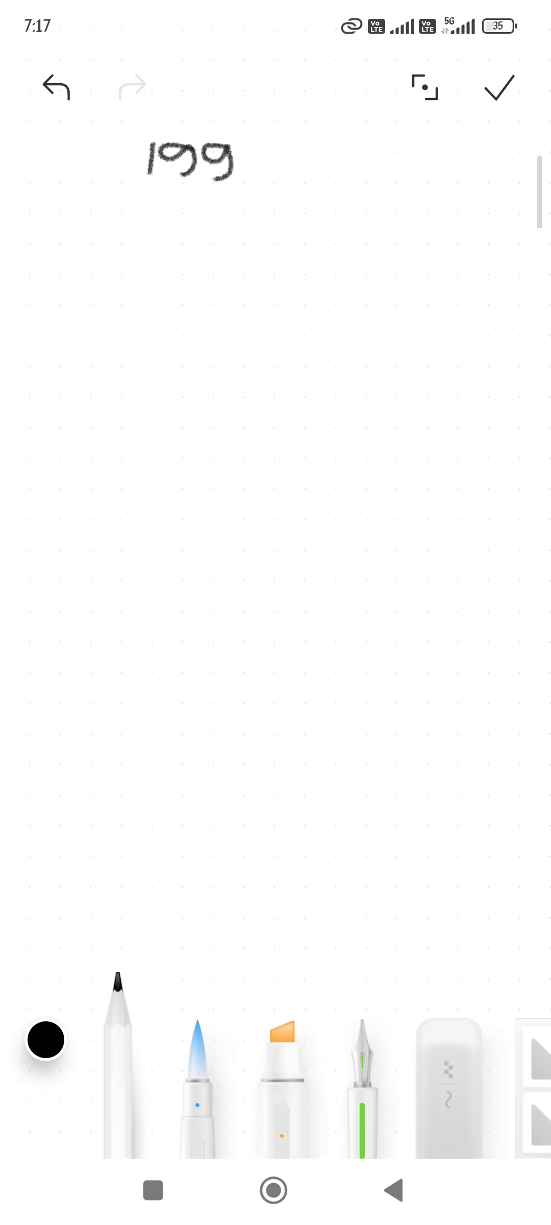
{"action": "left_click_drag", "start_coordinate": [231, 145], "coordinate": [246, 184]}
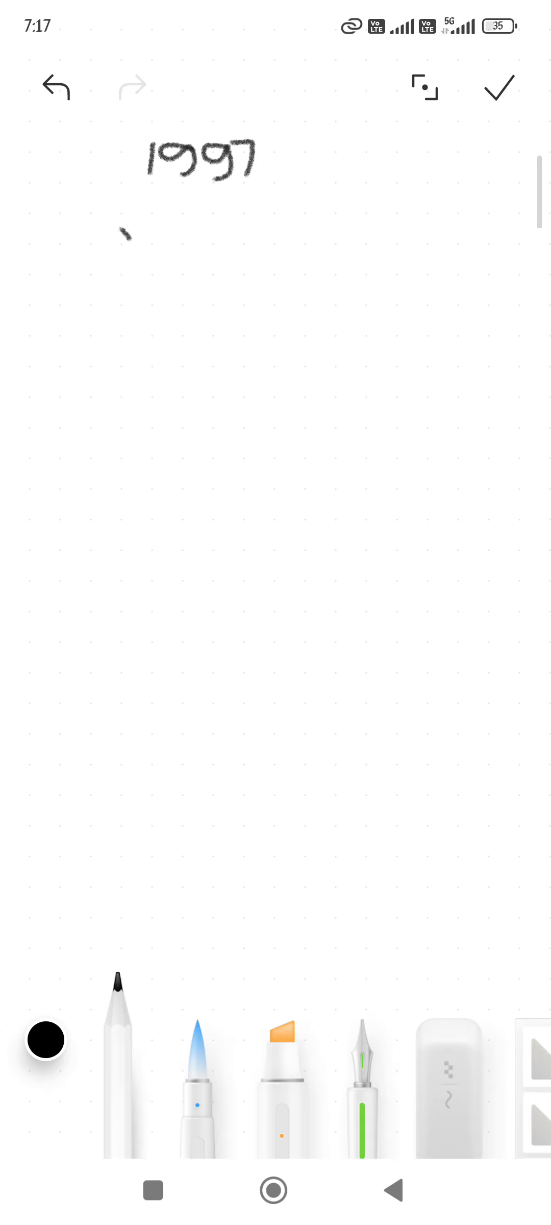
{"action": "left_click_drag", "start_coordinate": [118, 234], "coordinate": [122, 274]}
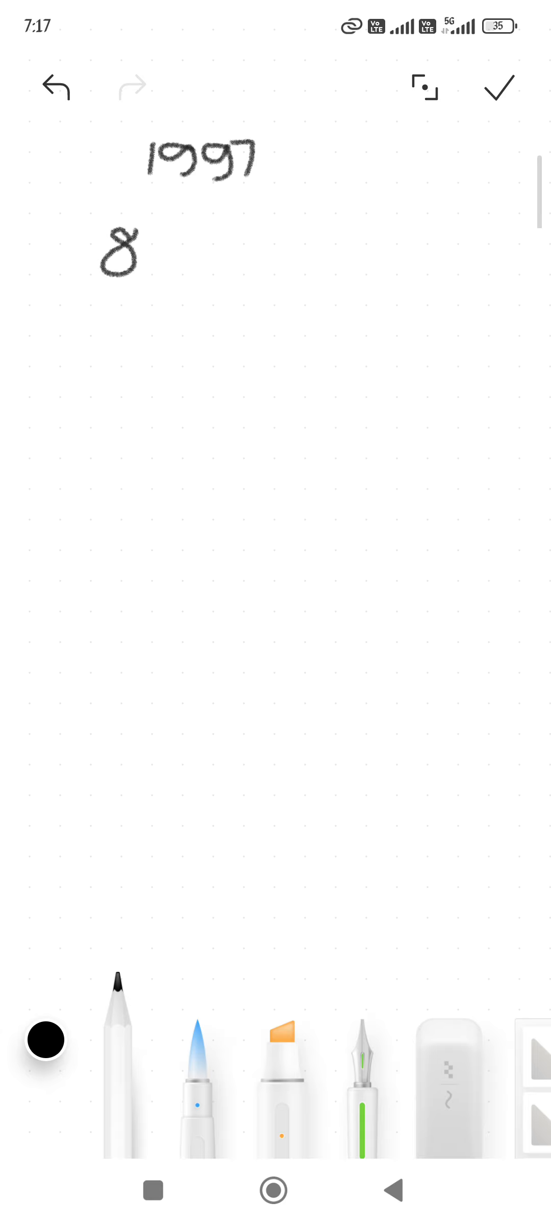
{"action": "left_click_drag", "start_coordinate": [152, 258], "coordinate": [207, 265]}
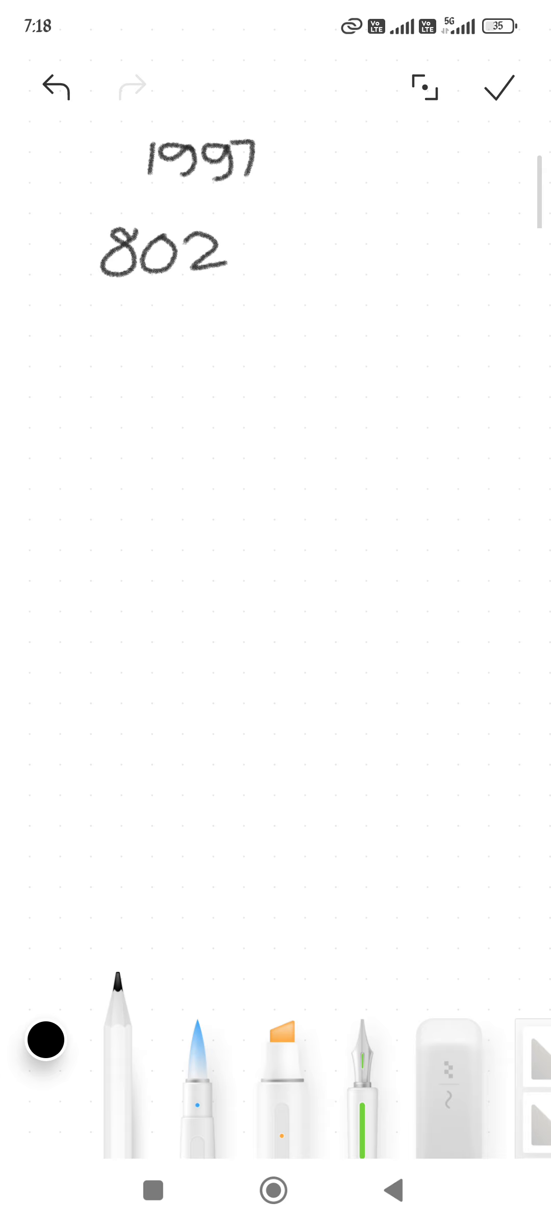
{"action": "left_click_drag", "start_coordinate": [233, 250], "coordinate": [273, 250]}
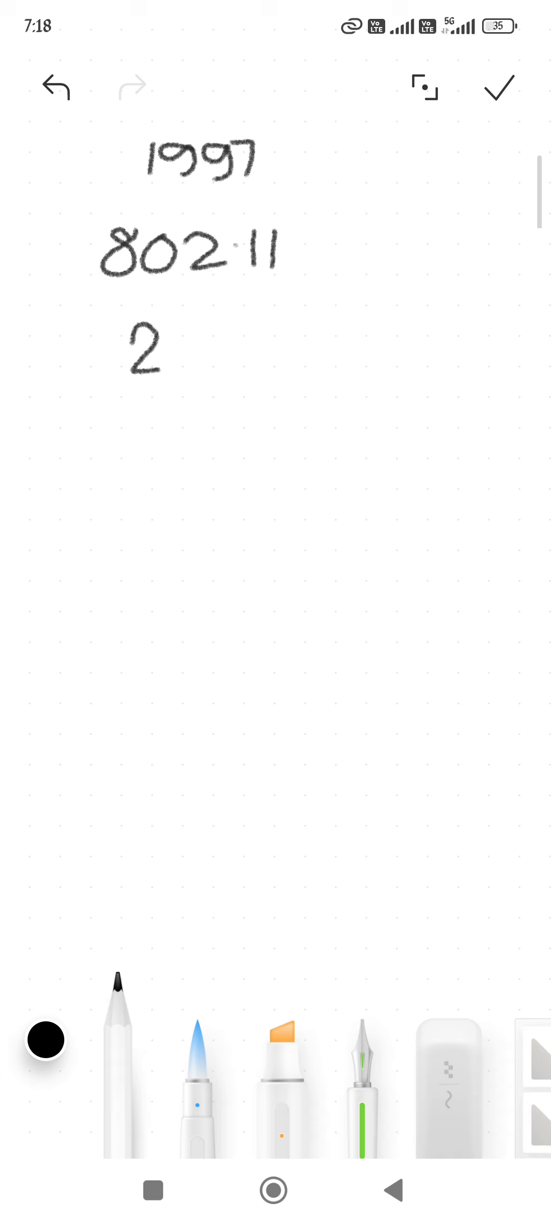
{"action": "left_click_drag", "start_coordinate": [184, 355], "coordinate": [211, 344]}
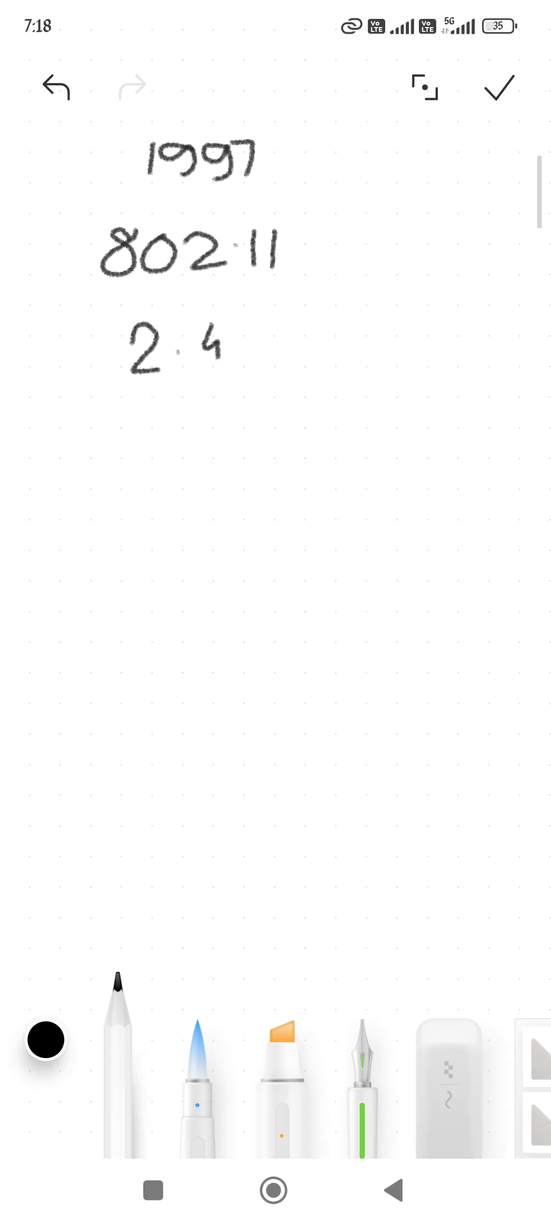
{"action": "left_click_drag", "start_coordinate": [257, 351], "coordinate": [285, 325]}
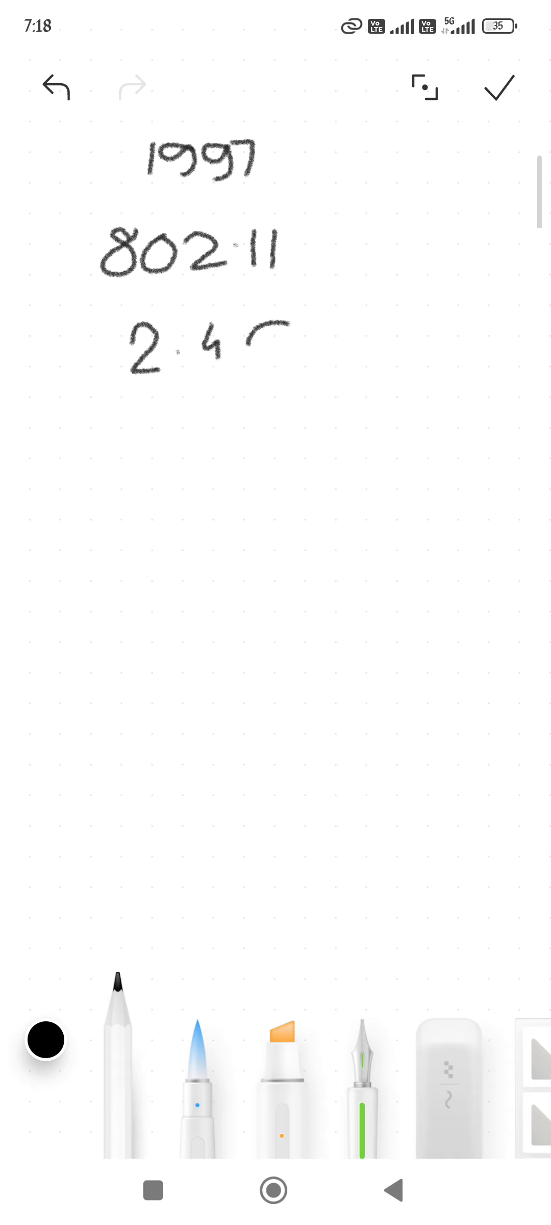
{"action": "left_click_drag", "start_coordinate": [250, 348], "coordinate": [312, 359]}
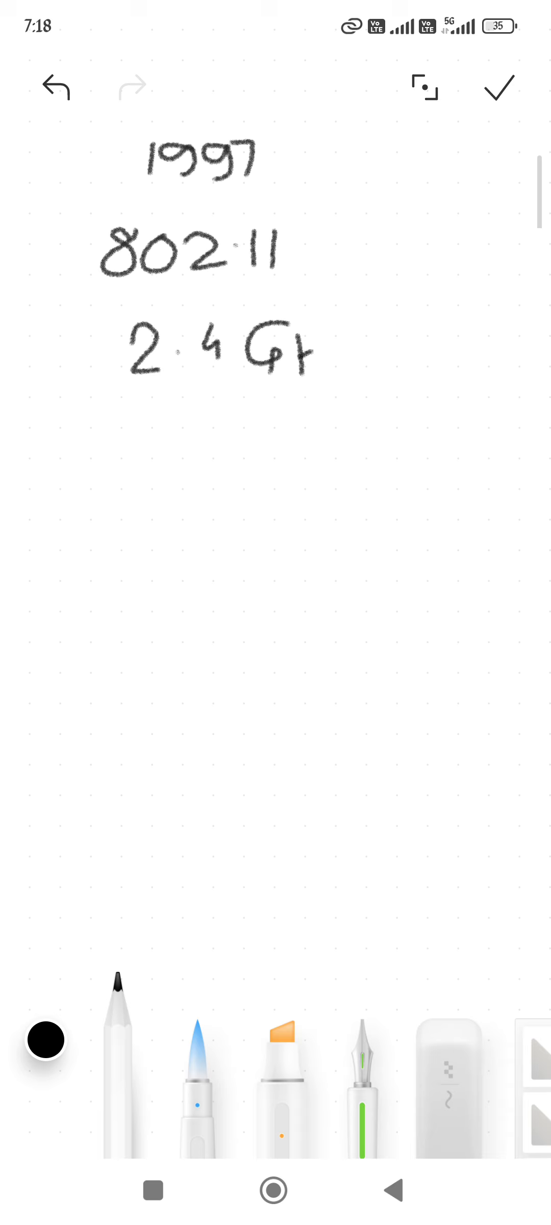
{"action": "left_click_drag", "start_coordinate": [300, 344], "coordinate": [363, 374]}
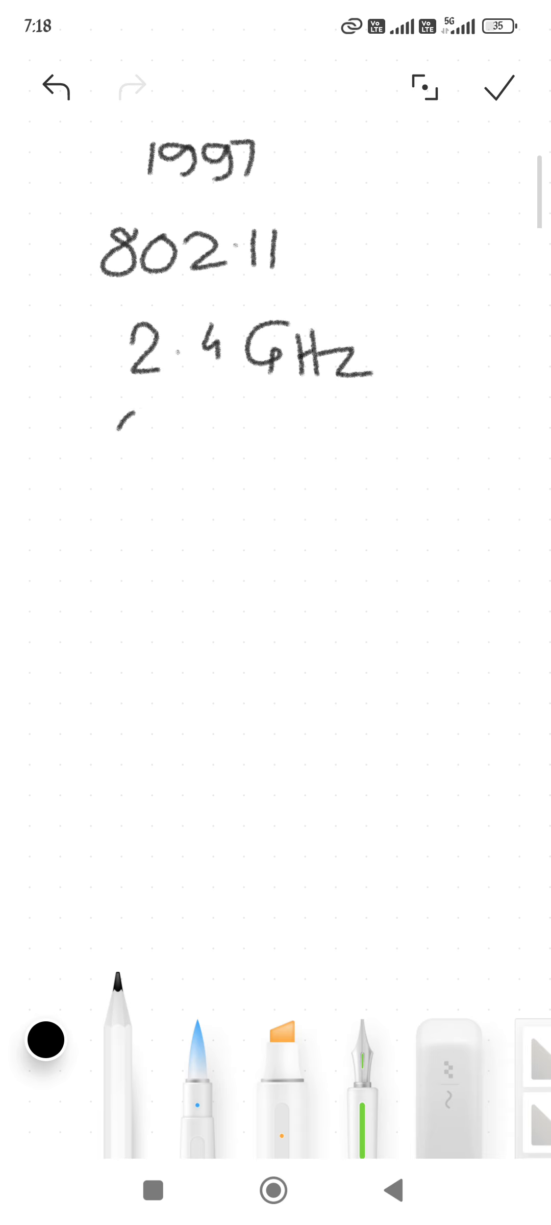
Step: Write '2 Mbps', '20m (indoor)', the outdoor range line, and underline 1997
{"action": "left_click_drag", "start_coordinate": [124, 437], "coordinate": [195, 468]}
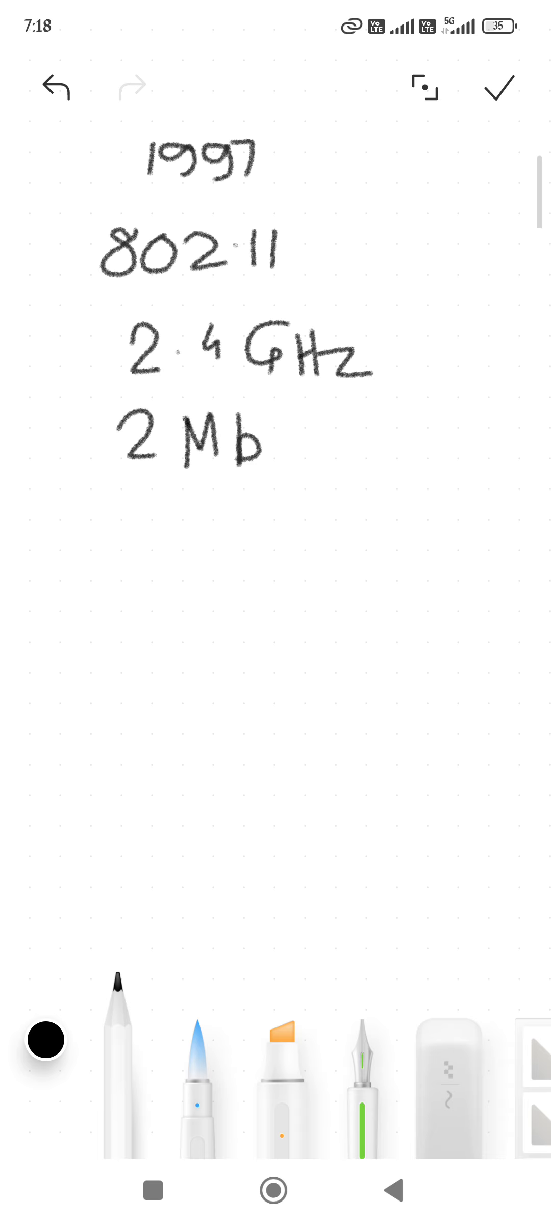
{"action": "left_click_drag", "start_coordinate": [261, 438], "coordinate": [312, 468]}
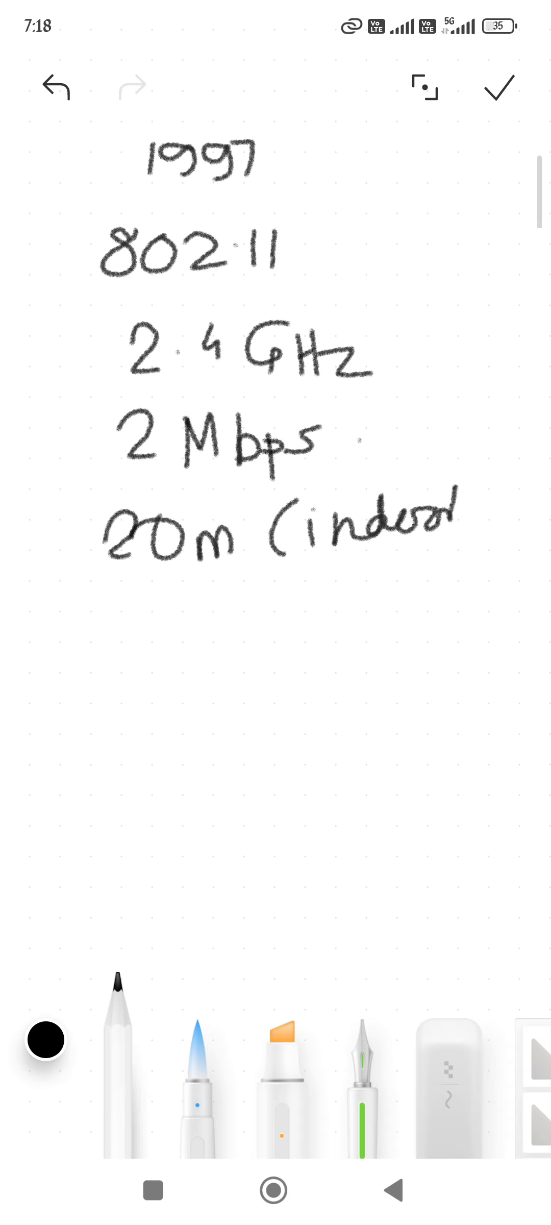
{"action": "left_click_drag", "start_coordinate": [449, 492], "coordinate": [460, 551]}
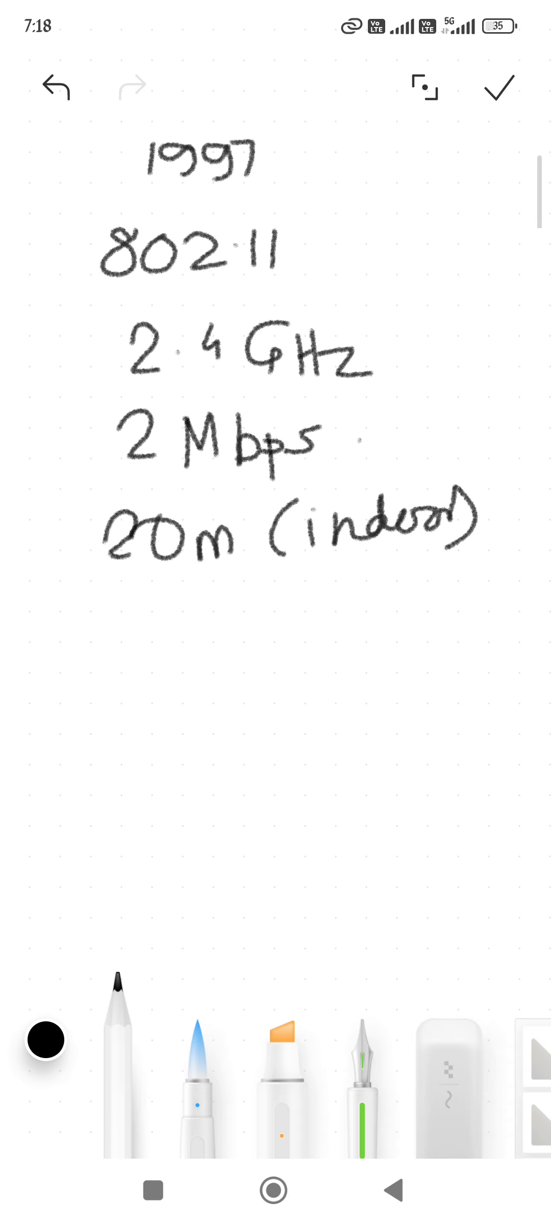
{"action": "left_click_drag", "start_coordinate": [101, 609], "coordinate": [233, 766]}
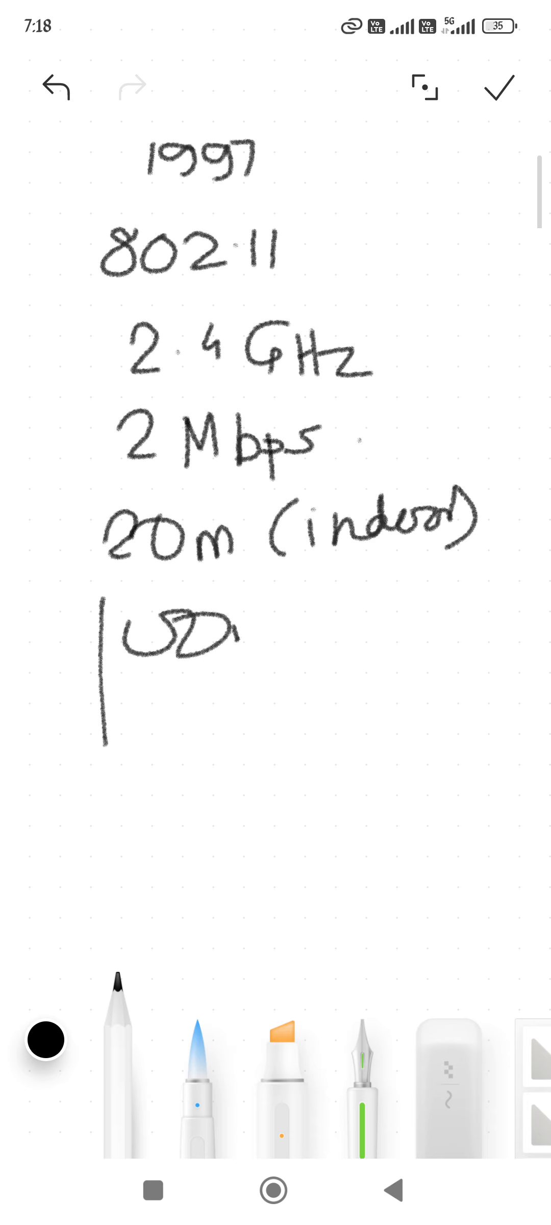
{"action": "left_click_drag", "start_coordinate": [242, 641], "coordinate": [398, 633]}
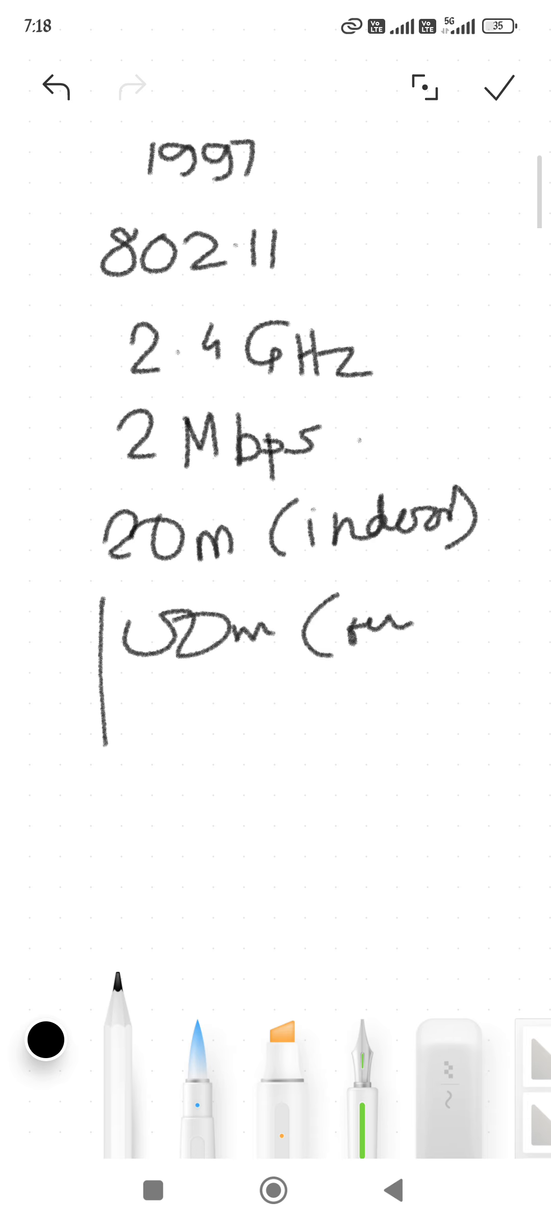
{"action": "left_click_drag", "start_coordinate": [137, 207], "coordinate": [273, 199]}
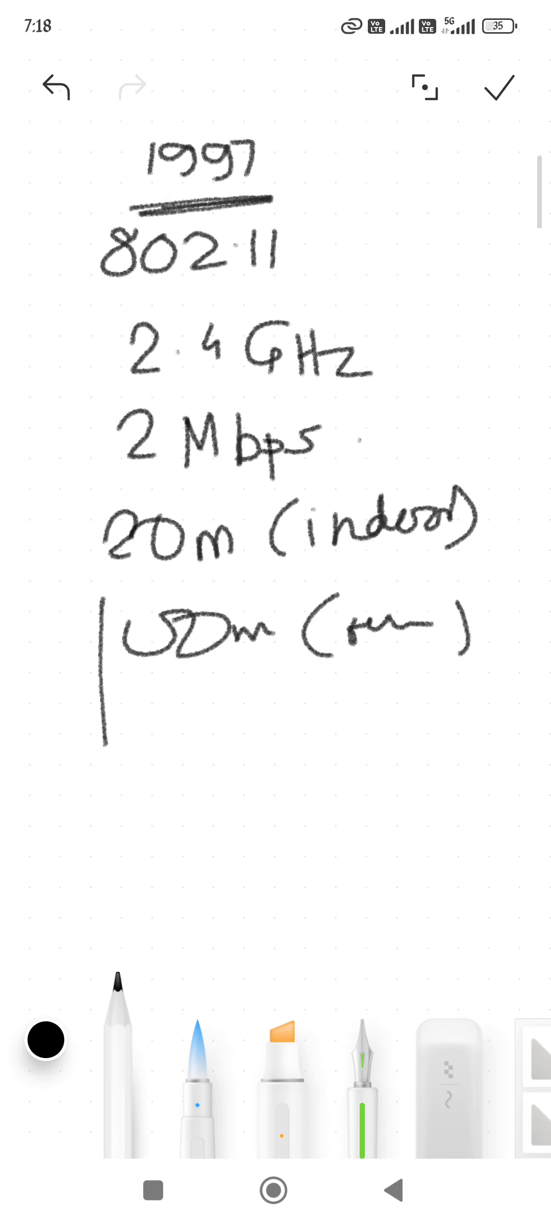
{"action": "left_click_drag", "start_coordinate": [109, 293], "coordinate": [312, 282]}
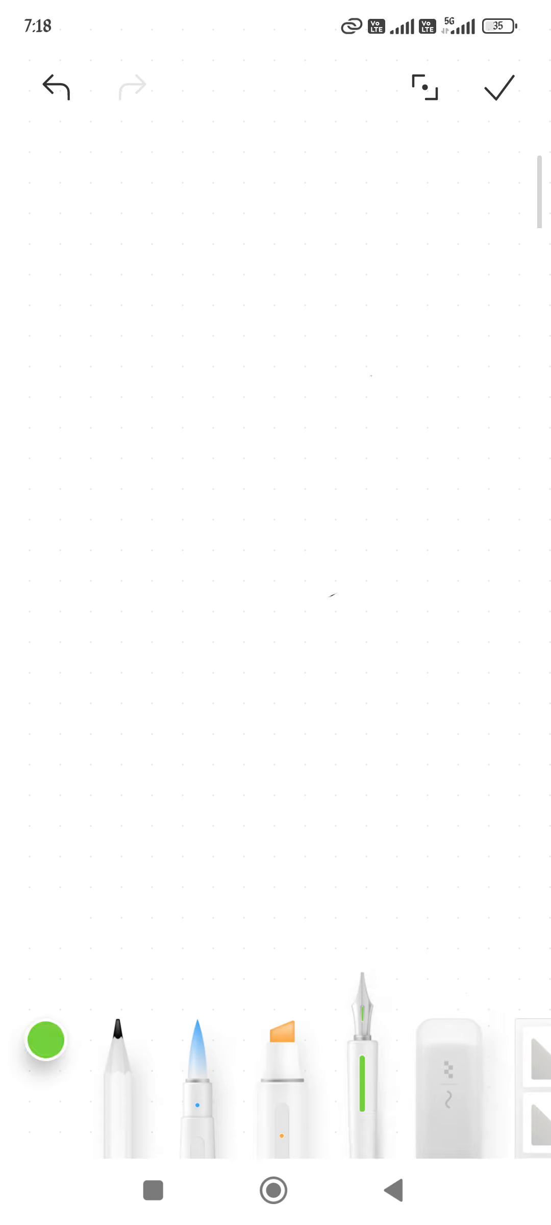
Step: Underline 2024, write '802.11be' and a double-underlined '7Gen'
{"action": "left_click", "coordinate": [45, 1061]}
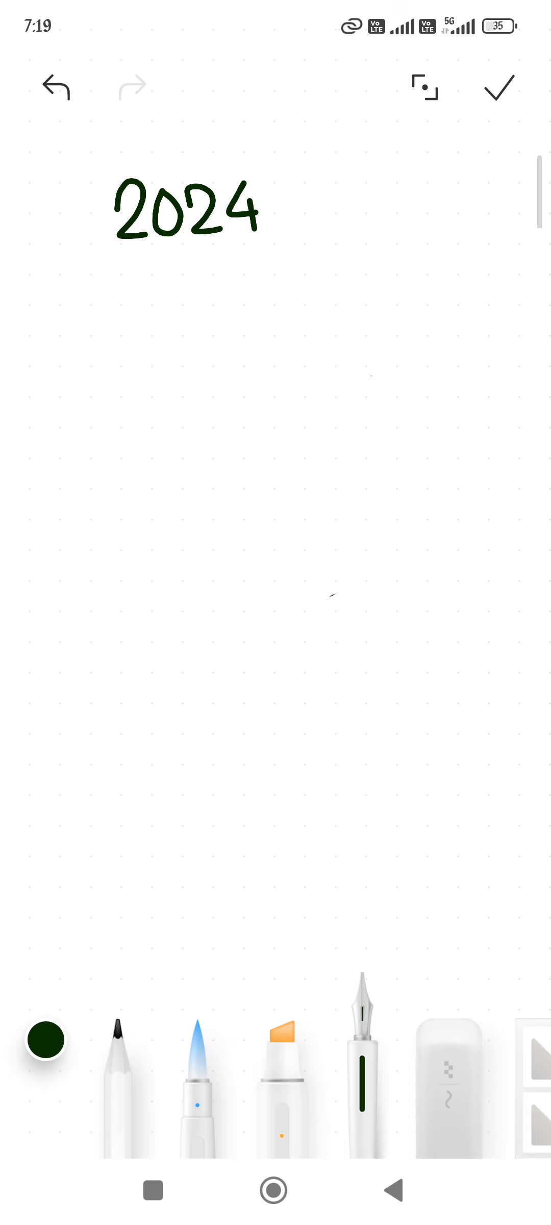
{"action": "left_click_drag", "start_coordinate": [105, 263], "coordinate": [295, 248]}
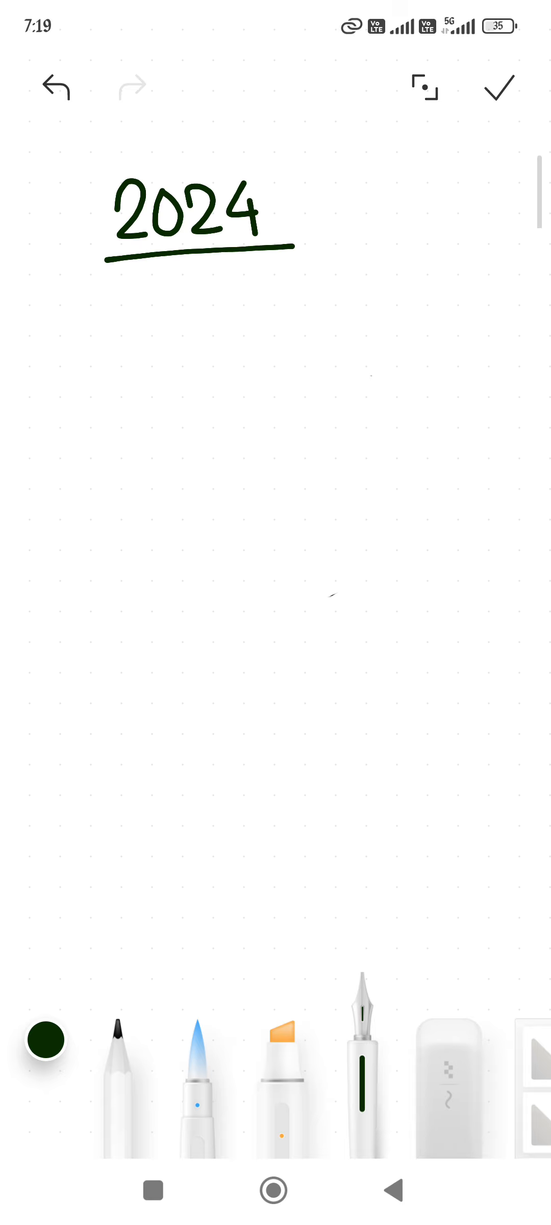
{"action": "left_click_drag", "start_coordinate": [128, 344], "coordinate": [141, 312]}
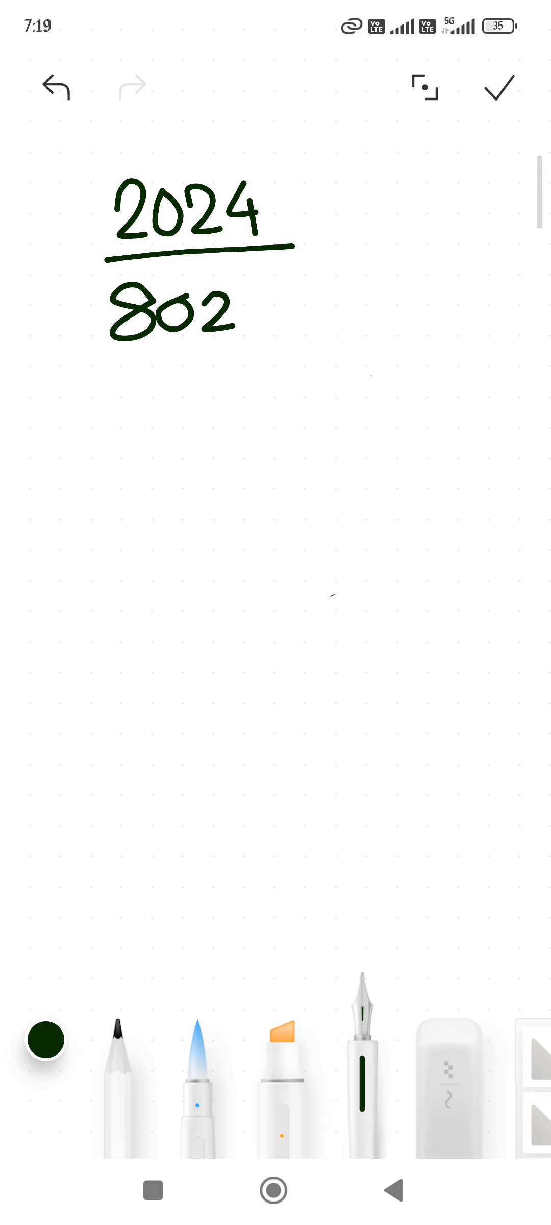
{"action": "left_click_drag", "start_coordinate": [270, 317], "coordinate": [303, 301]}
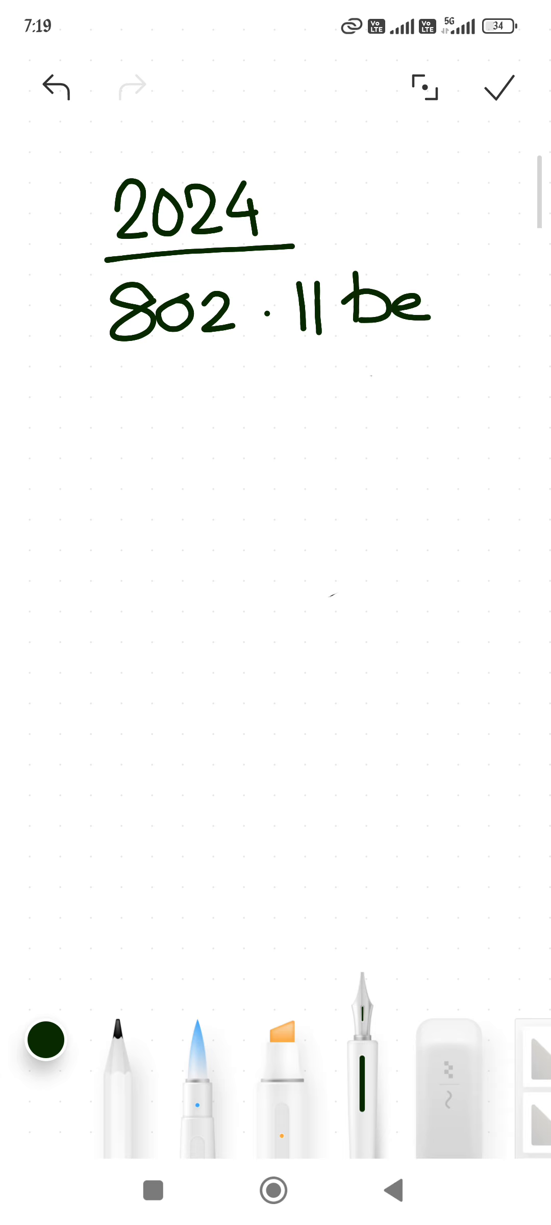
{"action": "left_click_drag", "start_coordinate": [133, 383], "coordinate": [167, 438]}
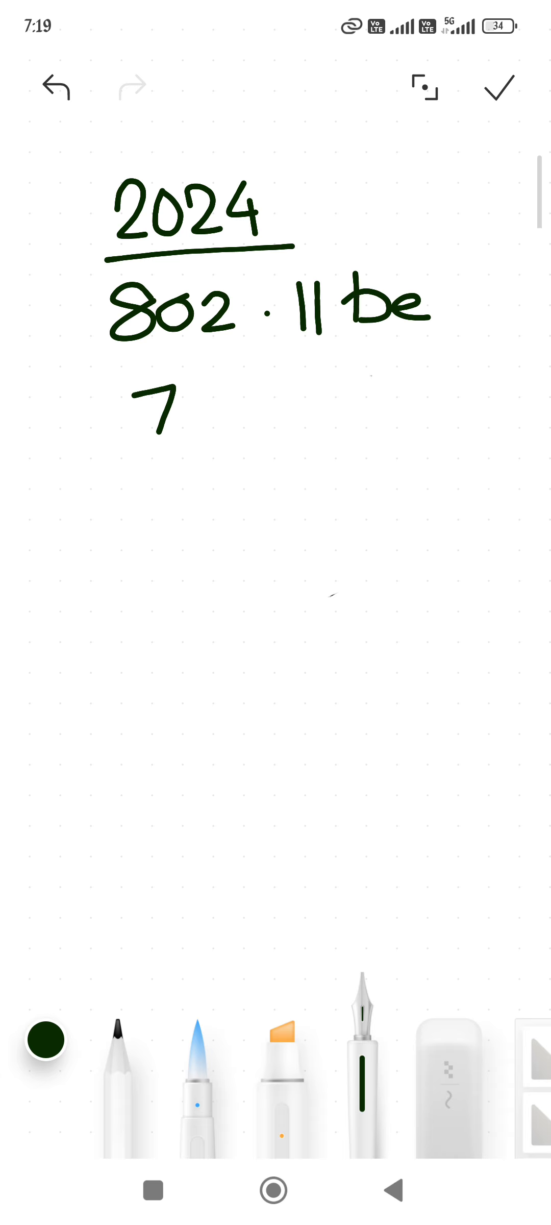
{"action": "left_click_drag", "start_coordinate": [187, 421], "coordinate": [233, 426]}
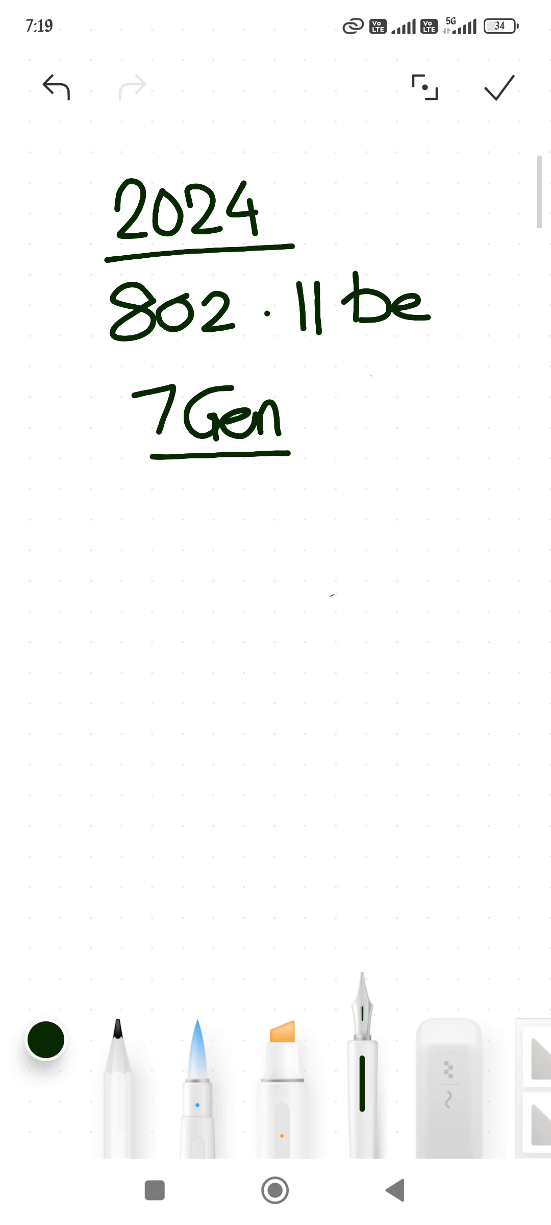
{"action": "left_click_drag", "start_coordinate": [152, 472], "coordinate": [297, 468]}
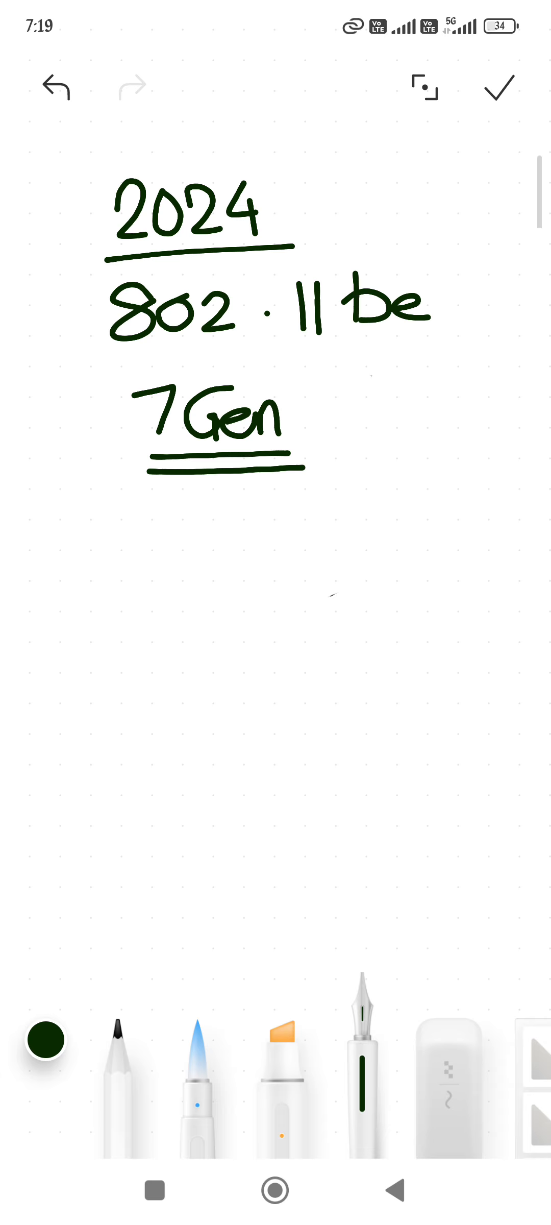
Step: Write '2.4/5/6 GHz' and '2Mbps (1997) – 46.1 Gbps'
{"action": "left_click_drag", "start_coordinate": [110, 547], "coordinate": [195, 554]}
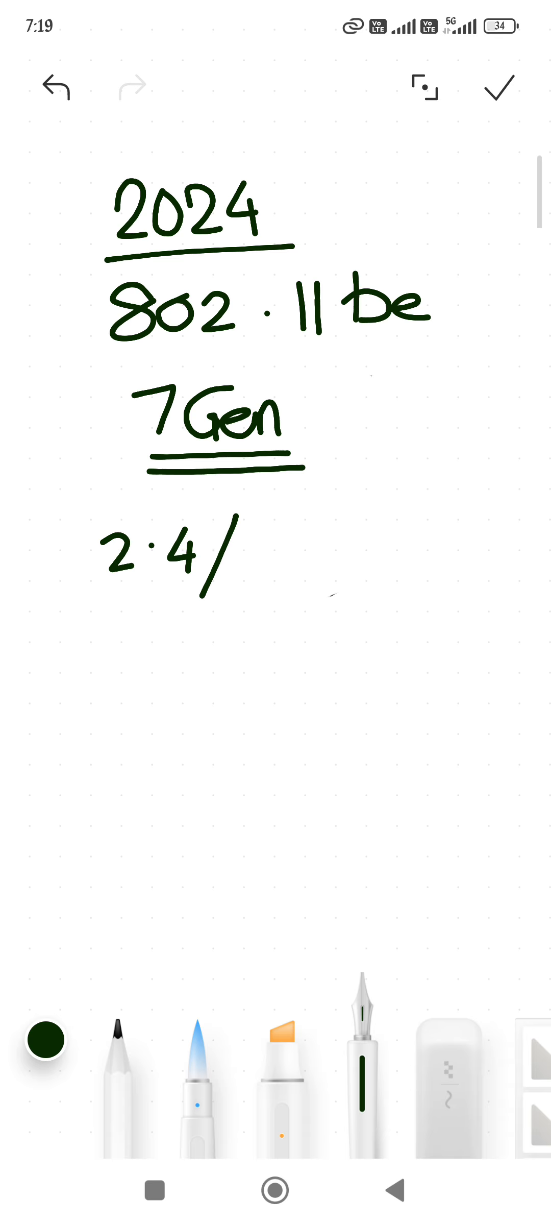
{"action": "left_click_drag", "start_coordinate": [265, 554], "coordinate": [336, 523]}
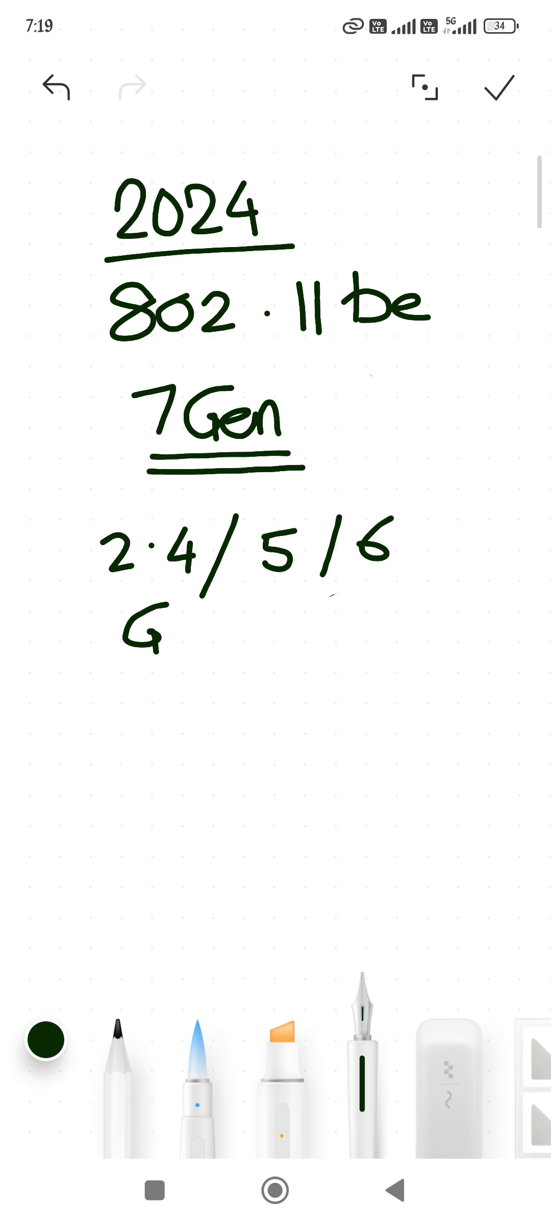
{"action": "left_click_drag", "start_coordinate": [179, 641], "coordinate": [199, 620]}
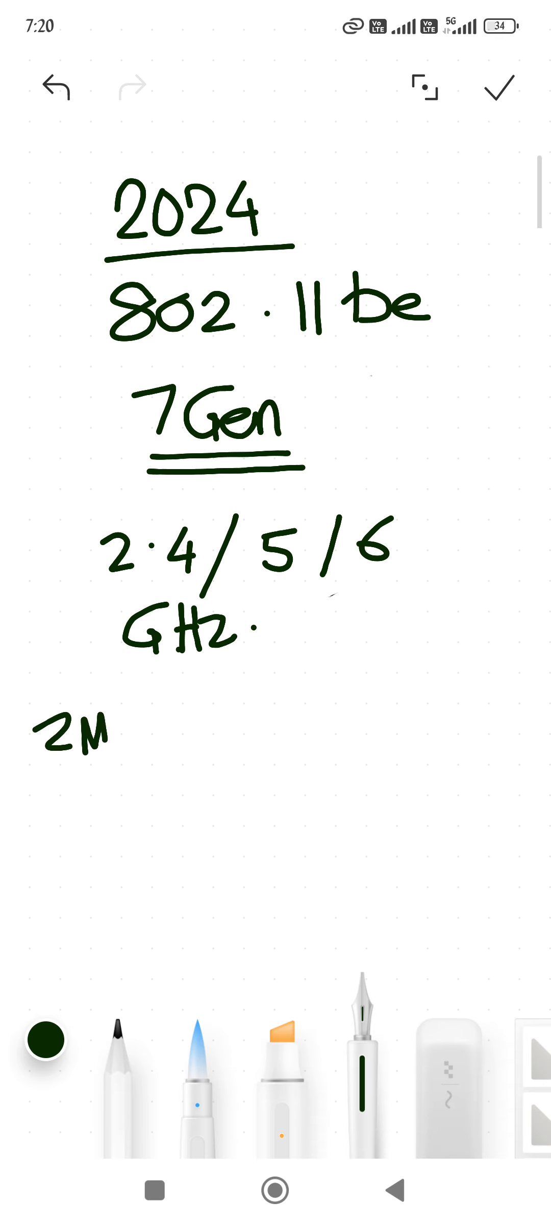
{"action": "left_click_drag", "start_coordinate": [101, 750], "coordinate": [144, 762]}
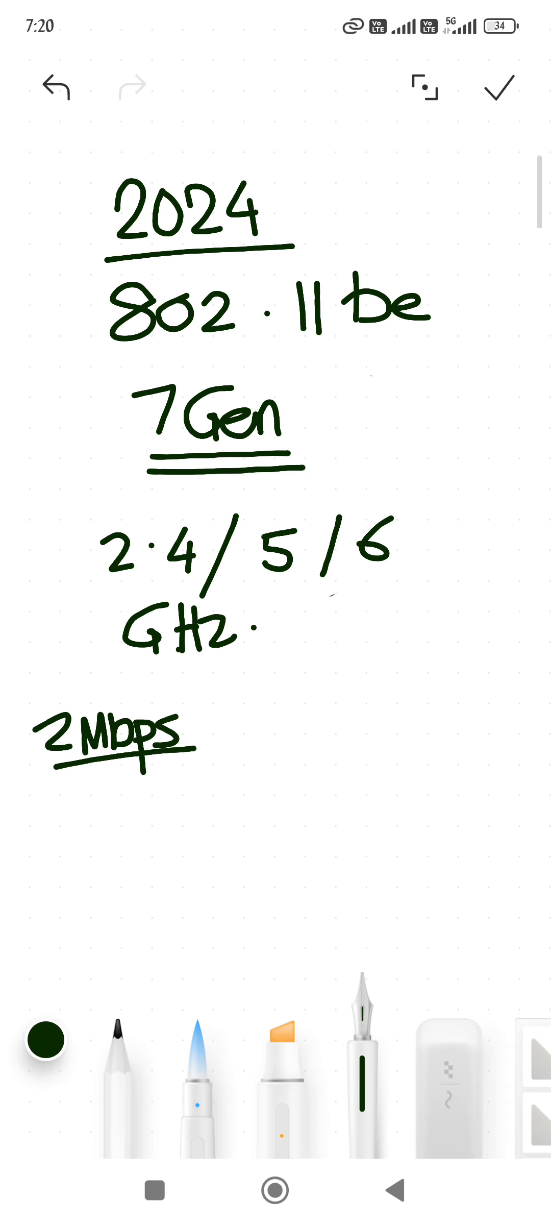
{"action": "left_click_drag", "start_coordinate": [47, 812], "coordinate": [133, 827]}
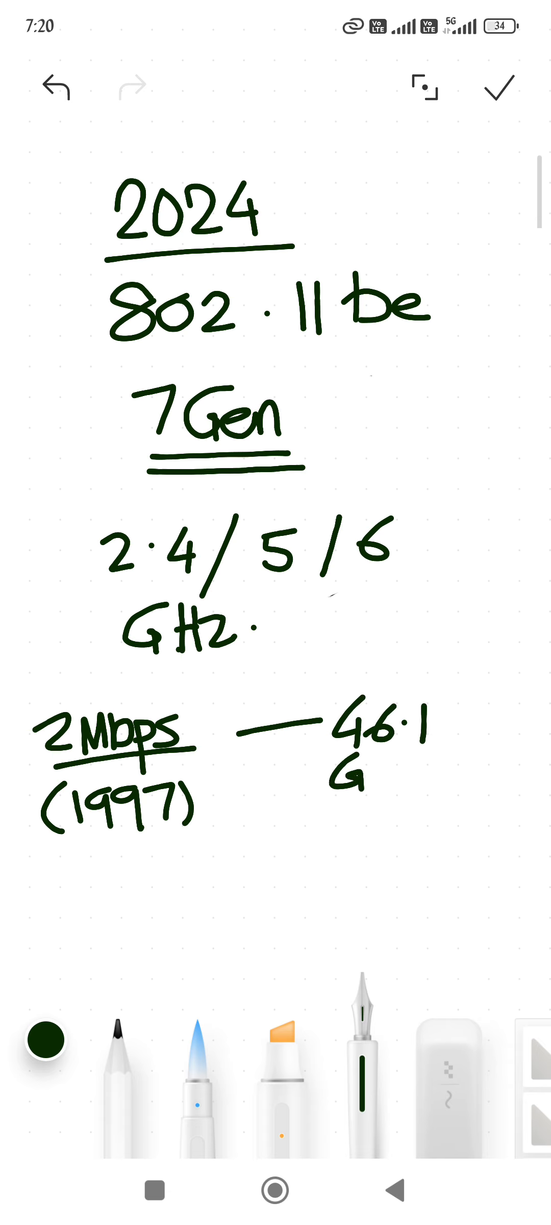
{"action": "type", "text": "bps"}
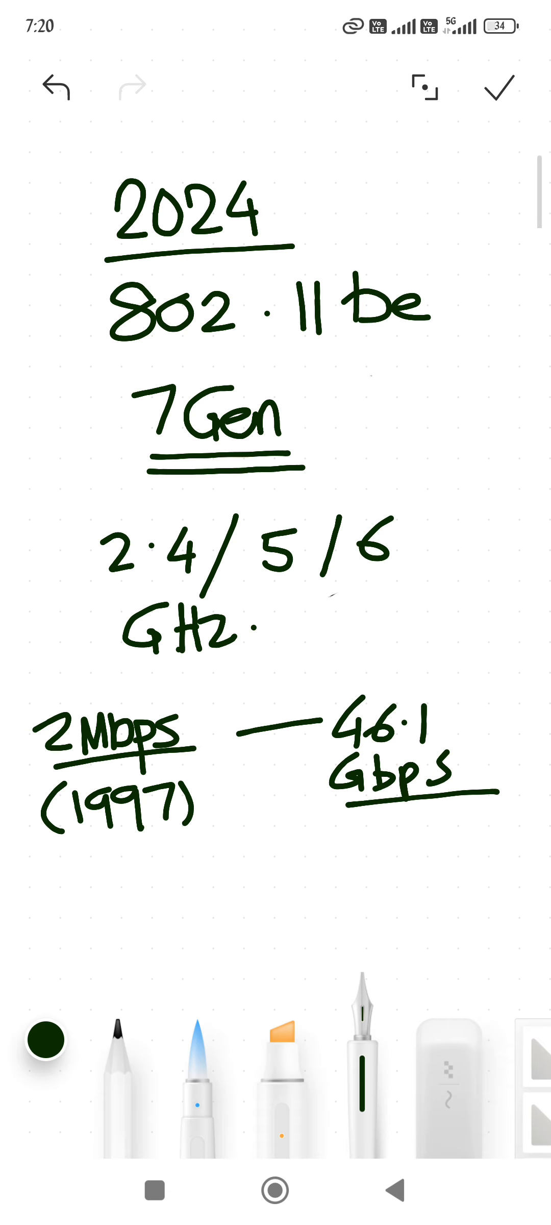
Step: Add '30m – 120m', circle 802.11be and insert the sketch into the note
{"action": "left_click_drag", "start_coordinate": [223, 860], "coordinate": [246, 883]}
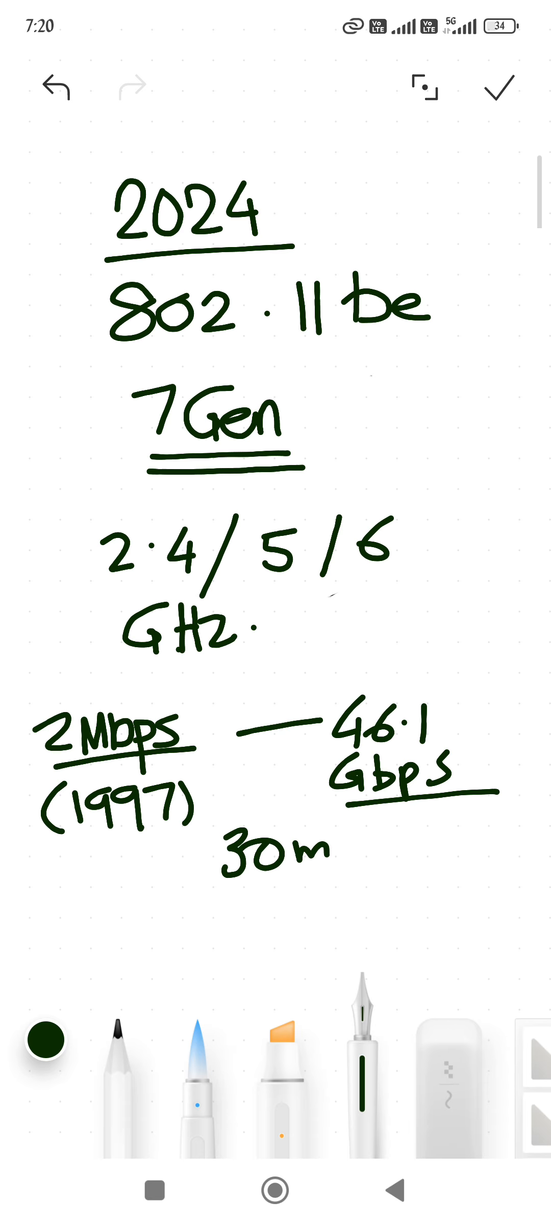
{"action": "left_click_drag", "start_coordinate": [175, 902], "coordinate": [208, 933]}
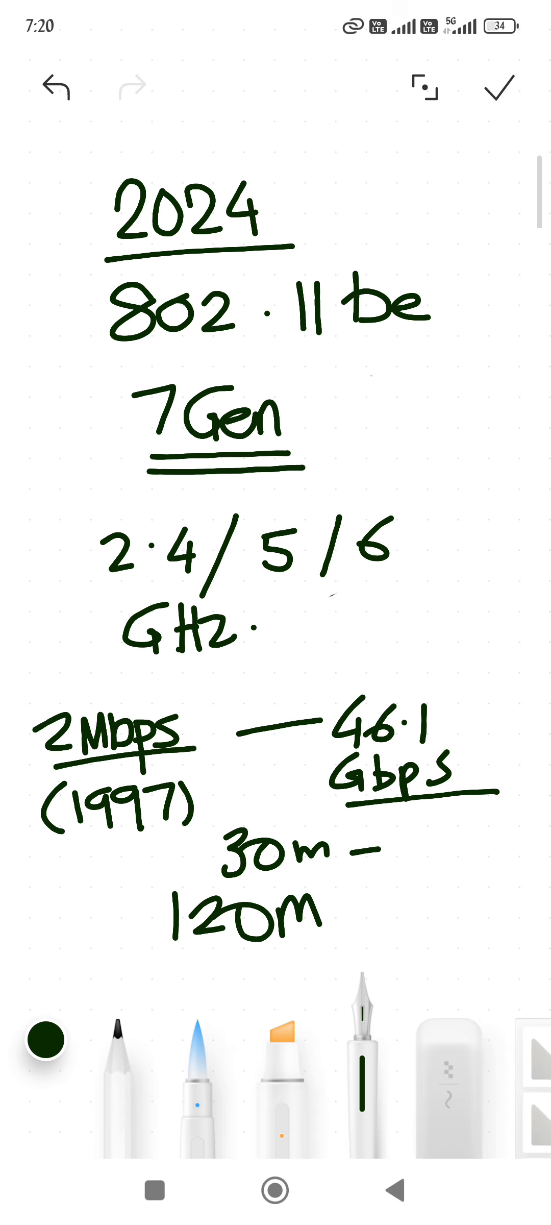
{"action": "left_click_drag", "start_coordinate": [355, 910], "coordinate": [402, 902]}
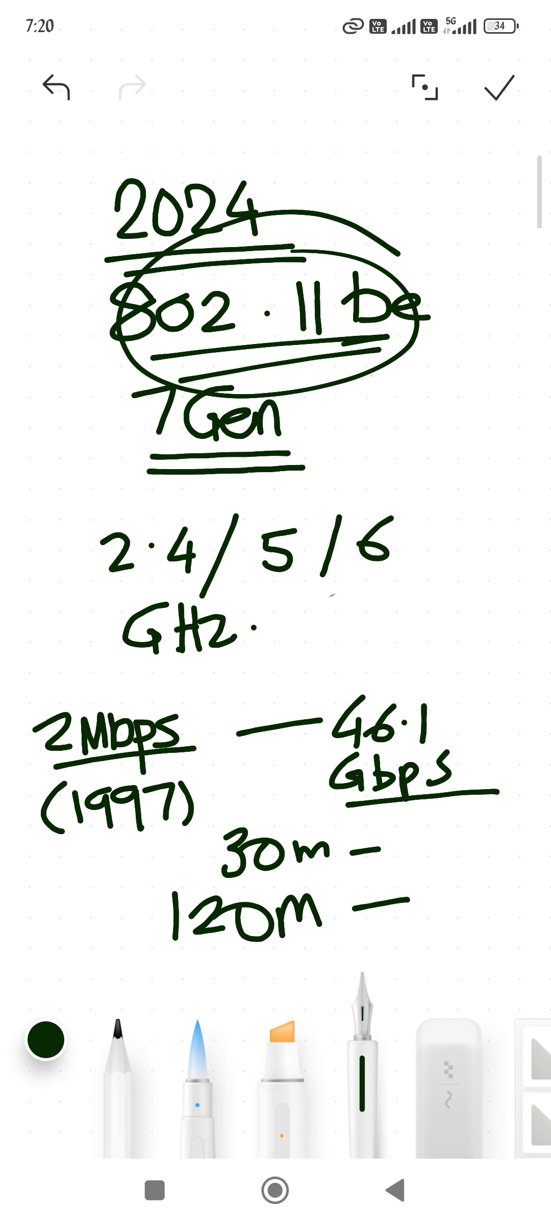
{"action": "left_click", "coordinate": [55, 88]}
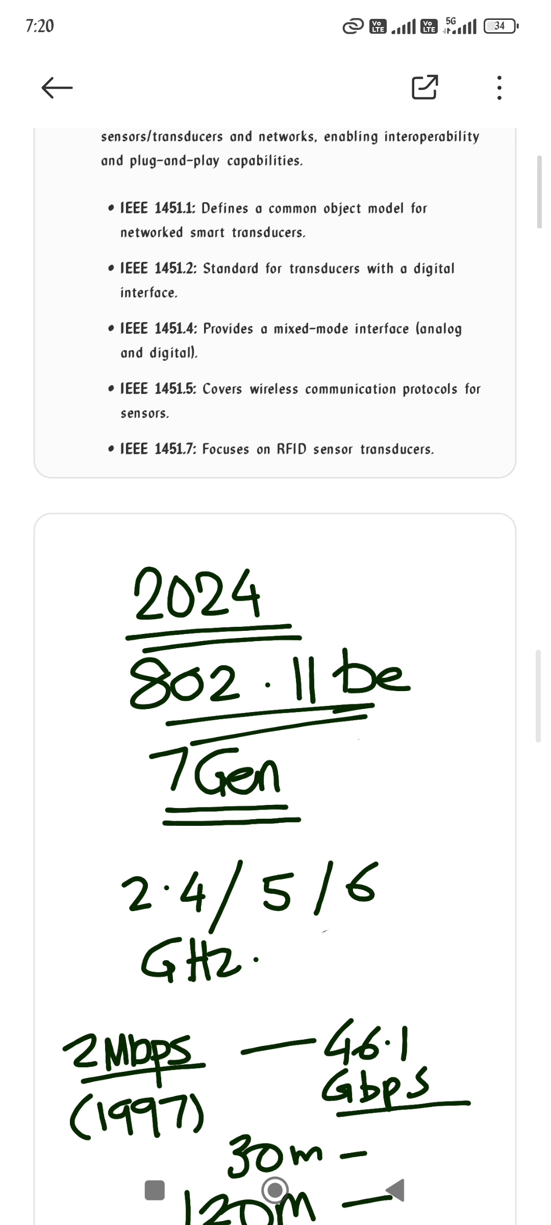
Step: Scroll the note to the IEEE 802 Series section for a new sketch
{"action": "left_click", "coordinate": [272, 703]}
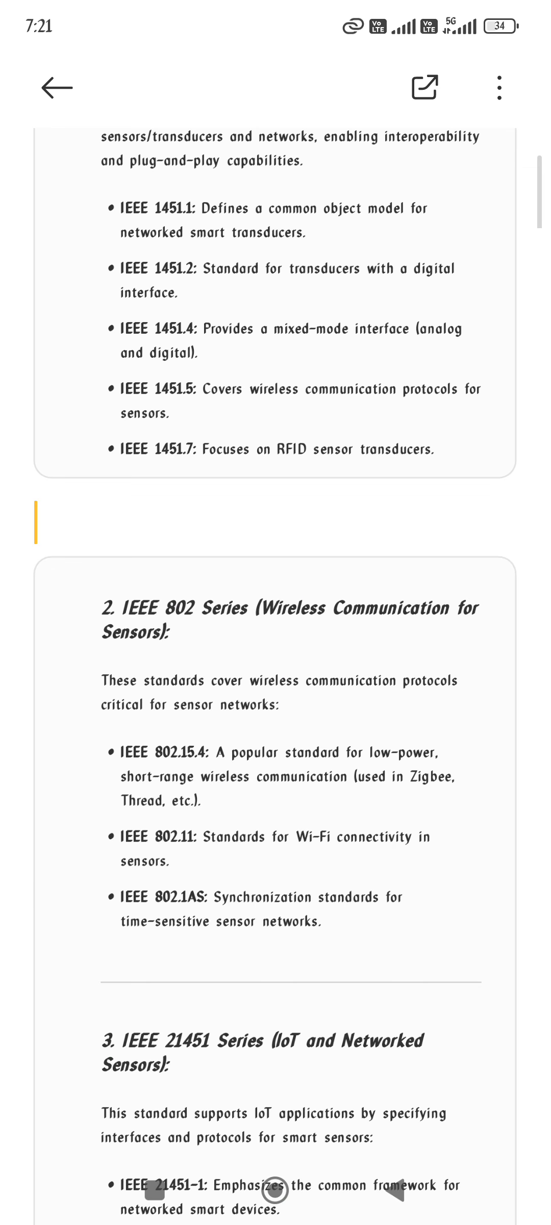
{"action": "scroll", "scroll_direction": "down", "scroll_amount": 3}
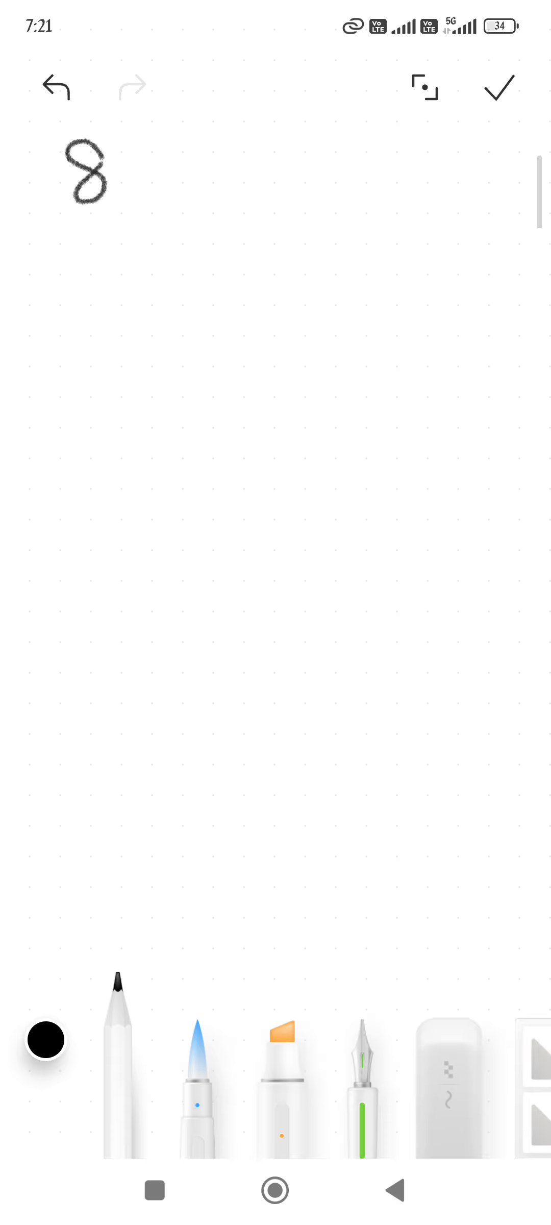
Step: Switch to dark green ink pen and write an underlined '802.15A' heading
{"action": "left_click_drag", "start_coordinate": [113, 172], "coordinate": [125, 199]}
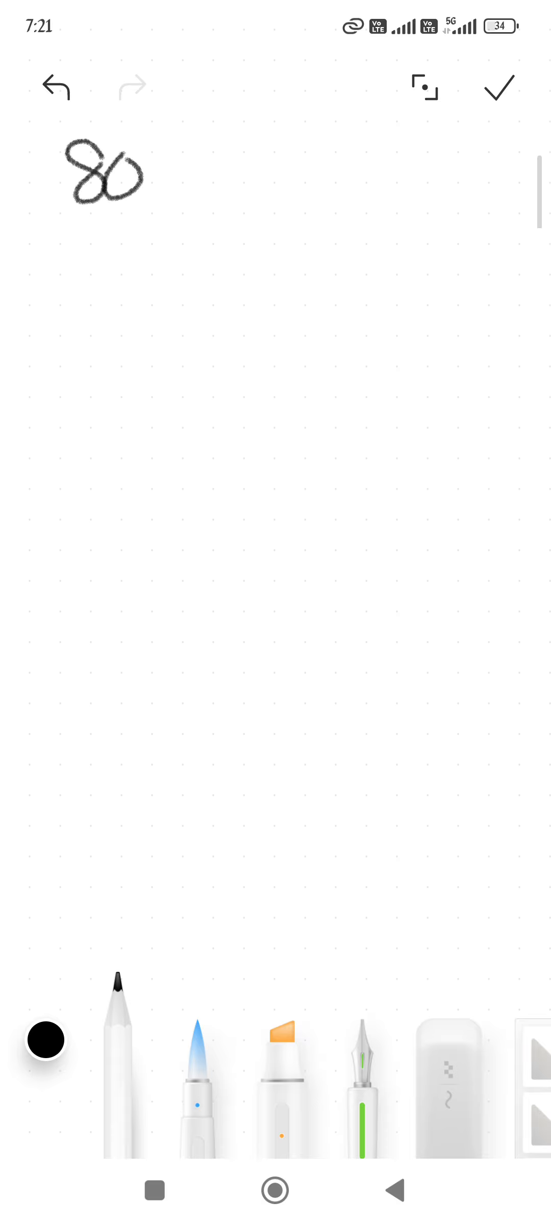
{"action": "left_click", "coordinate": [364, 1092]}
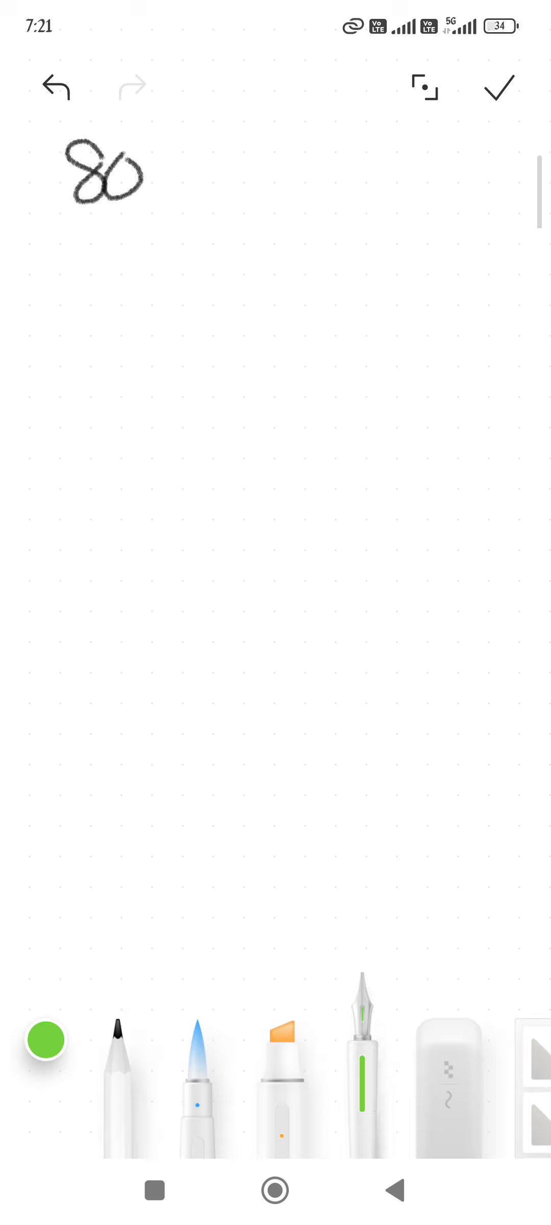
{"action": "left_click", "coordinate": [44, 1037]}
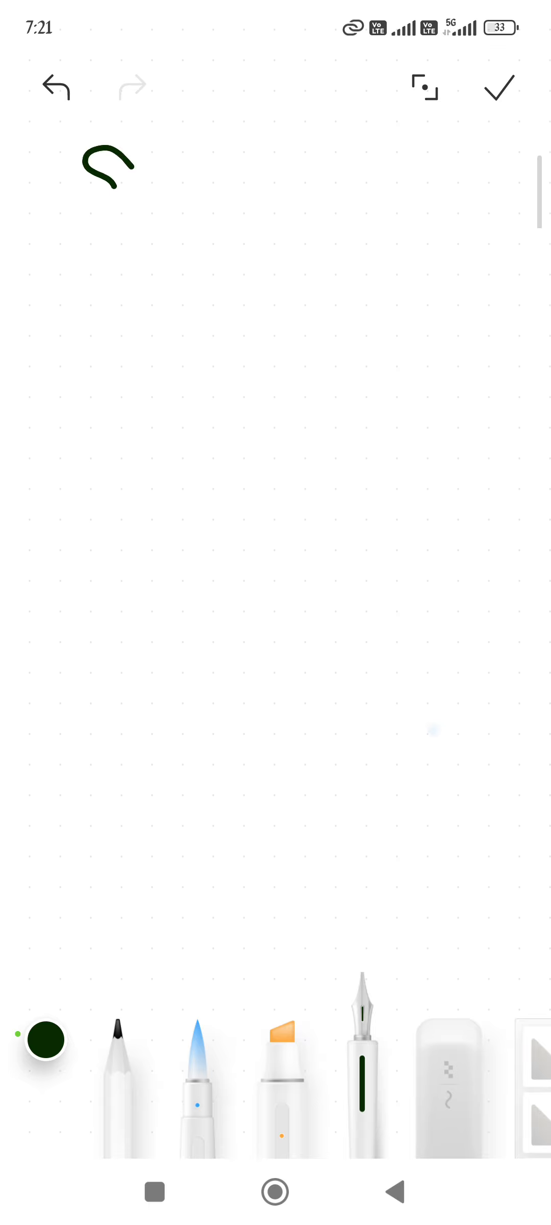
{"action": "left_click_drag", "start_coordinate": [118, 179], "coordinate": [156, 180]}
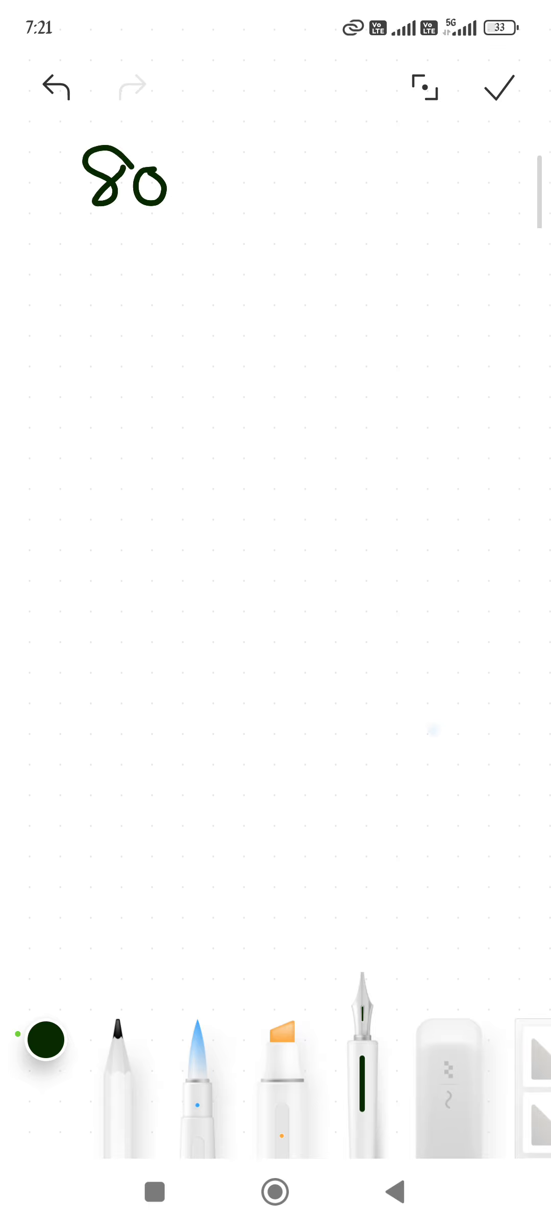
{"action": "left_click_drag", "start_coordinate": [167, 164], "coordinate": [211, 195]}
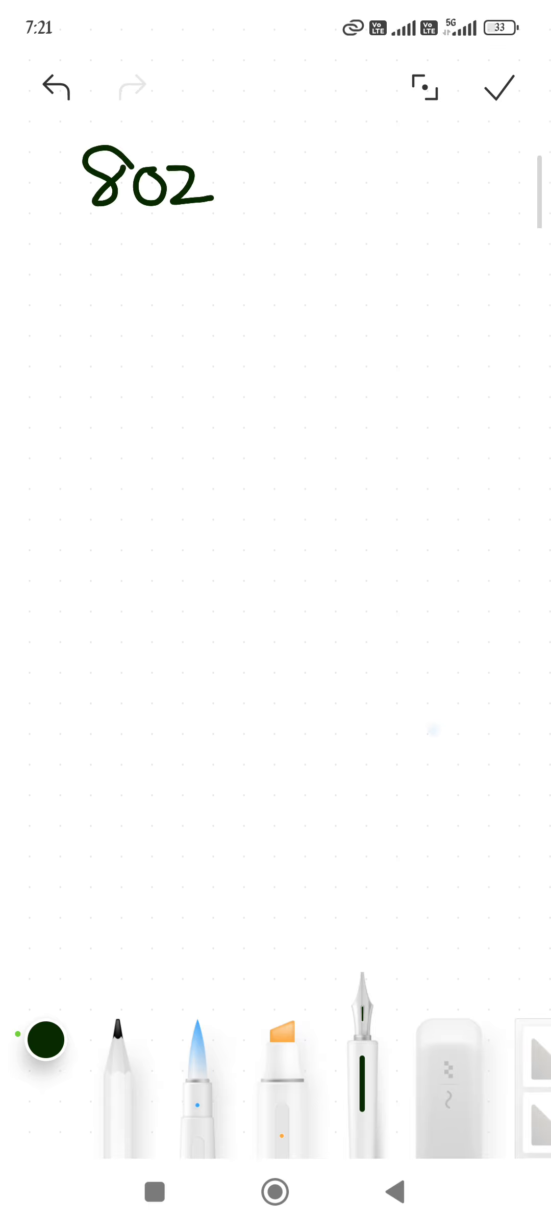
{"action": "left_click", "coordinate": [223, 183]}
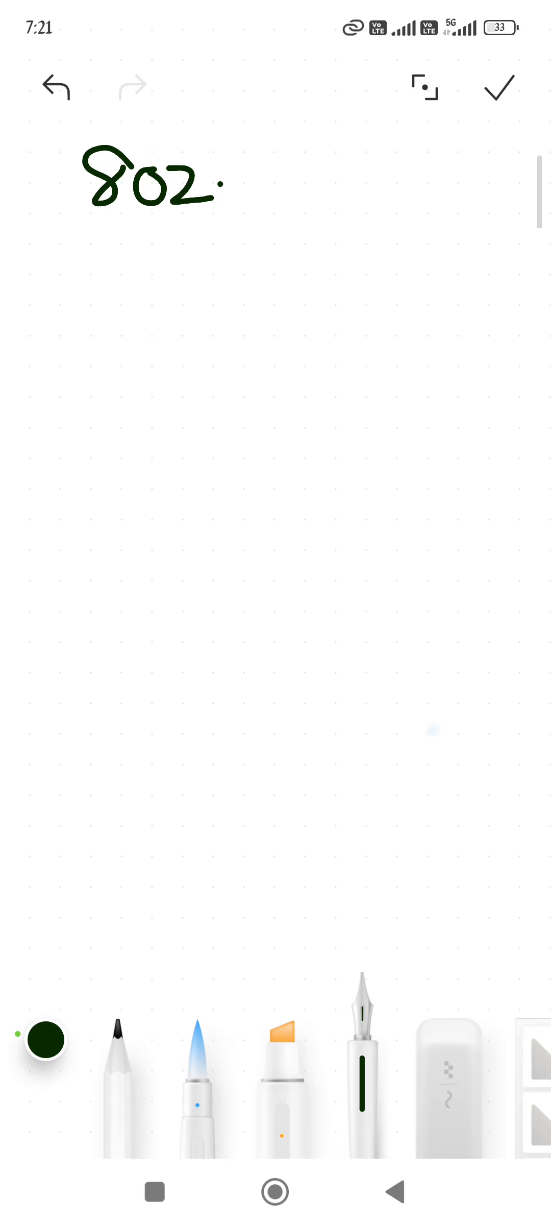
{"action": "left_click_drag", "start_coordinate": [241, 188], "coordinate": [289, 195]}
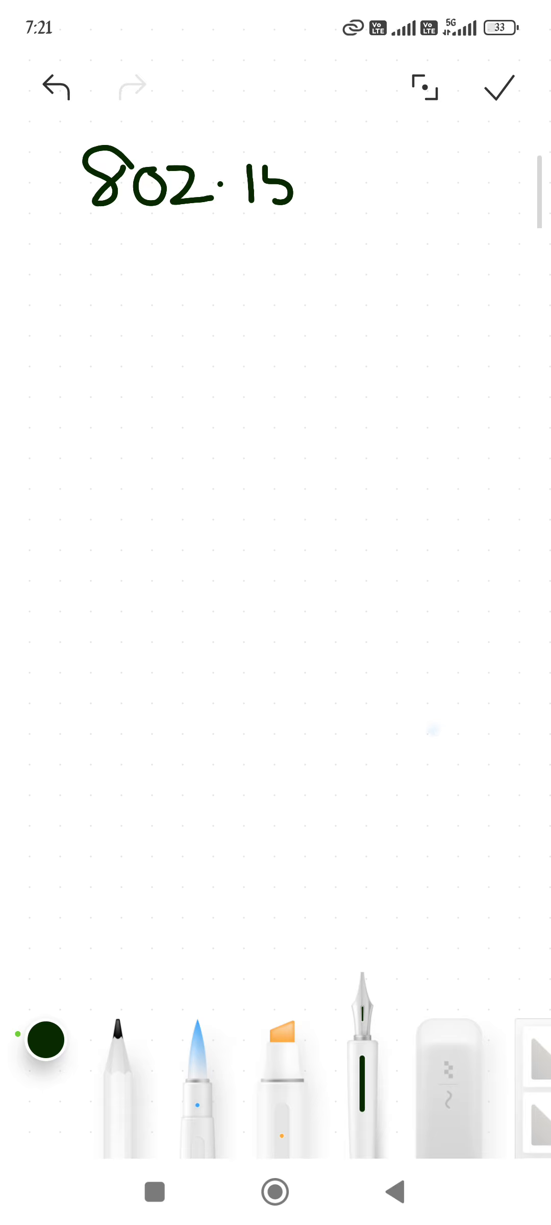
{"action": "left_click_drag", "start_coordinate": [297, 195], "coordinate": [332, 172]}
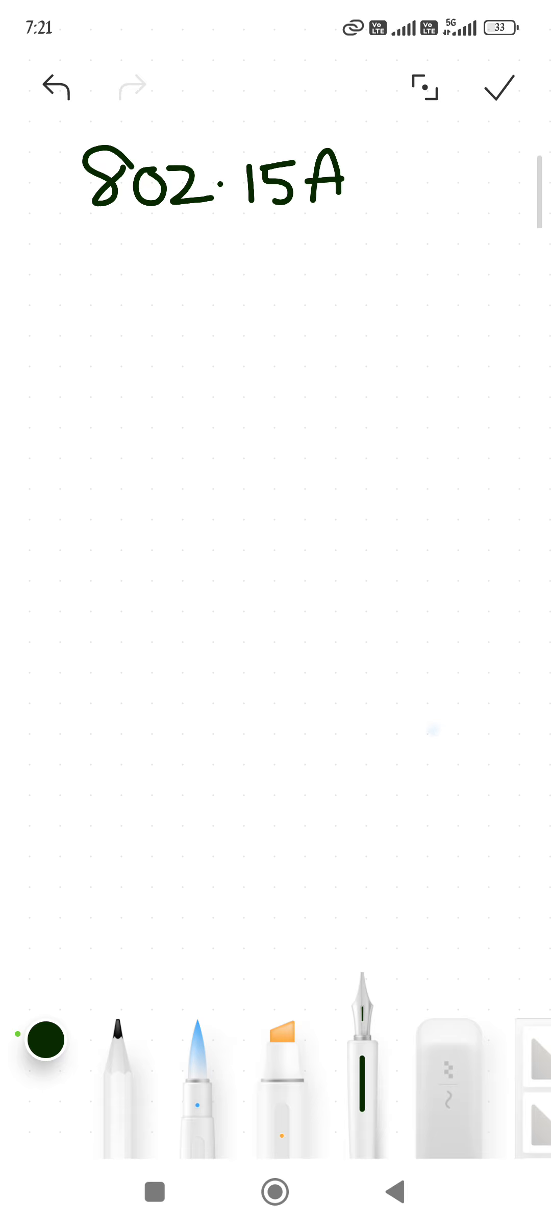
{"action": "left_click_drag", "start_coordinate": [94, 232], "coordinate": [402, 225]}
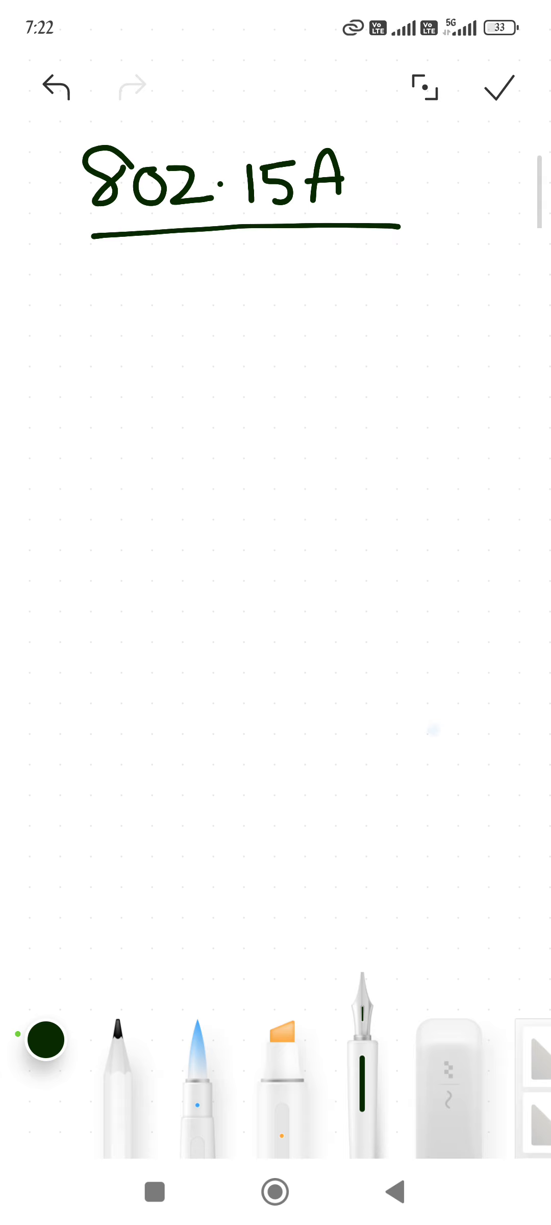
Step: Write 'Low power', 'Short range', 'wireless', 'comm' with comm underlined
{"action": "left_click_drag", "start_coordinate": [98, 293], "coordinate": [164, 312]}
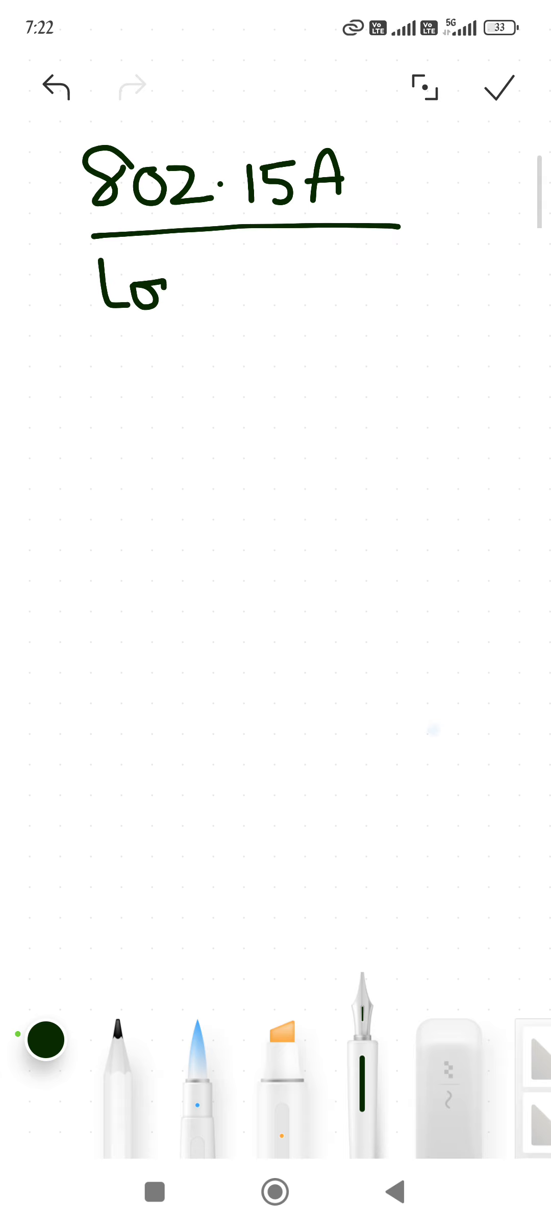
{"action": "left_click_drag", "start_coordinate": [165, 305], "coordinate": [234, 313]}
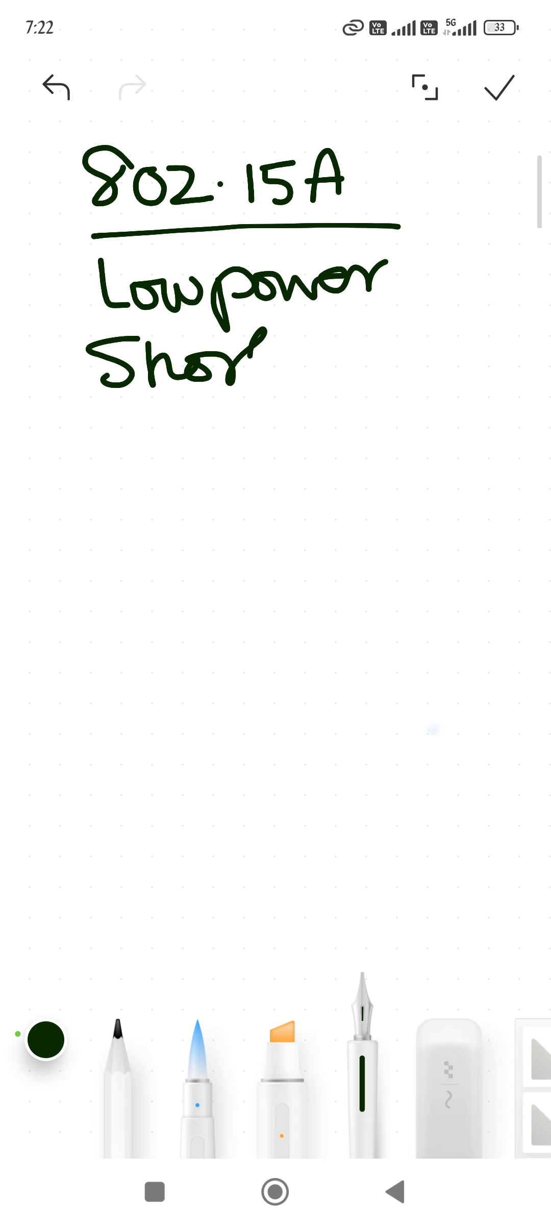
{"action": "left_click_drag", "start_coordinate": [101, 430], "coordinate": [172, 453]}
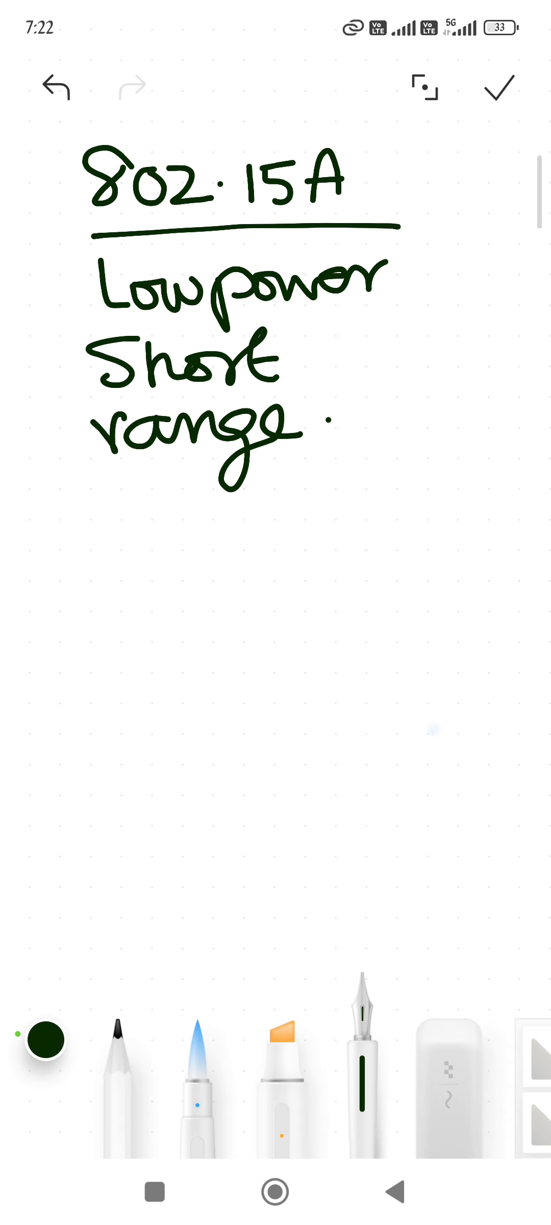
{"action": "left_click_drag", "start_coordinate": [98, 519], "coordinate": [156, 507]}
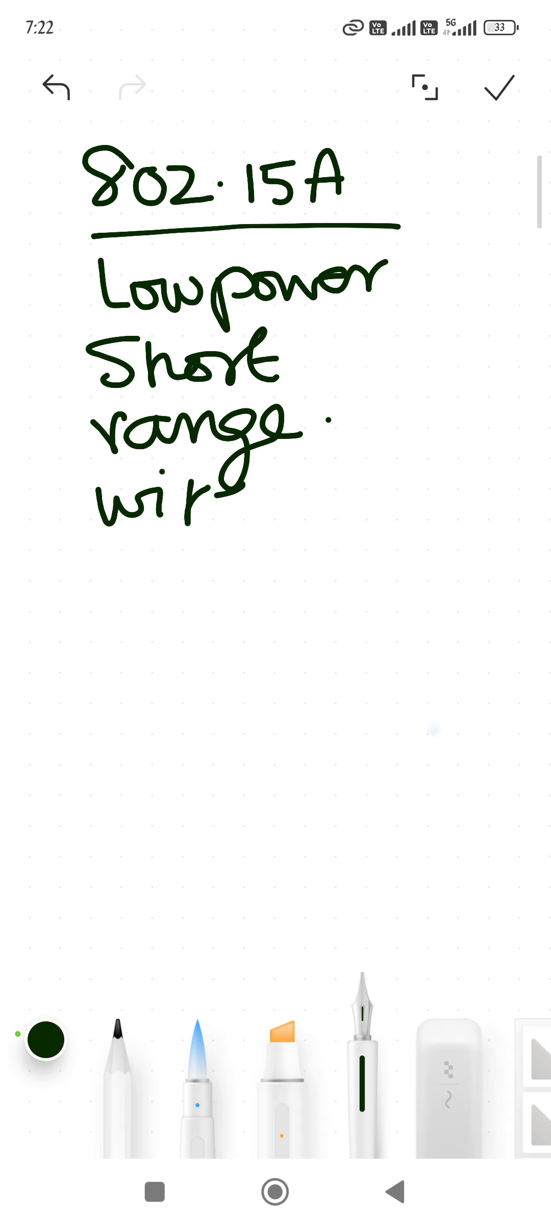
{"action": "left_click_drag", "start_coordinate": [227, 508], "coordinate": [359, 507]}
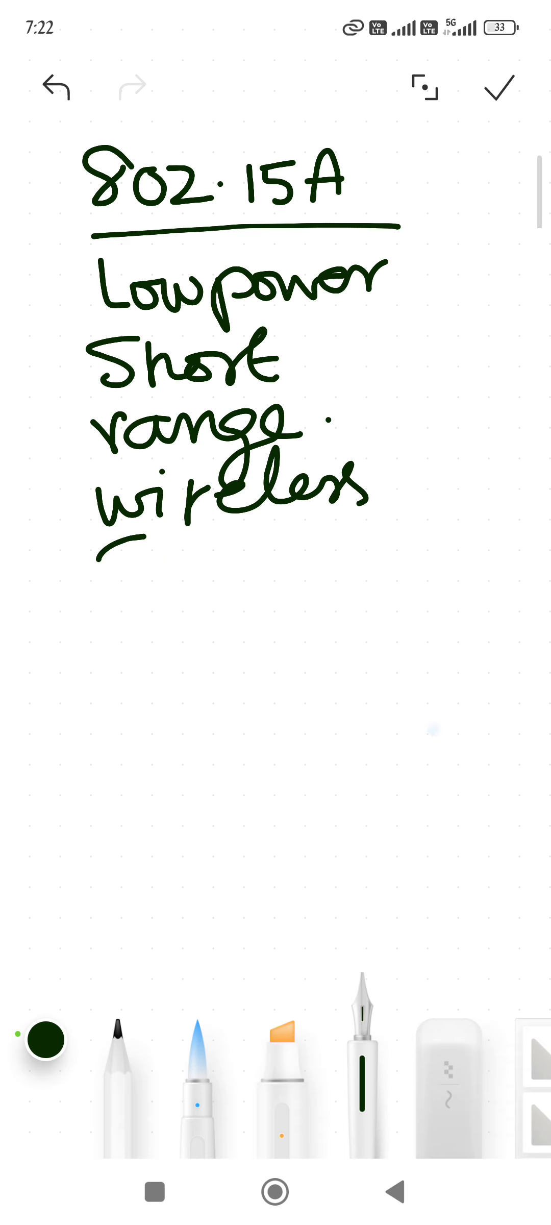
{"action": "left_click_drag", "start_coordinate": [101, 571], "coordinate": [273, 562]}
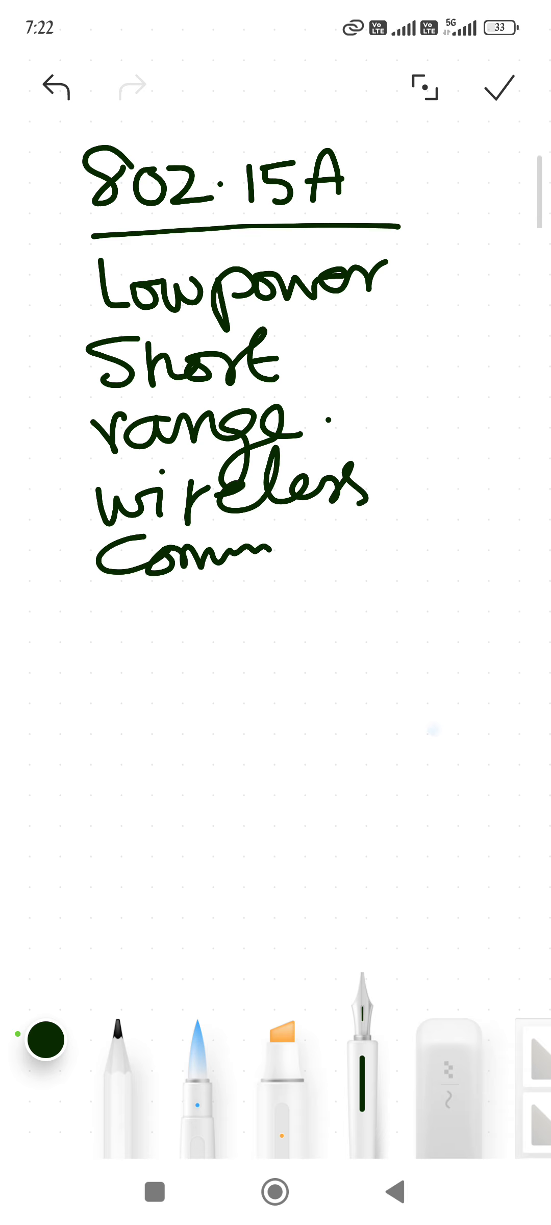
{"action": "left_click_drag", "start_coordinate": [124, 591], "coordinate": [394, 566]}
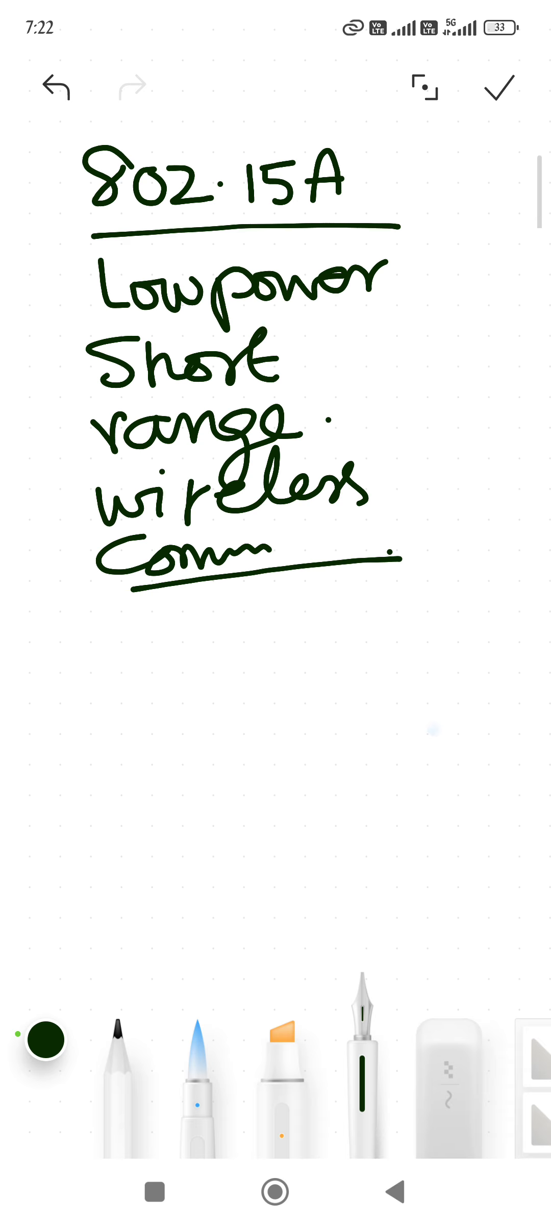
Step: Write Zigbee, Thread, IPv6, QR and Smart phone below the comm line
{"action": "left_click_drag", "start_coordinate": [74, 637], "coordinate": [125, 679]}
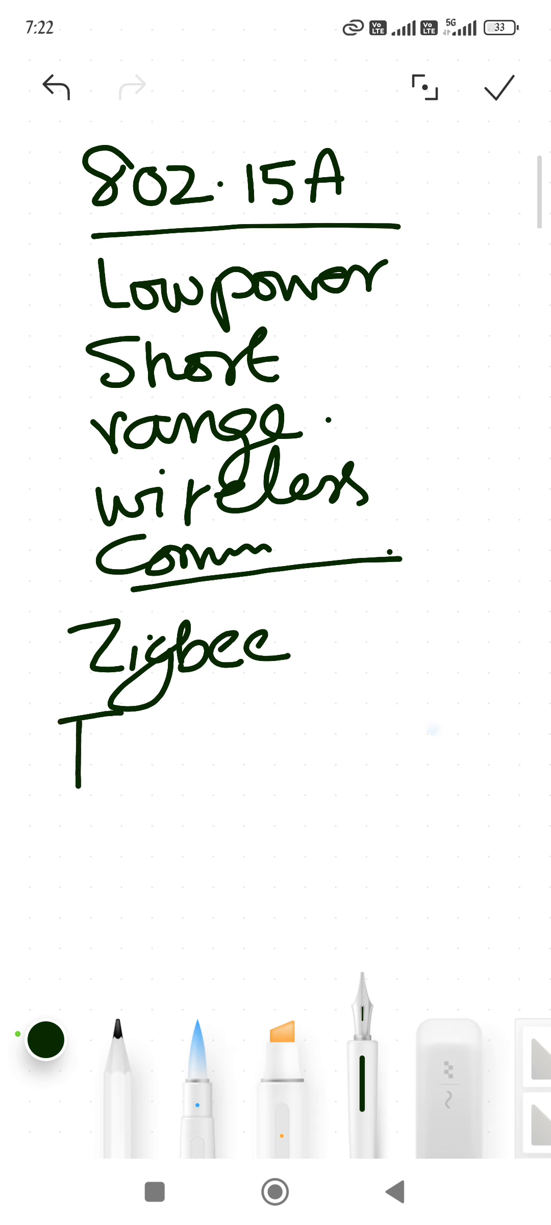
{"action": "left_click_drag", "start_coordinate": [75, 726], "coordinate": [195, 789]}
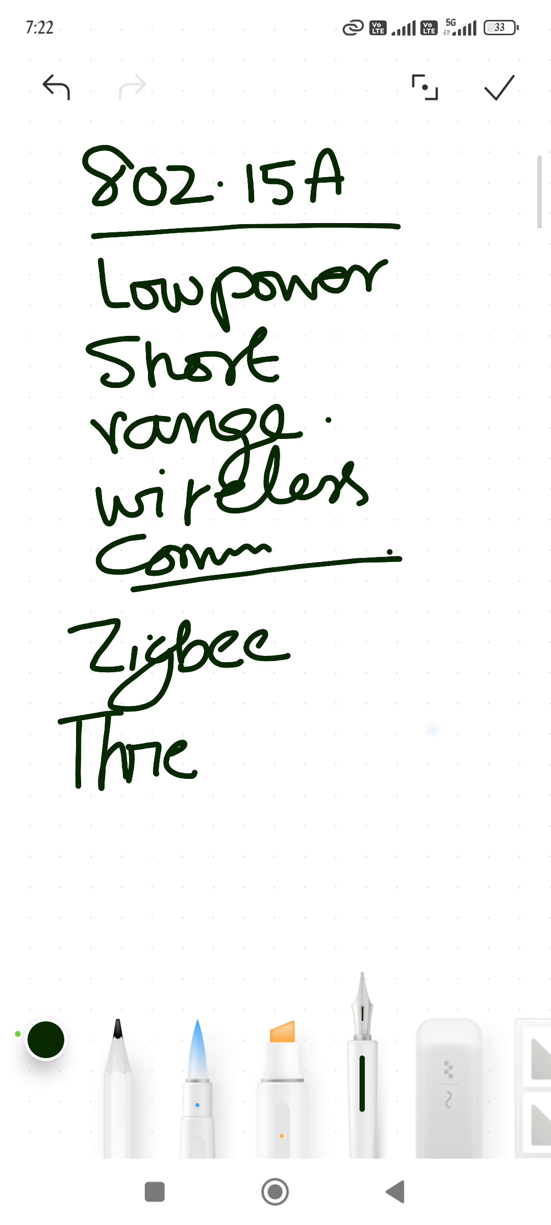
{"action": "type", "text": "ad"}
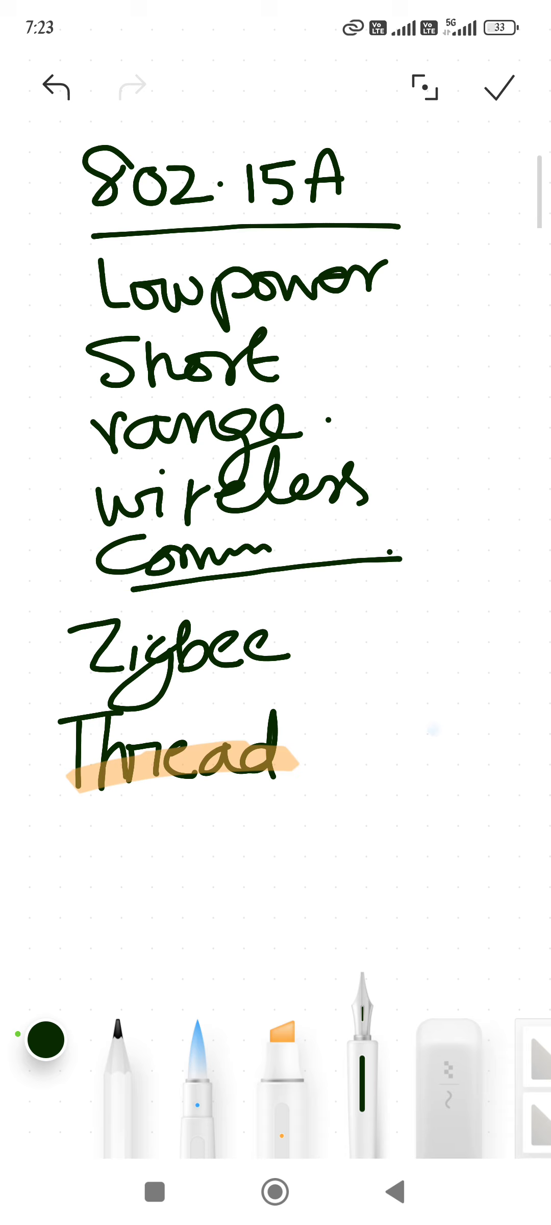
{"action": "left_click_drag", "start_coordinate": [85, 820], "coordinate": [85, 851]}
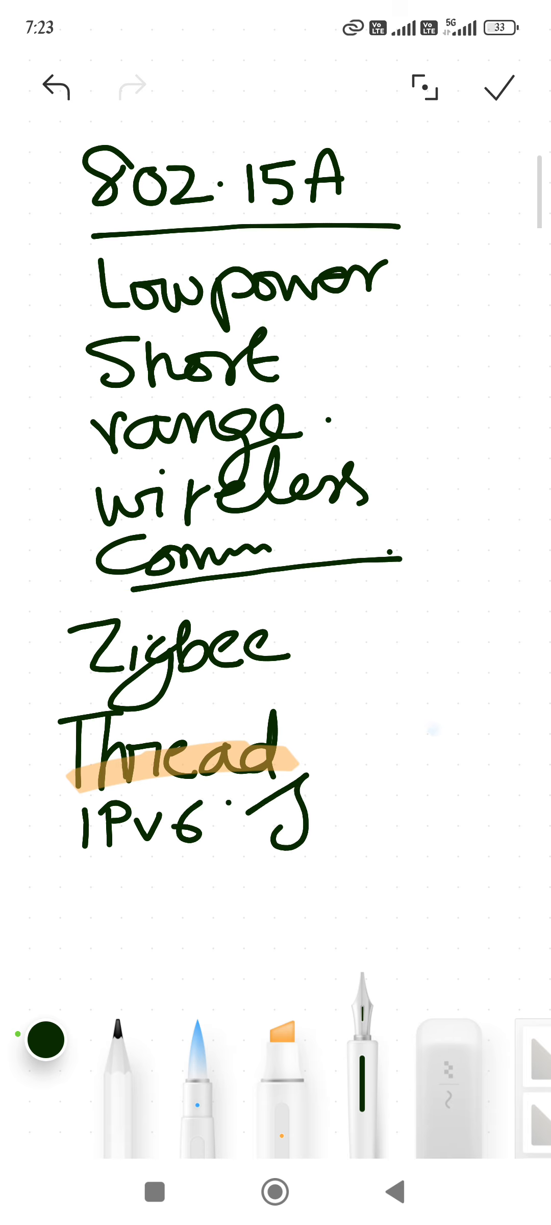
{"action": "left_click_drag", "start_coordinate": [316, 840], "coordinate": [383, 832]}
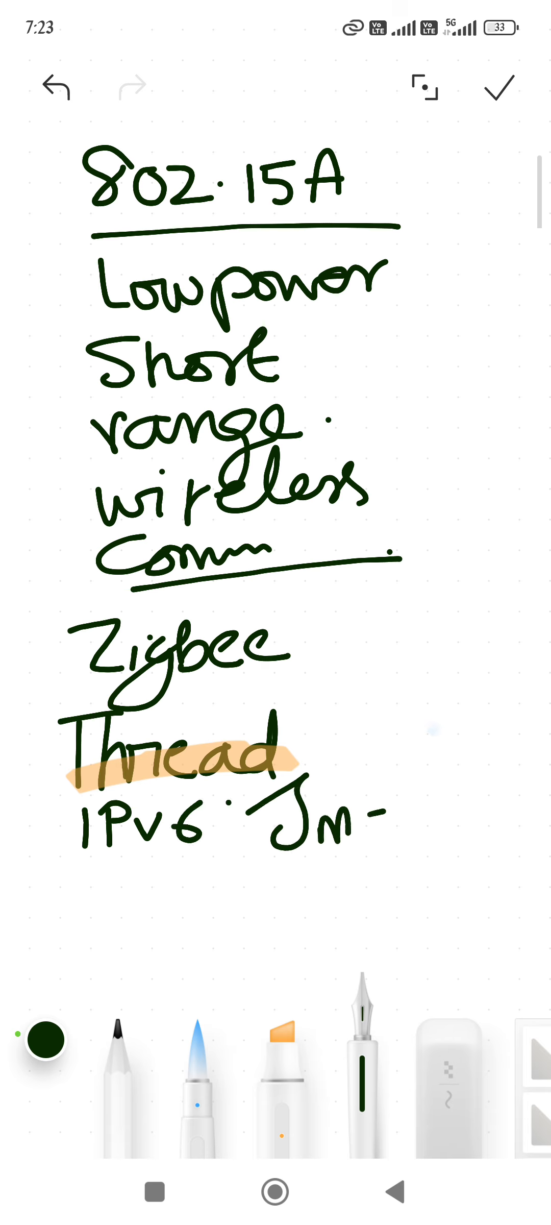
{"action": "left_click_drag", "start_coordinate": [281, 827], "coordinate": [437, 851]}
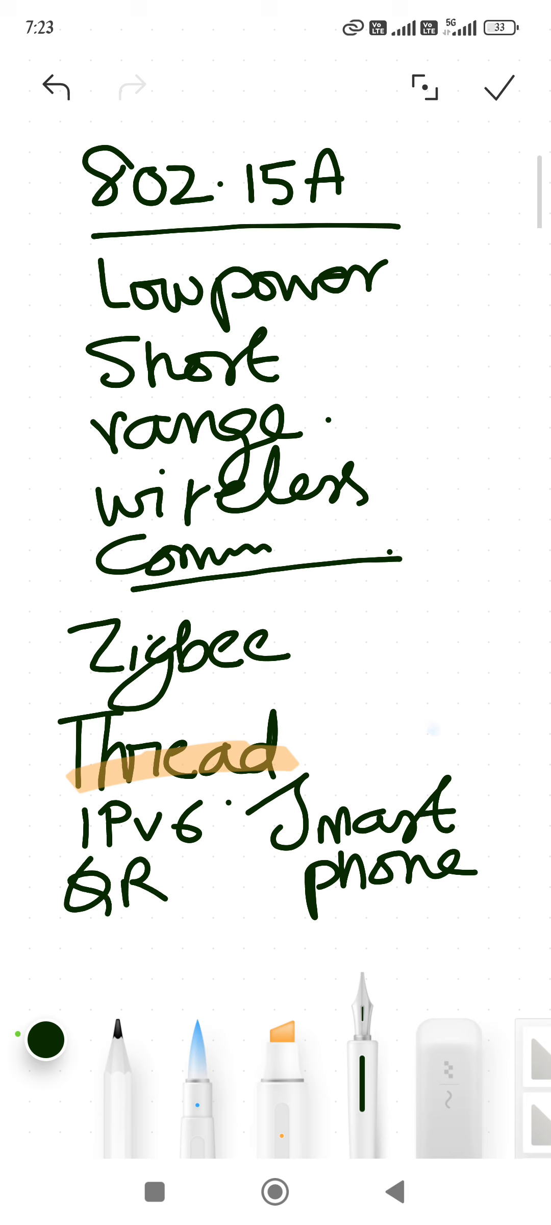
Step: Highlight QR, draw a second small box, write Binary then undo it away
{"action": "left_click_drag", "start_coordinate": [78, 926], "coordinate": [222, 913]}
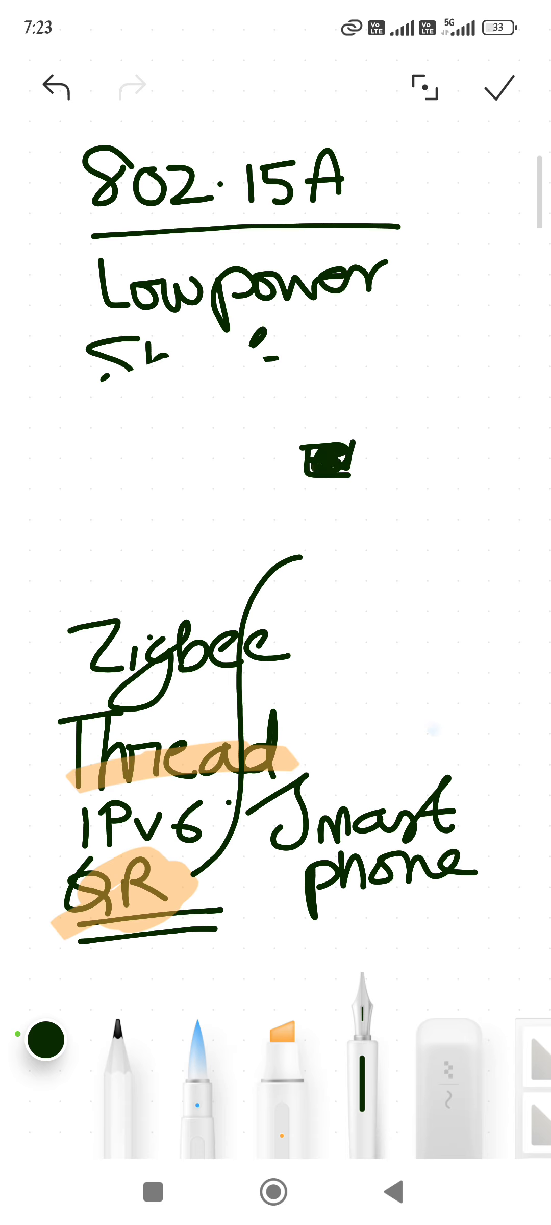
{"action": "left_click_drag", "start_coordinate": [383, 476], "coordinate": [434, 469]}
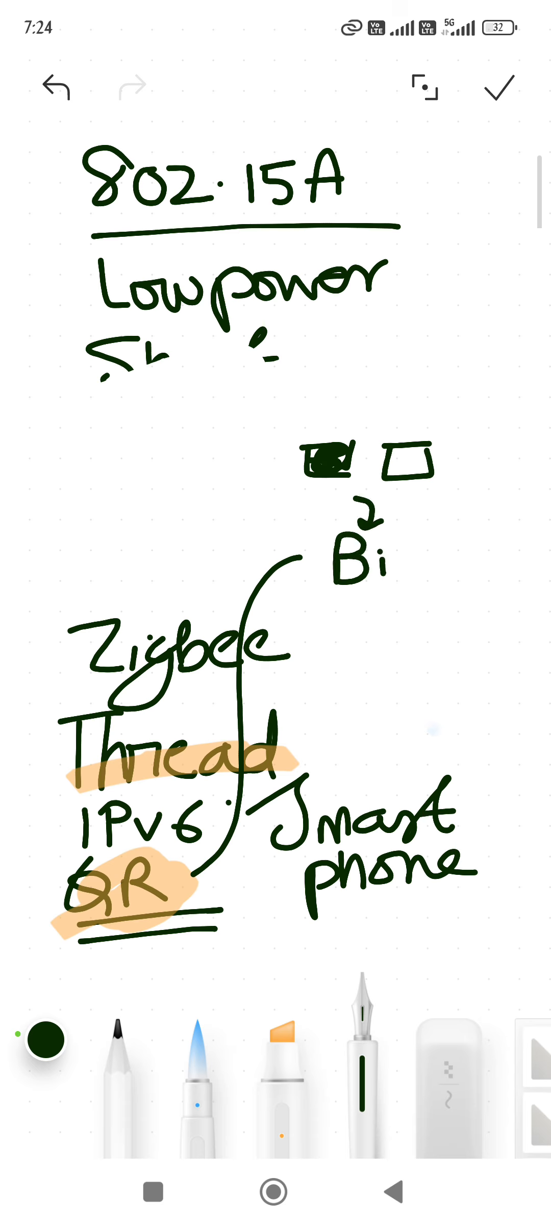
{"action": "type", "text": "nary"}
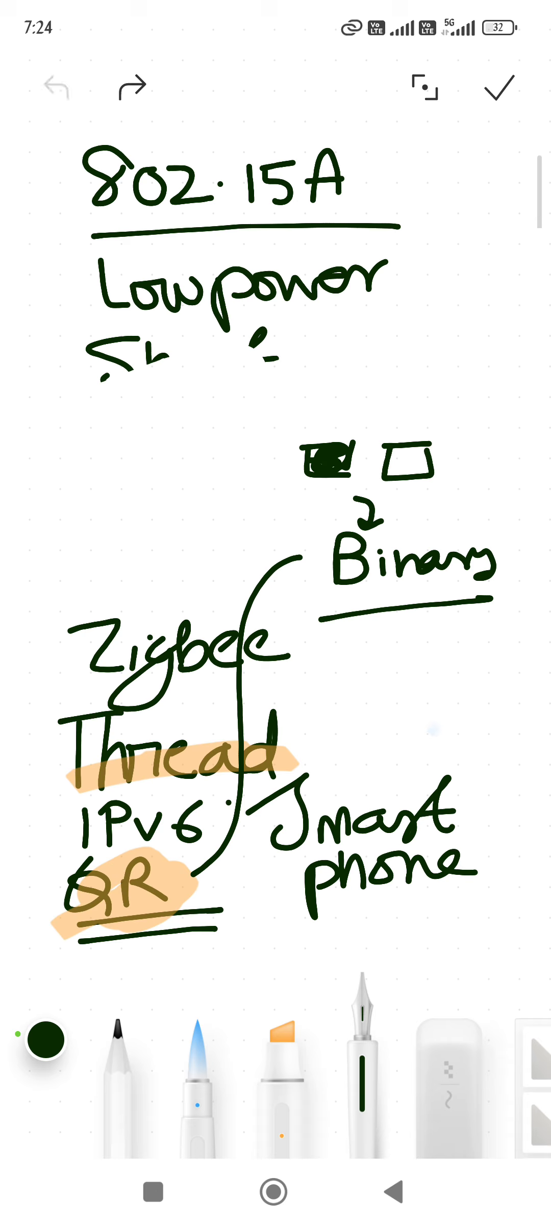
{"action": "left_click", "coordinate": [53, 87]}
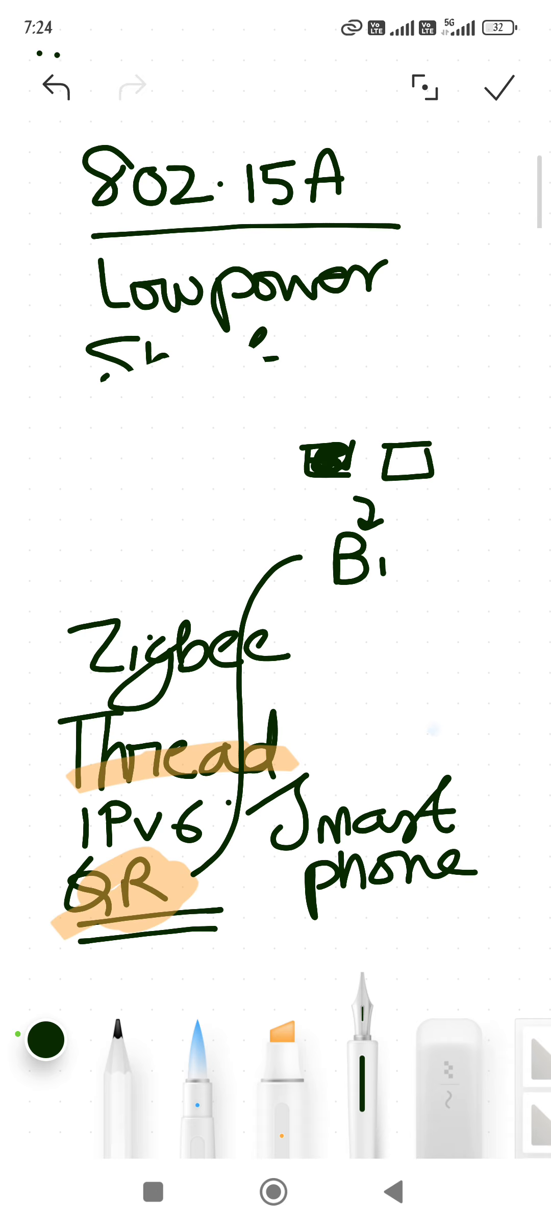
{"action": "left_click", "coordinate": [53, 85]}
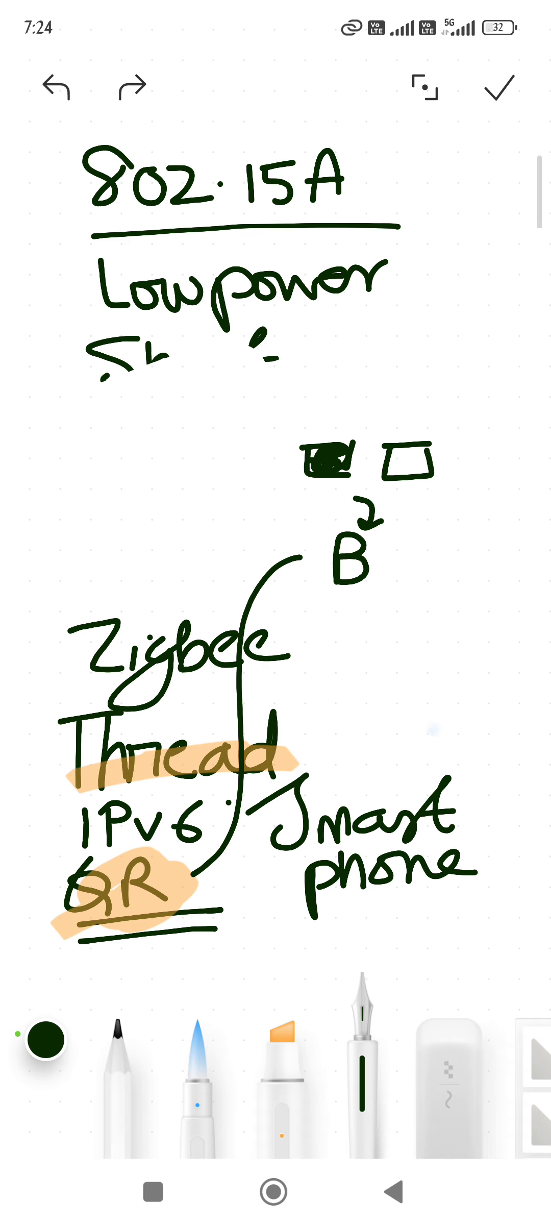
{"action": "left_click", "coordinate": [55, 86]}
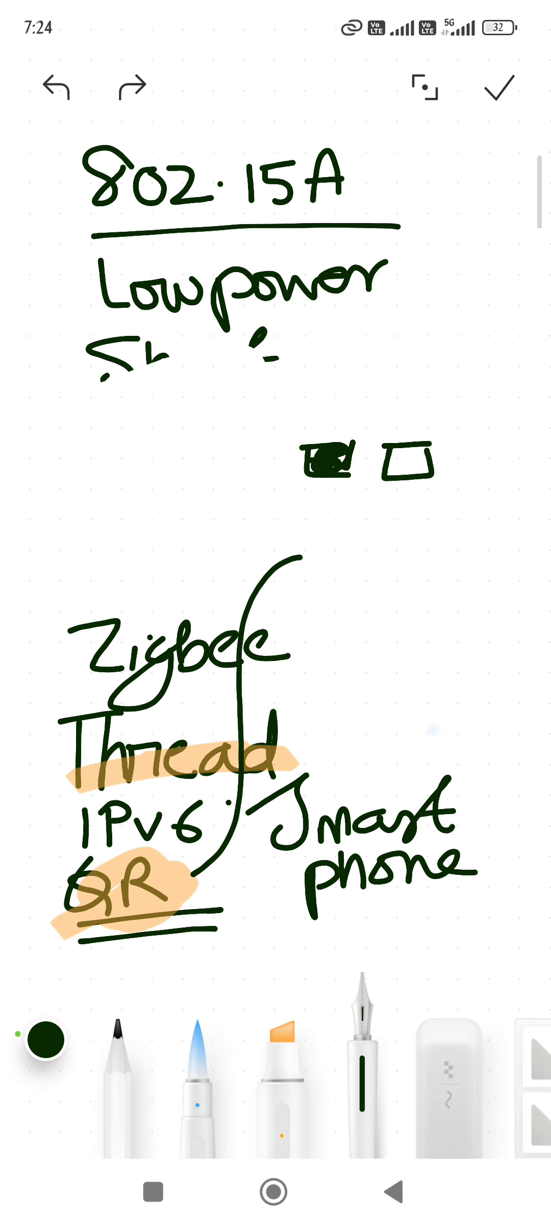
{"action": "left_click", "coordinate": [55, 86]}
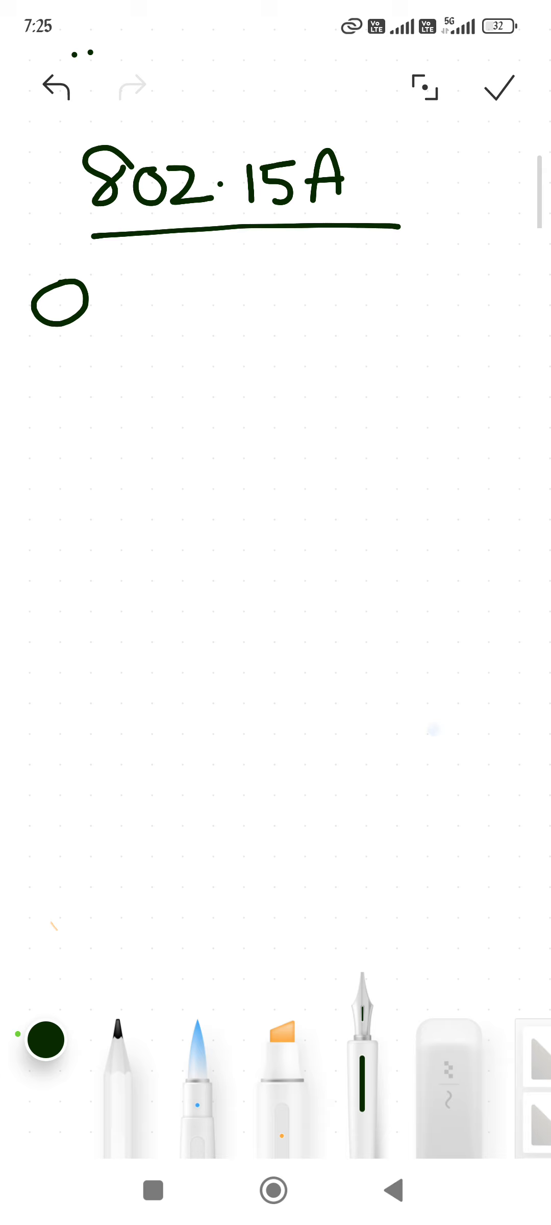
Step: Handwrite the legend rows 'Z end device', 'Z router', 'Z controller' beside hollow, filled and scribbled circles
{"action": "left_click_drag", "start_coordinate": [101, 297], "coordinate": [133, 327]}
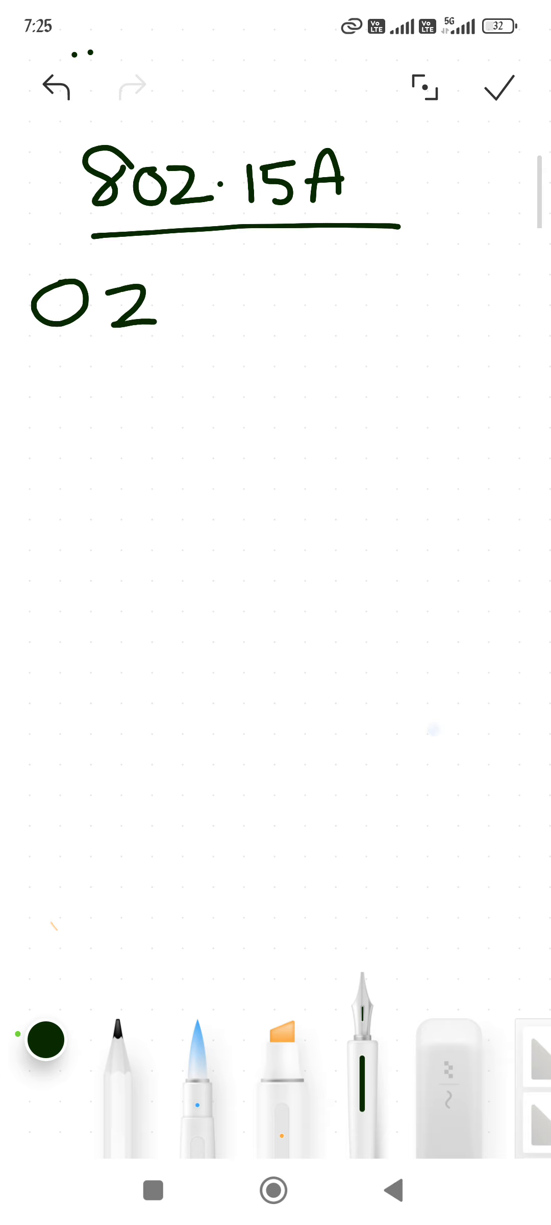
{"action": "left_click_drag", "start_coordinate": [167, 312], "coordinate": [231, 316]}
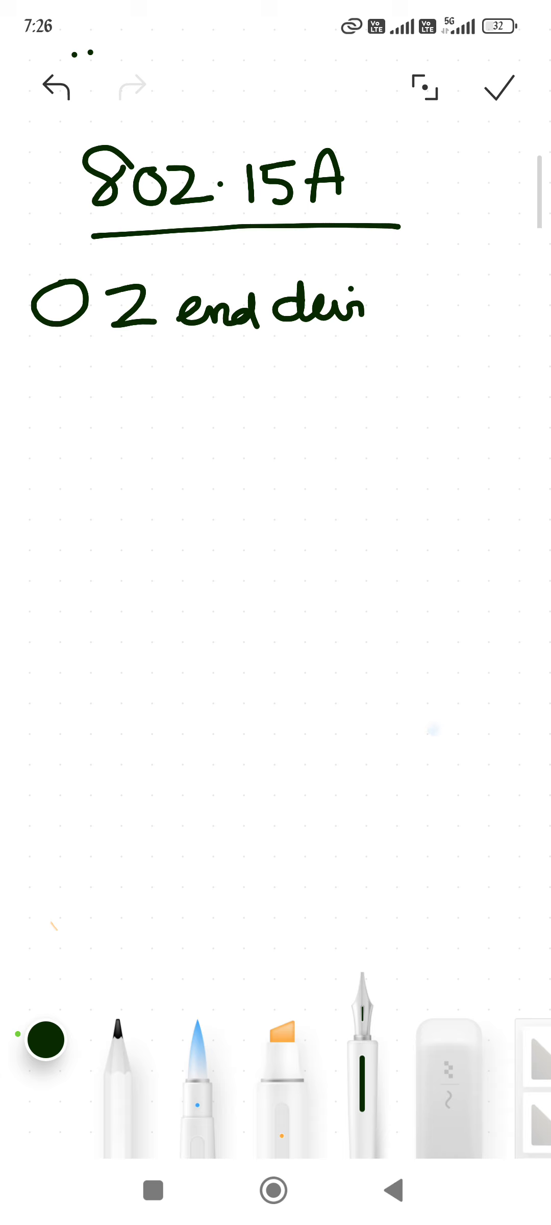
{"action": "left_click_drag", "start_coordinate": [313, 336], "coordinate": [371, 348]}
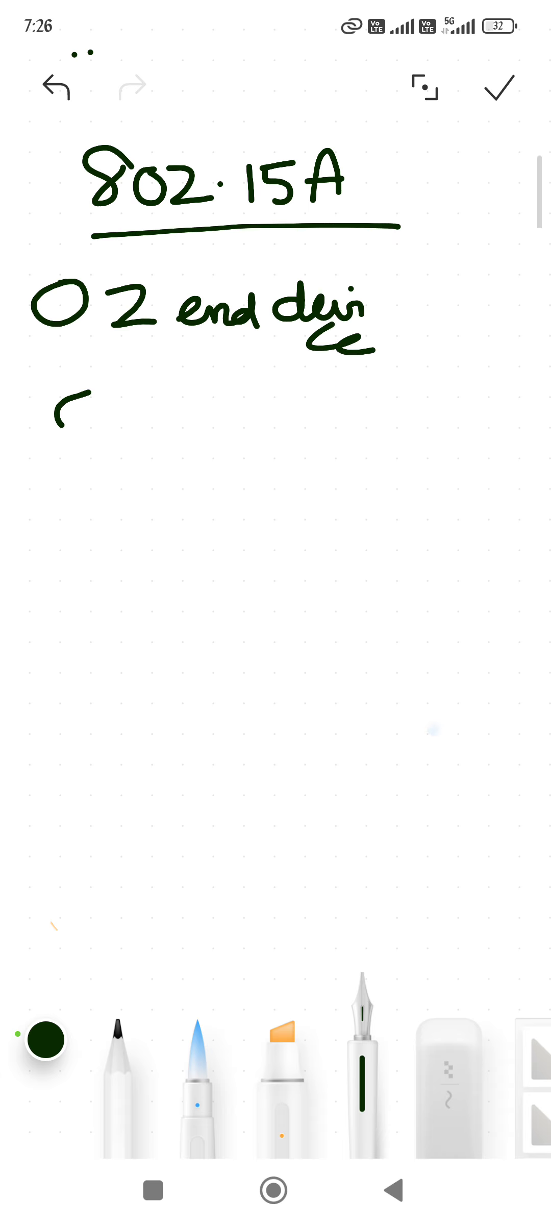
{"action": "left_click_drag", "start_coordinate": [62, 407], "coordinate": [101, 426]}
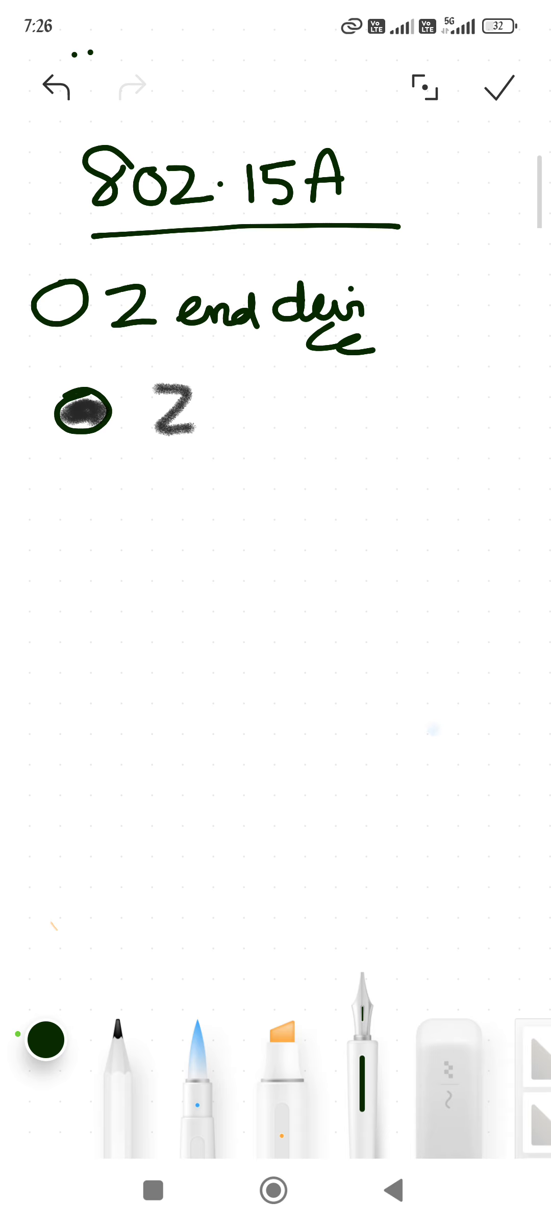
{"action": "left_click_drag", "start_coordinate": [223, 426], "coordinate": [270, 426]}
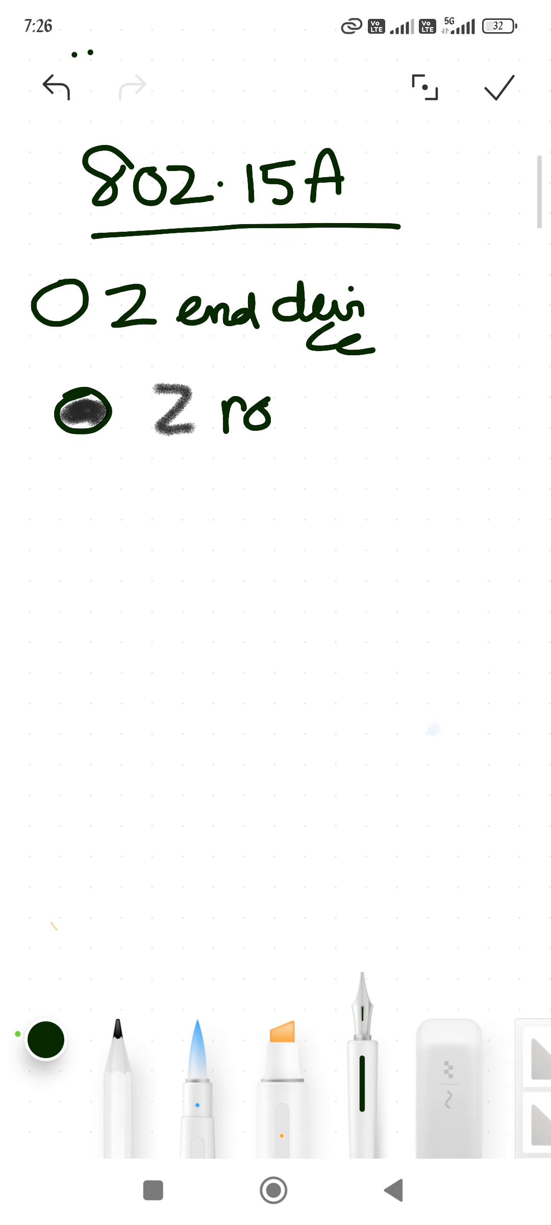
{"action": "left_click_drag", "start_coordinate": [265, 421], "coordinate": [336, 421]}
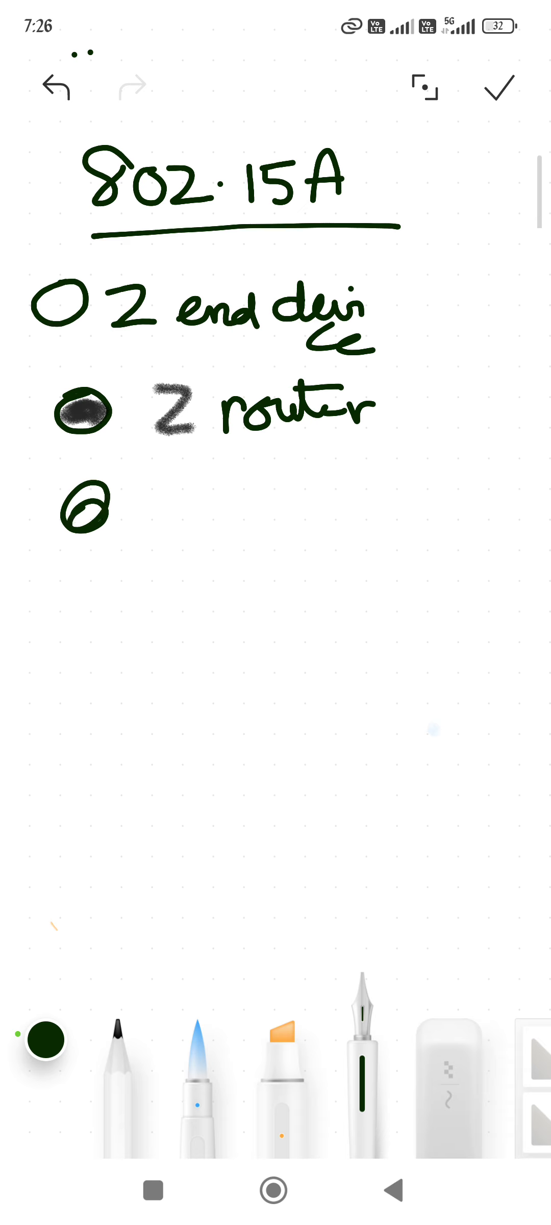
{"action": "left_click_drag", "start_coordinate": [70, 515], "coordinate": [98, 531]}
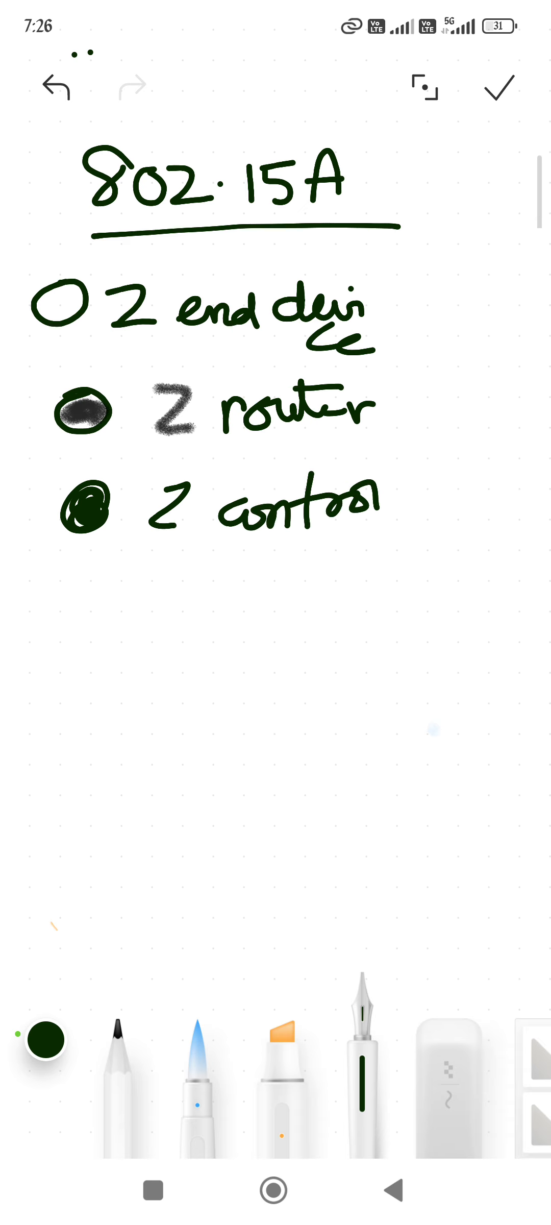
{"action": "left_click_drag", "start_coordinate": [375, 508], "coordinate": [454, 507]}
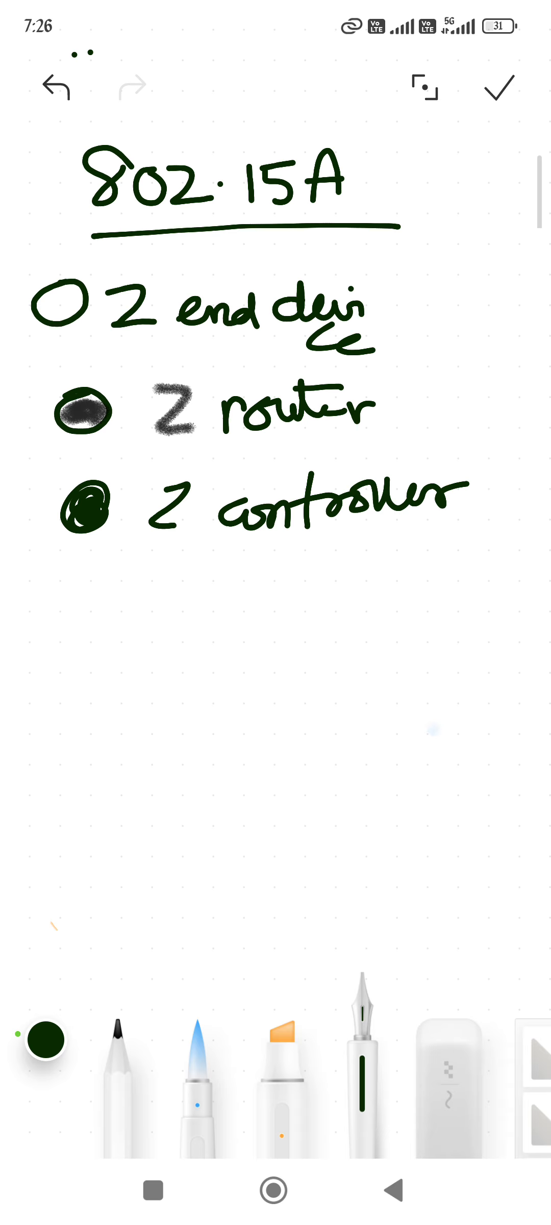
Step: Sketch a small topology of circle and square nodes linked under a shaded top node
{"action": "left_click_drag", "start_coordinate": [78, 726], "coordinate": [66, 770]}
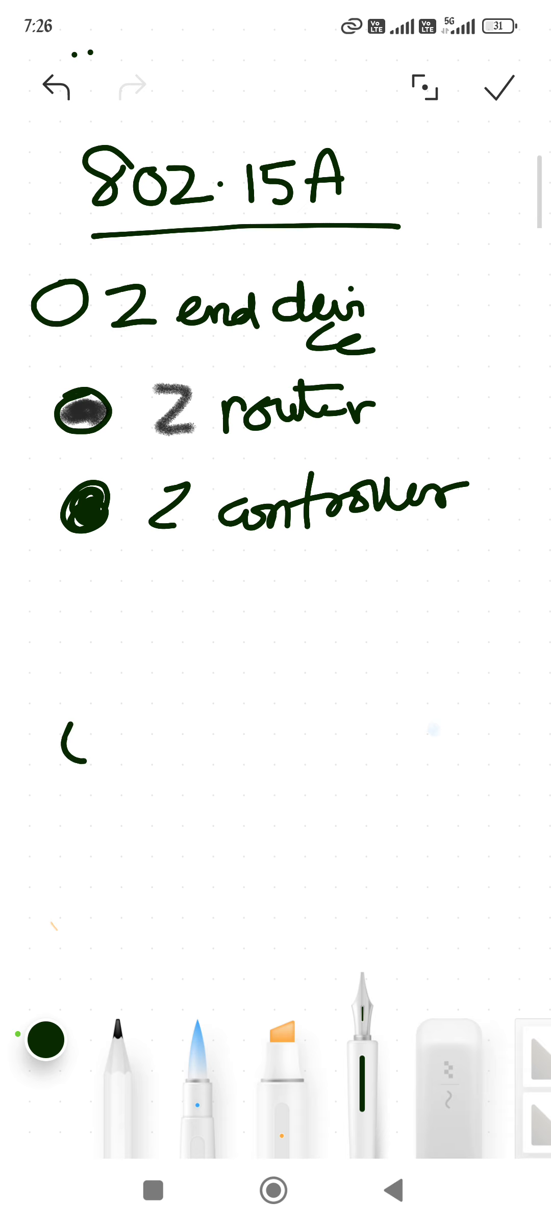
{"action": "left_click_drag", "start_coordinate": [70, 751], "coordinate": [125, 812]}
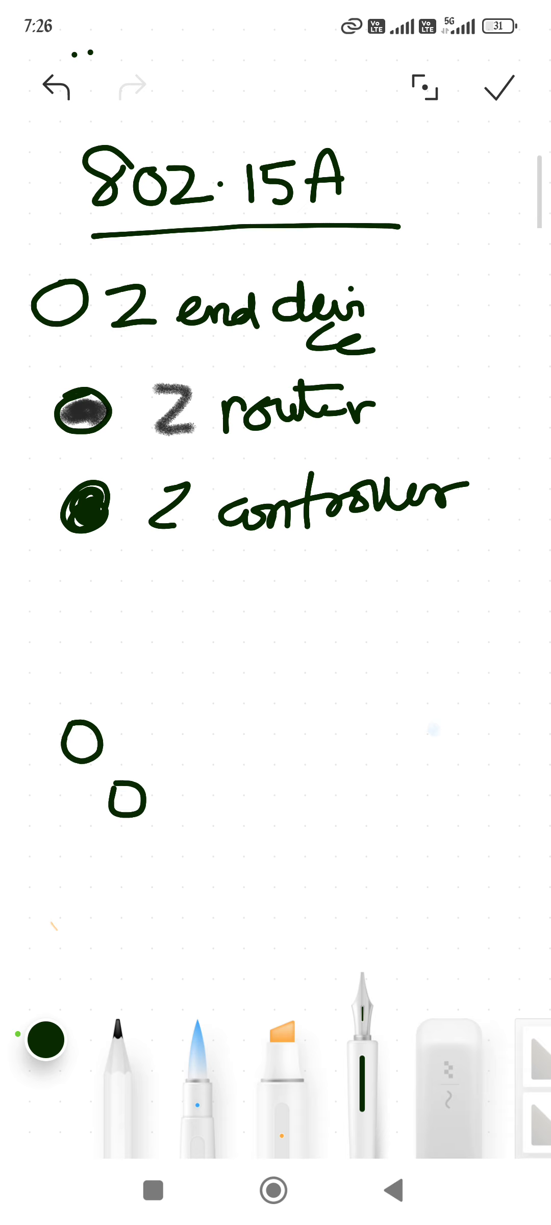
{"action": "left_click_drag", "start_coordinate": [152, 766], "coordinate": [179, 741]}
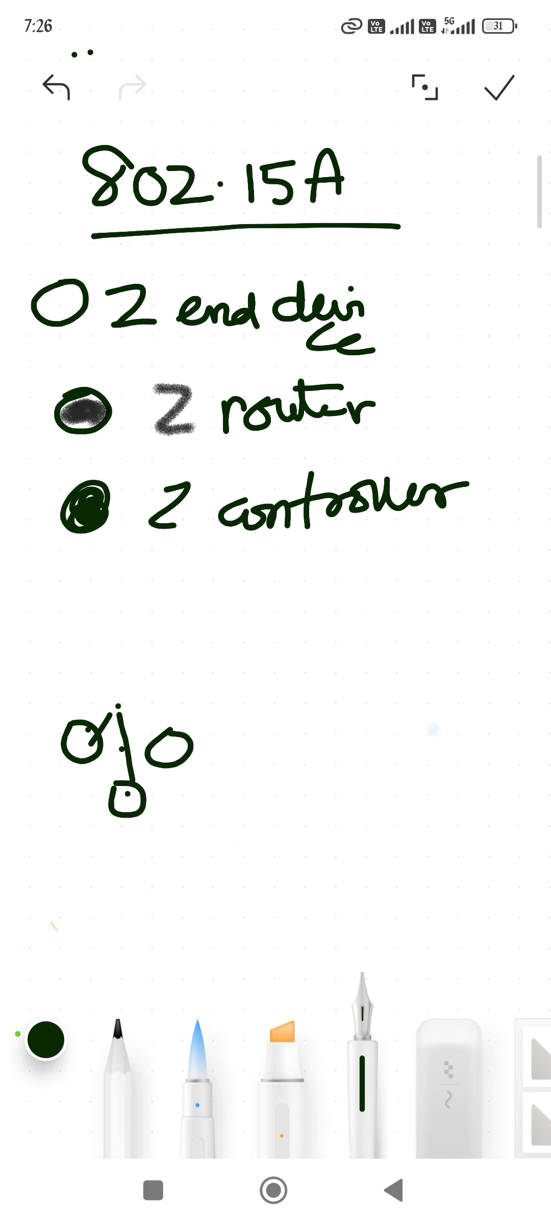
{"action": "left_click_drag", "start_coordinate": [121, 708], "coordinate": [183, 774]}
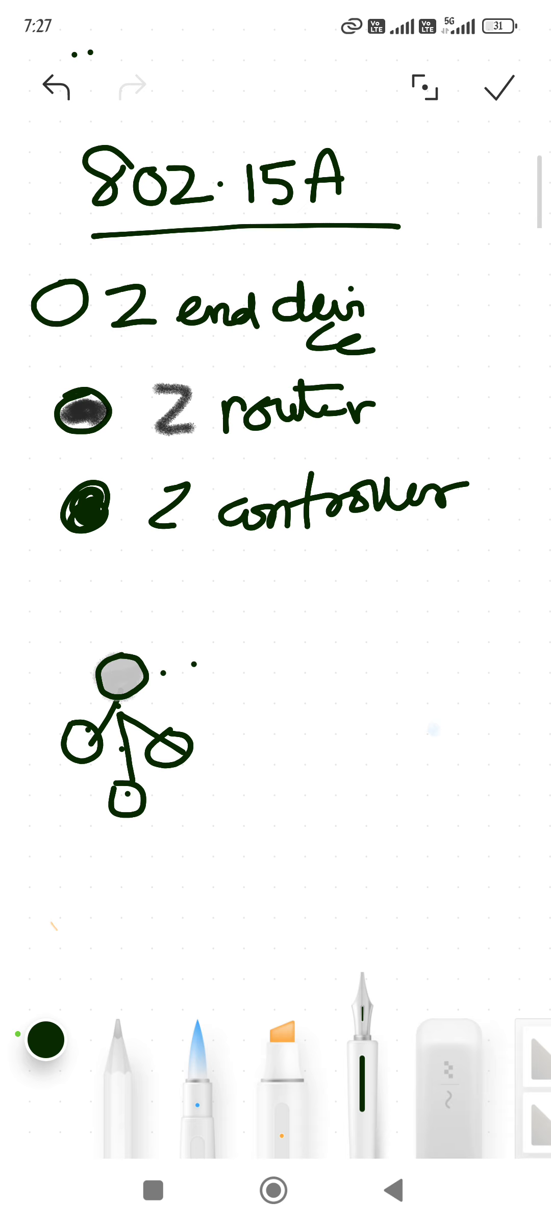
Step: Link the right-hand topology nodes with black pen lines, keeping the pen black
{"action": "left_click_drag", "start_coordinate": [231, 672], "coordinate": [300, 641]}
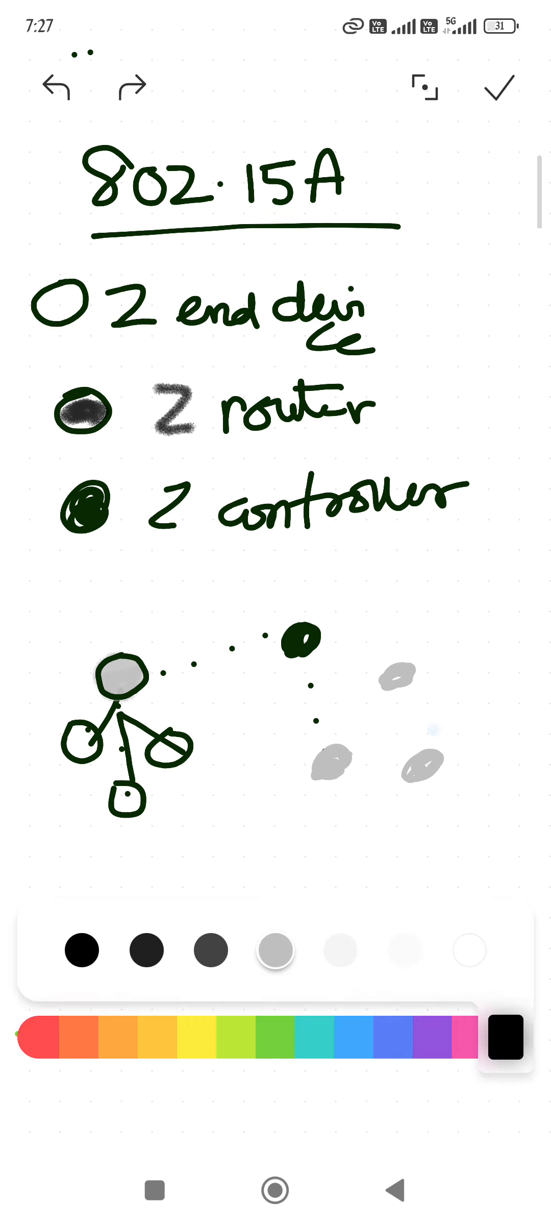
{"action": "left_click", "coordinate": [467, 1036]}
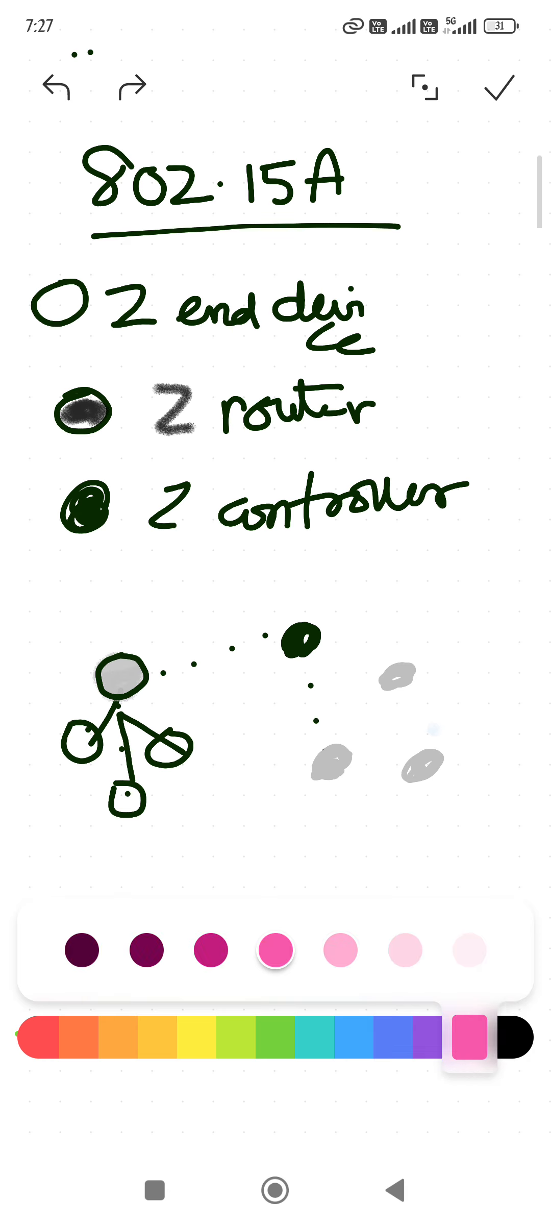
{"action": "left_click", "coordinate": [503, 1056]}
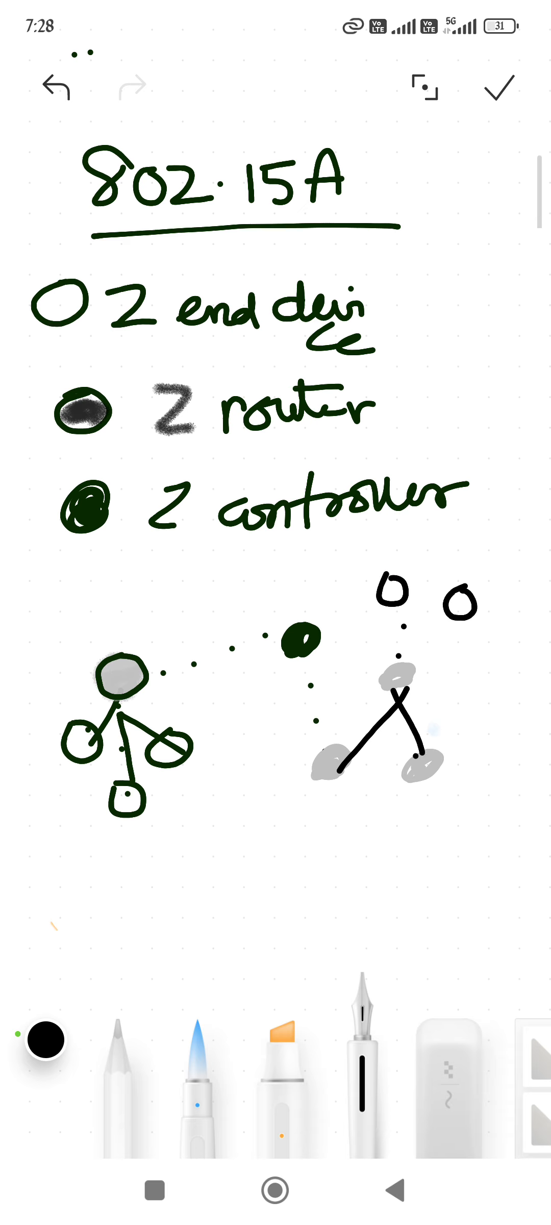
Step: Handwrite the label 'Personal area network (PAN)' below the left diagram
{"action": "left_click_drag", "start_coordinate": [111, 864], "coordinate": [111, 906]}
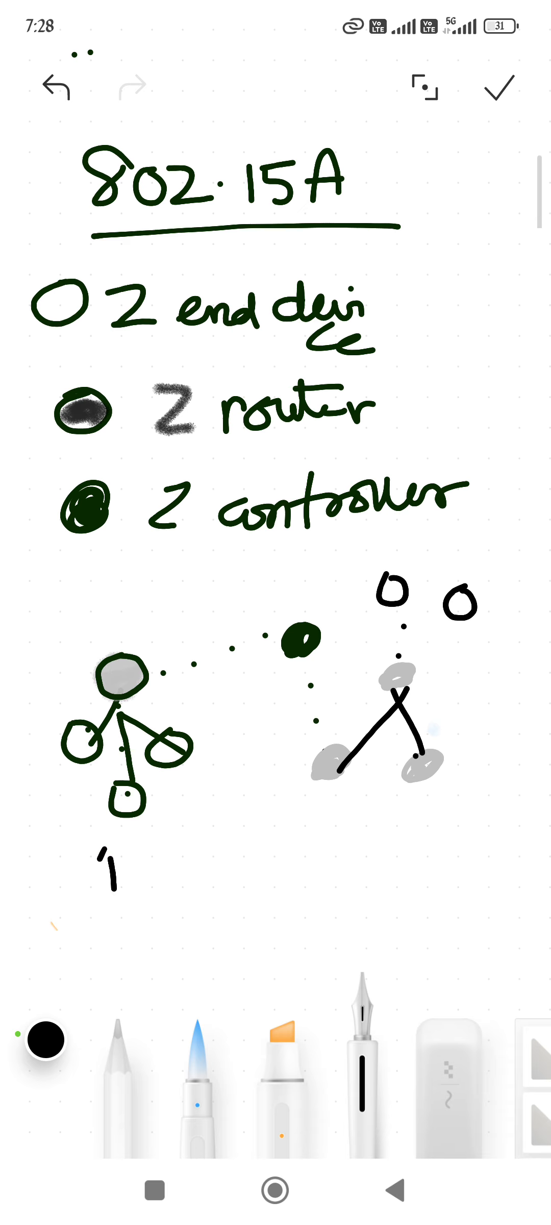
{"action": "type", "text": "Personal"}
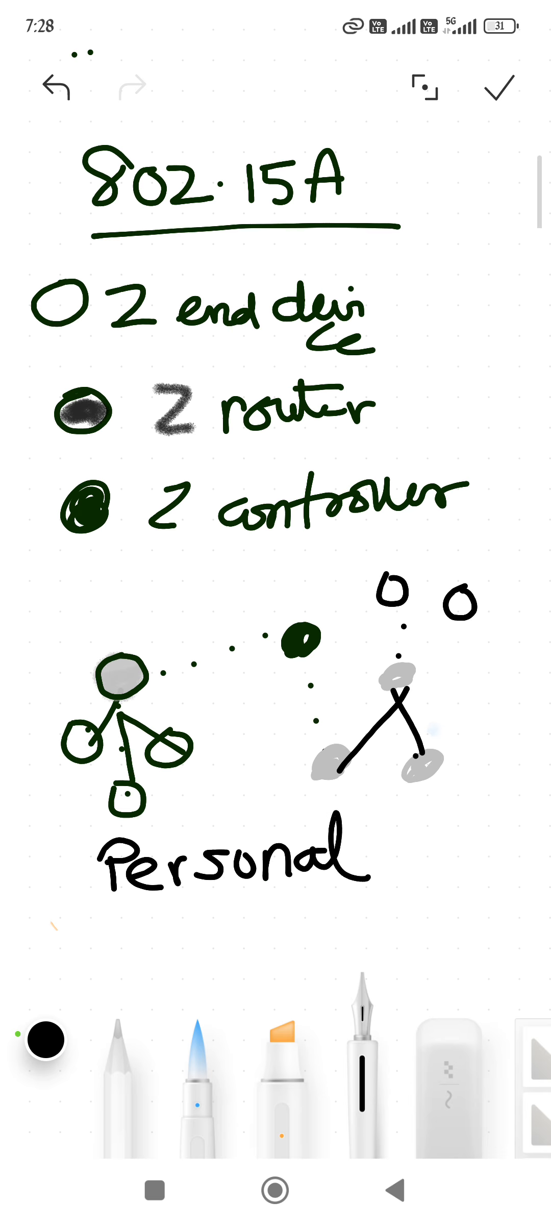
{"action": "left_click_drag", "start_coordinate": [101, 930], "coordinate": [234, 930]}
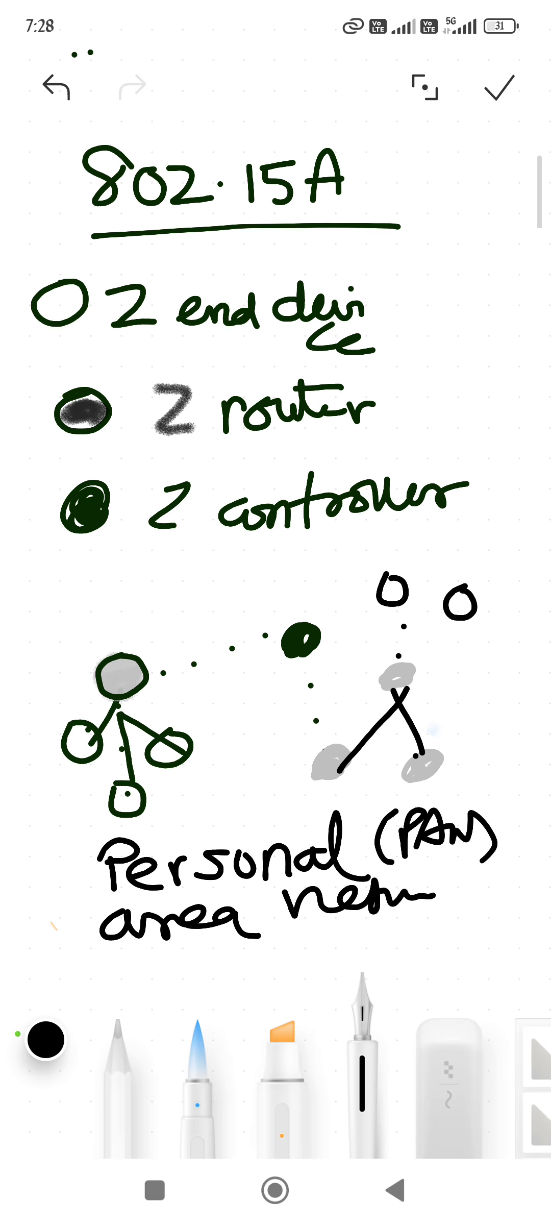
Step: Save the Zigbee doodle into the note and scroll down to IEEE 1888 (Green Sensors)
{"action": "left_click", "coordinate": [498, 87]}
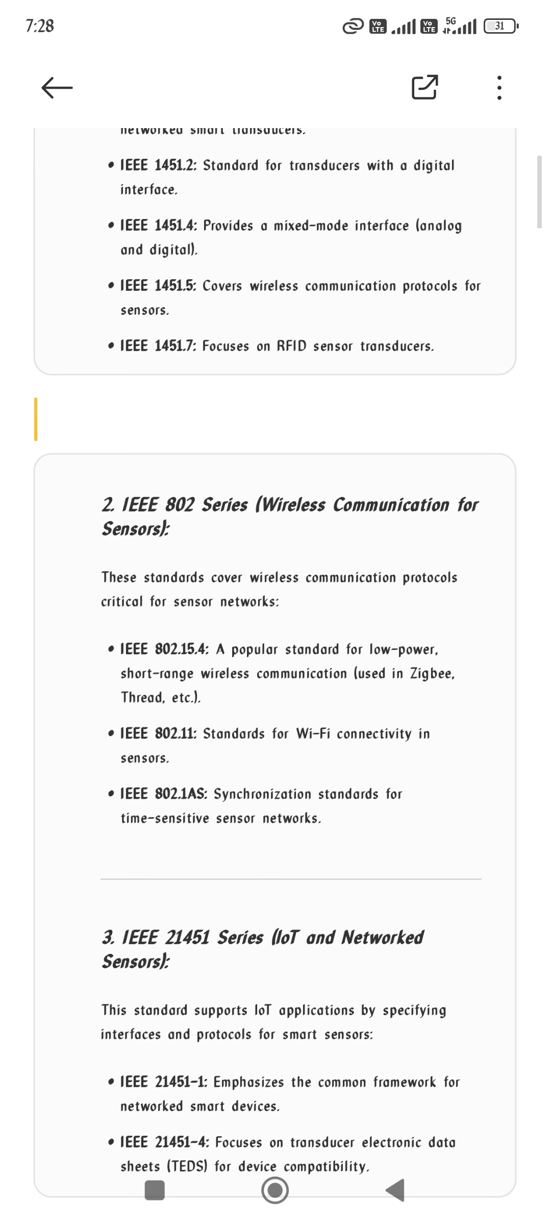
{"action": "scroll", "scroll_direction": "down", "scroll_amount": 3}
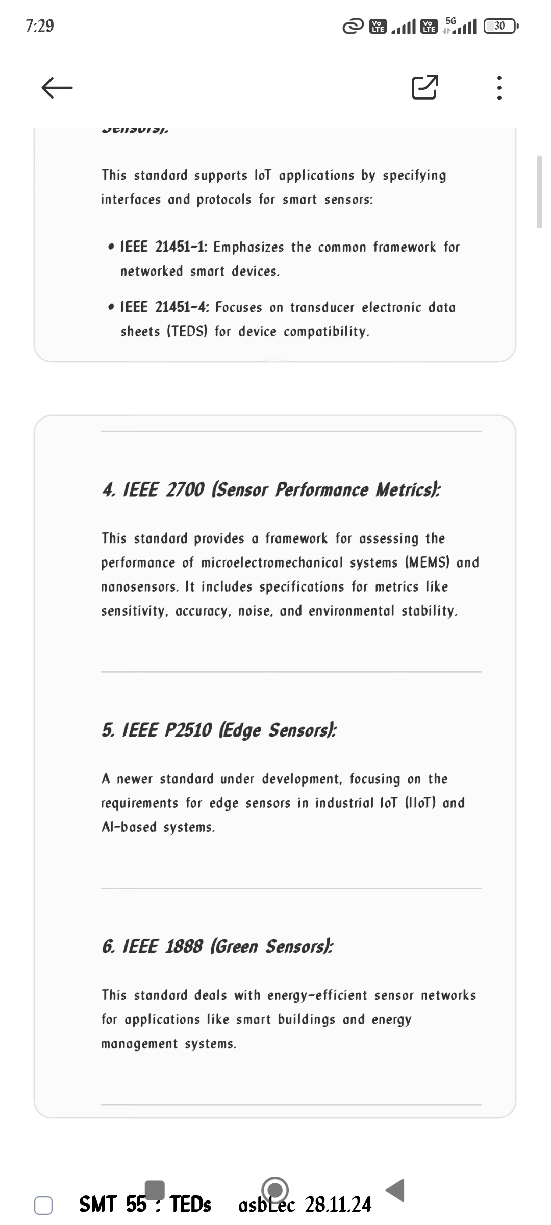
Step: Scroll through SMT 55 TEDS definition, key features and accelerometer example to 55.3 Advantages of TEDS
{"action": "scroll", "scroll_direction": "down", "scroll_amount": 3}
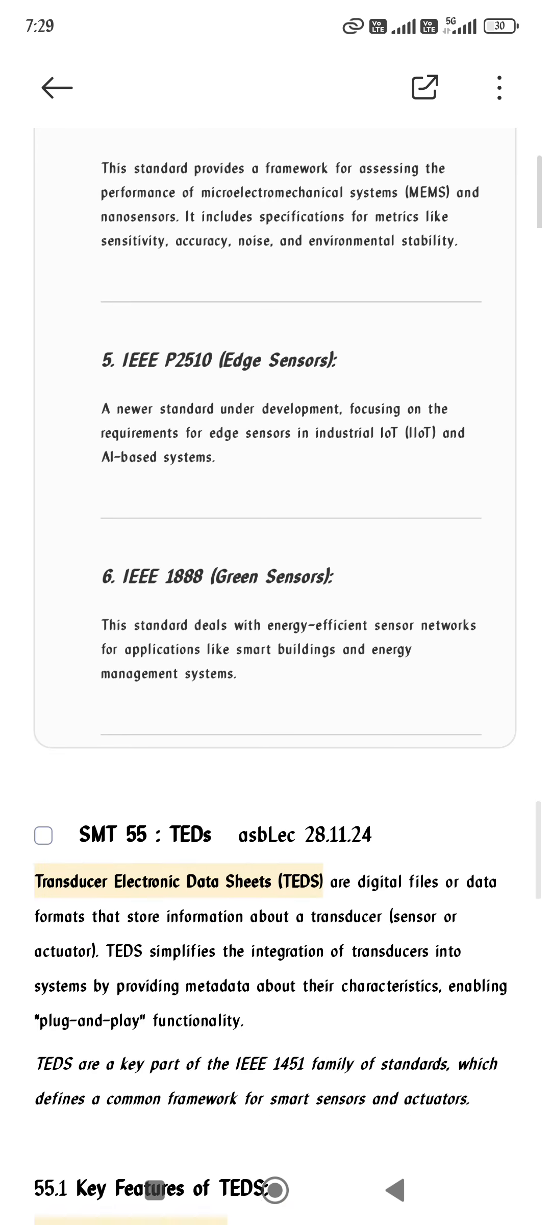
{"action": "scroll", "scroll_direction": "down", "scroll_amount": 3}
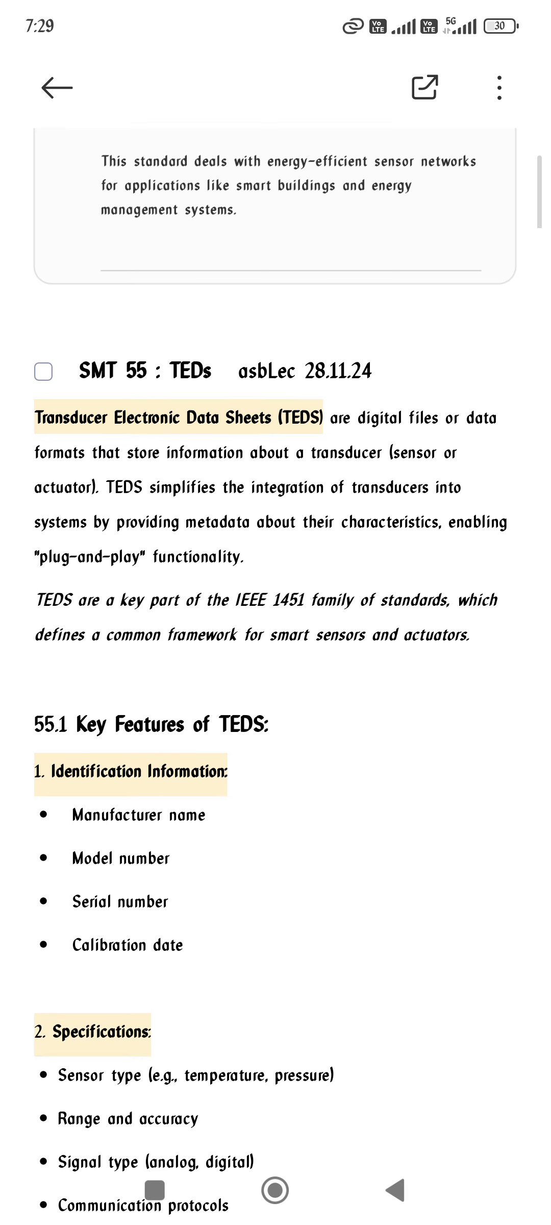
{"action": "scroll", "scroll_direction": "down", "scroll_amount": 3}
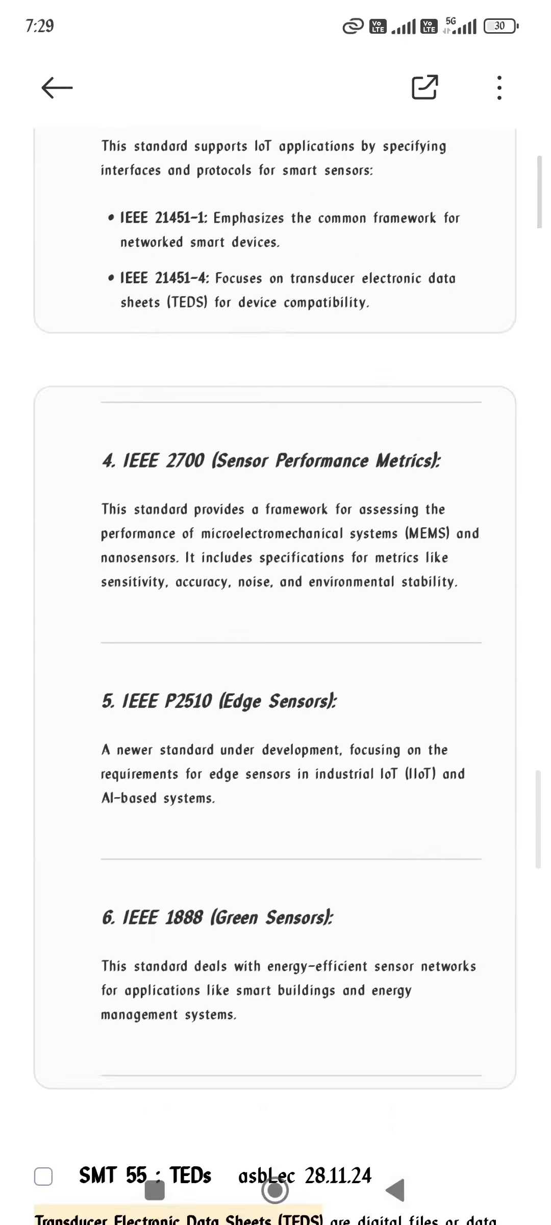
{"action": "scroll", "scroll_direction": "down", "scroll_amount": 3}
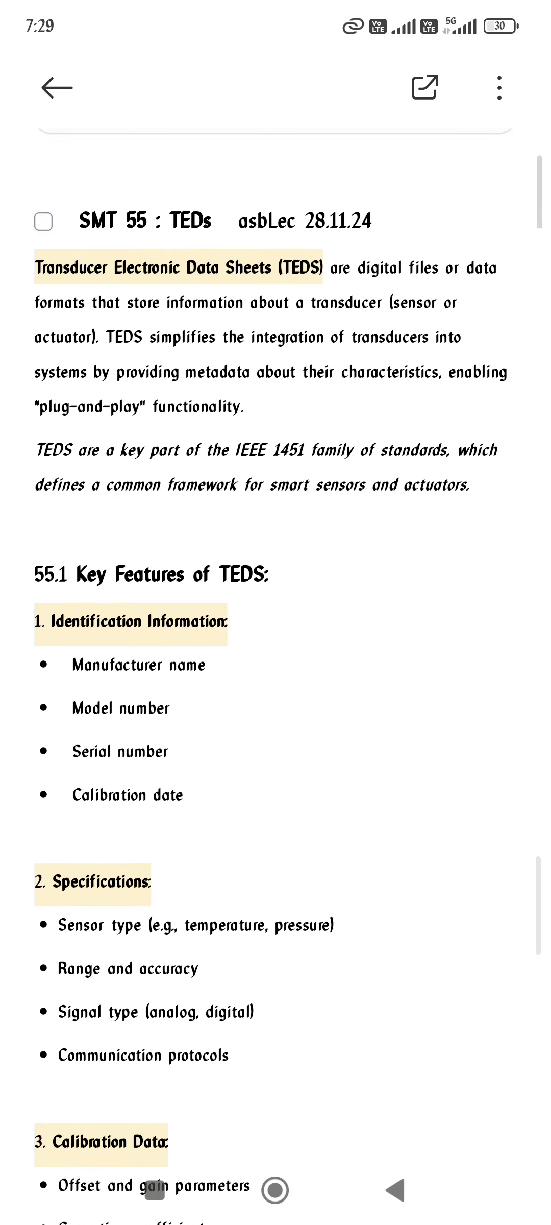
{"action": "scroll", "scroll_direction": "down", "scroll_amount": 3}
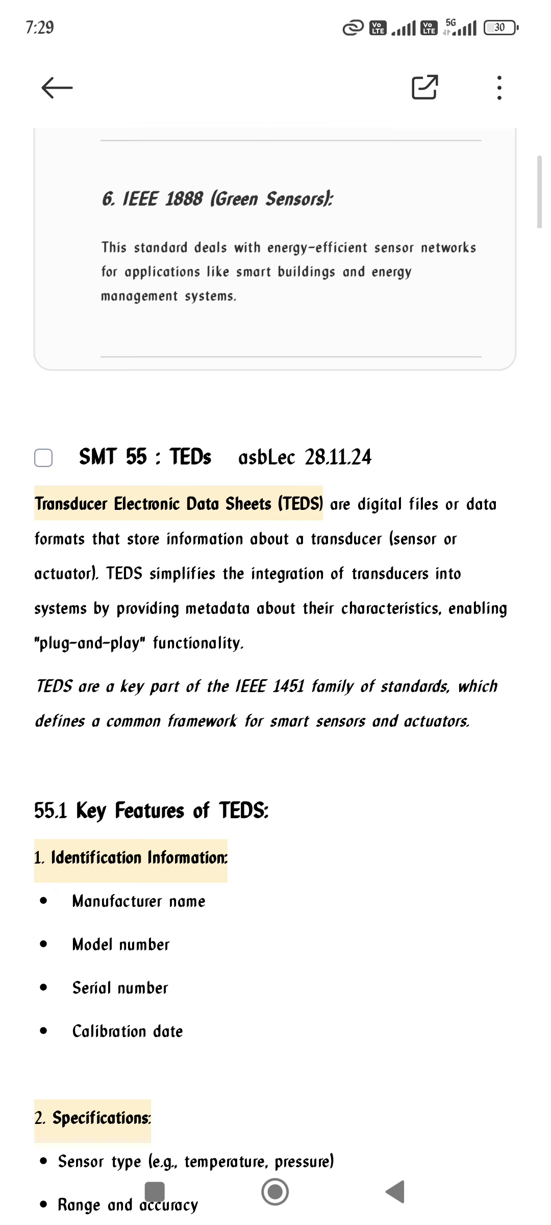
{"action": "scroll", "scroll_direction": "down", "scroll_amount": 3}
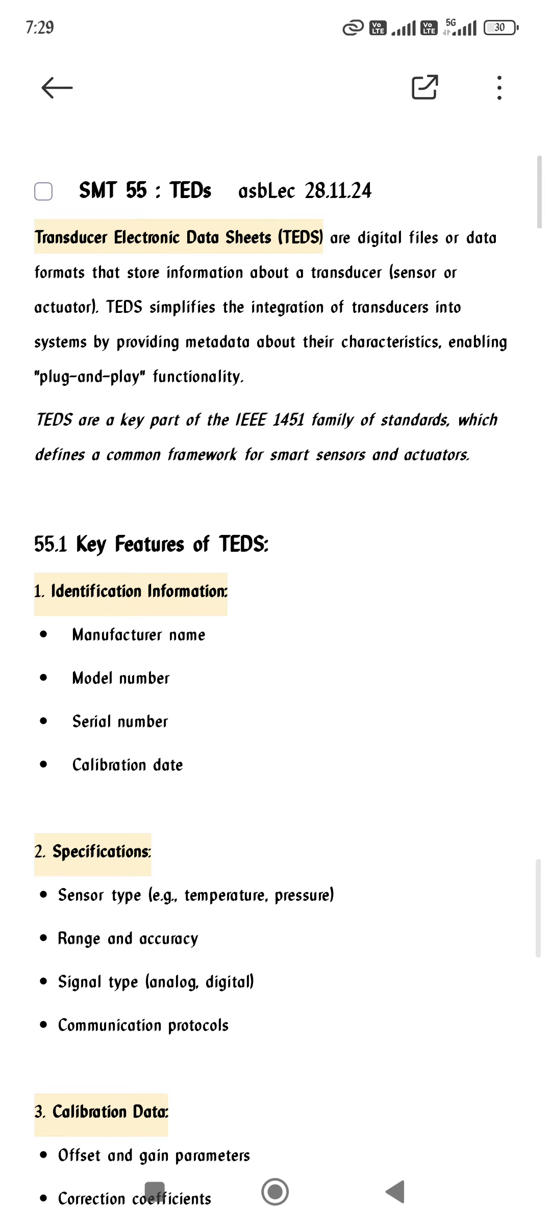
{"action": "scroll", "scroll_direction": "down", "scroll_amount": 3}
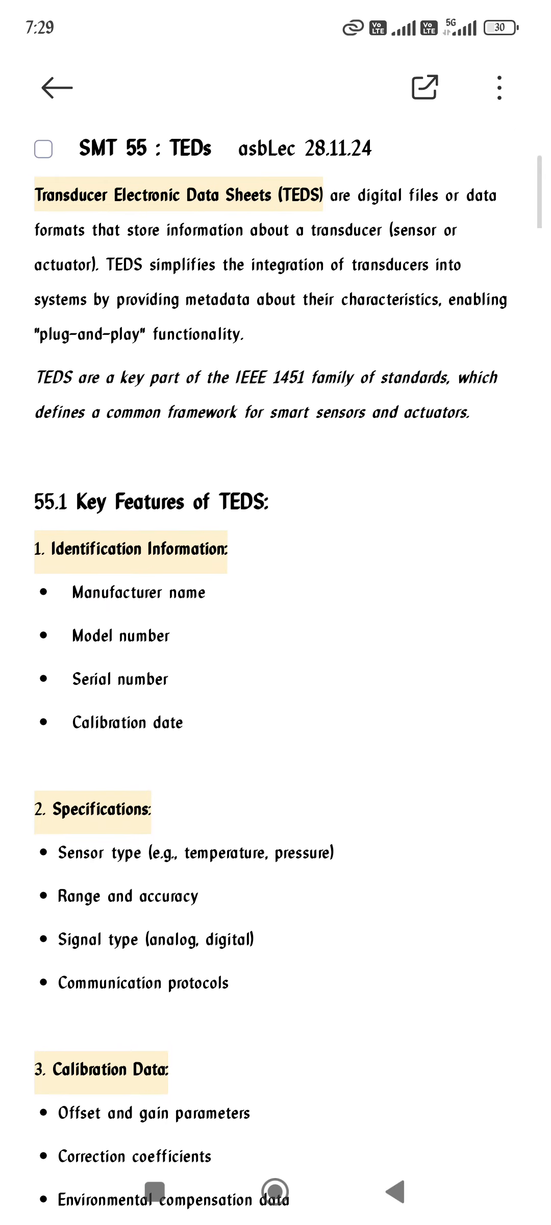
{"action": "scroll", "scroll_direction": "down", "scroll_amount": 3}
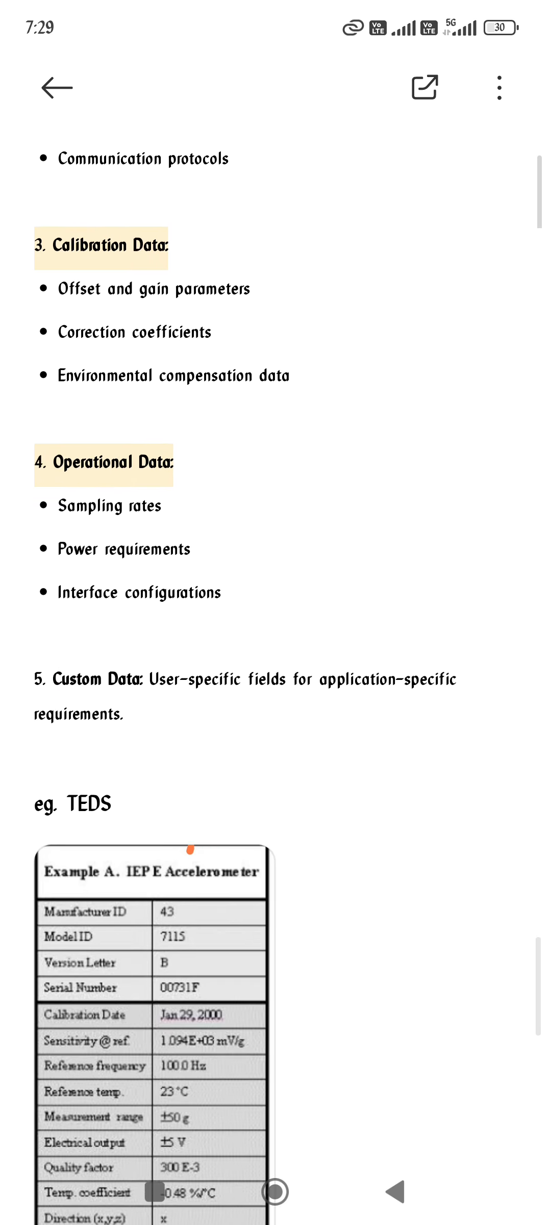
{"action": "scroll", "scroll_direction": "down", "scroll_amount": 3}
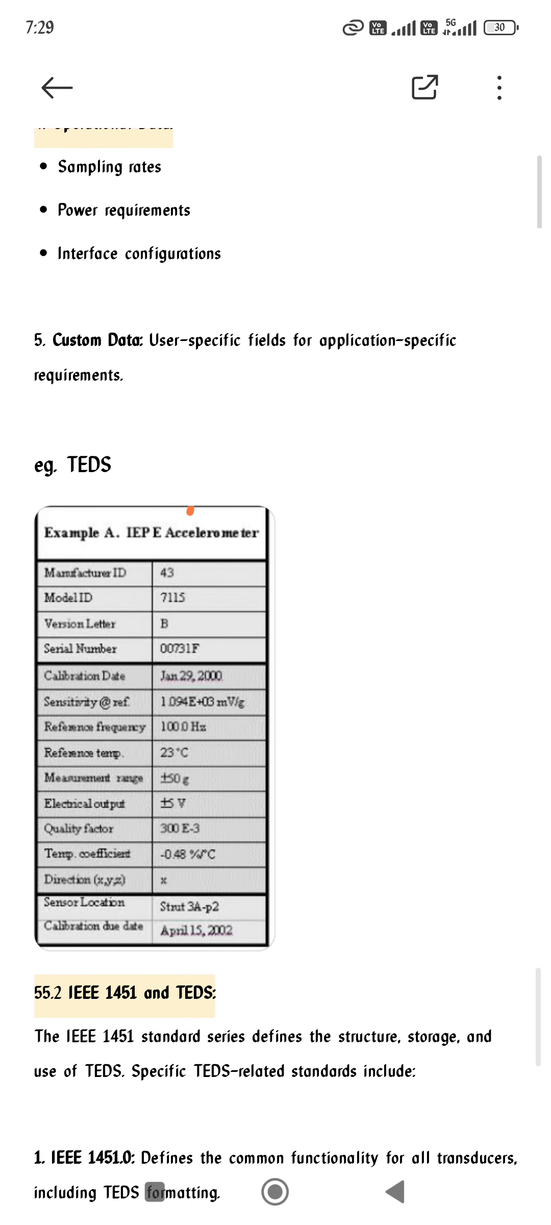
{"action": "scroll", "scroll_direction": "down", "scroll_amount": 3}
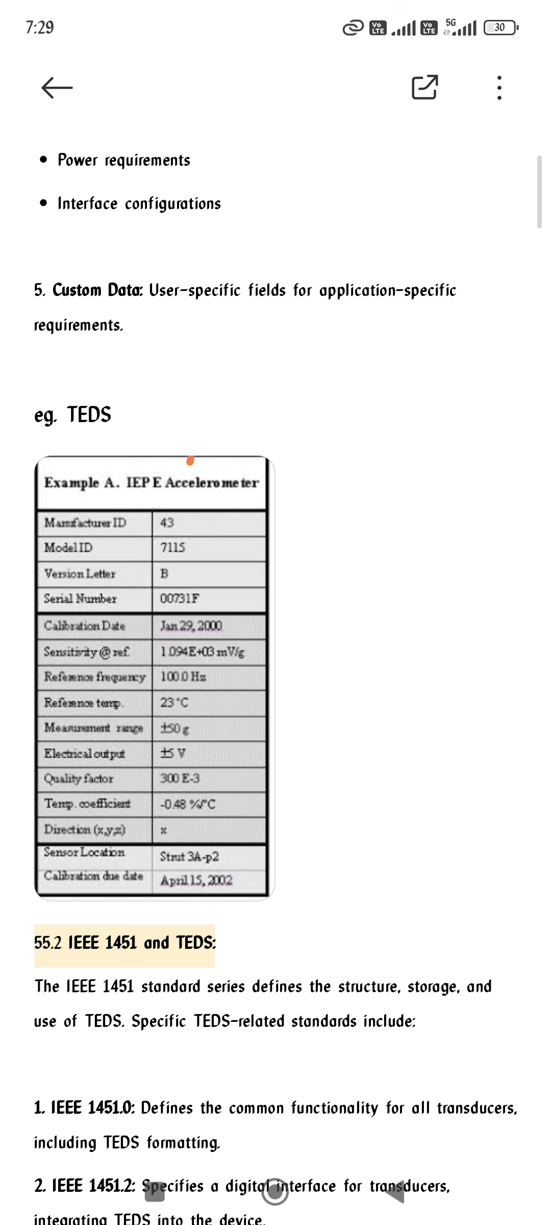
{"action": "scroll", "scroll_direction": "down", "scroll_amount": 3}
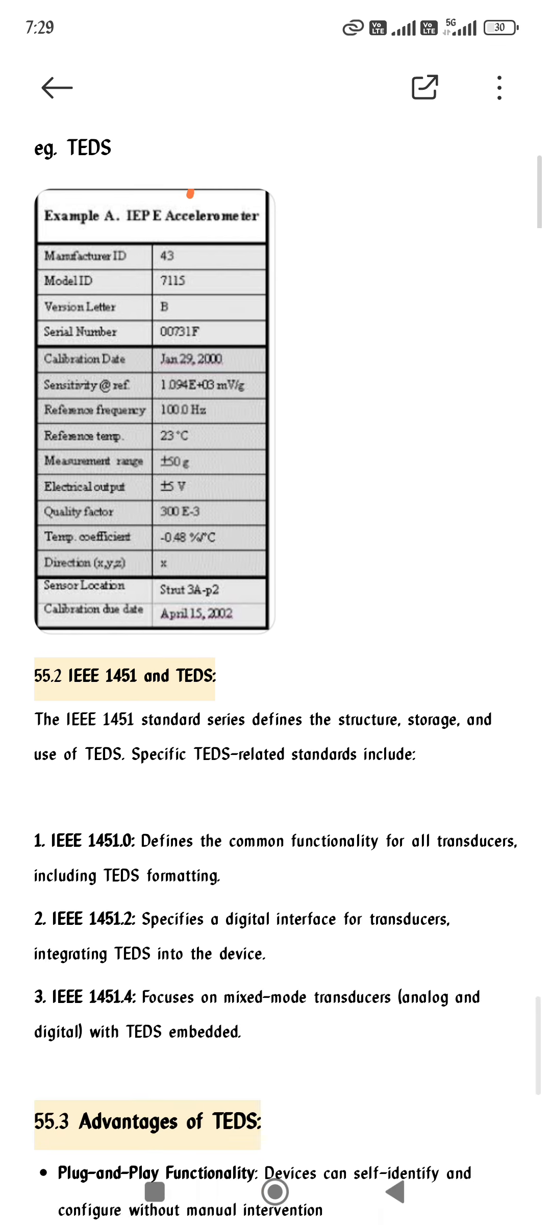
{"action": "scroll", "scroll_direction": "down", "scroll_amount": 3}
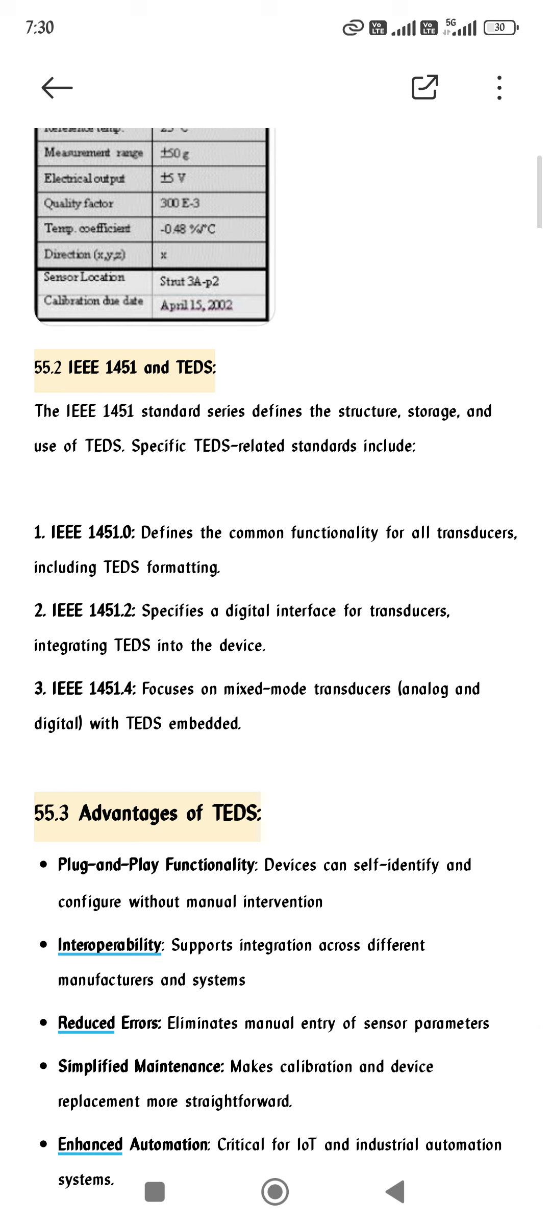
Step: Scroll down to the 55.4 How TEDS Are Stored and Applications of TEDS sections
{"action": "scroll", "scroll_direction": "down", "scroll_amount": 3}
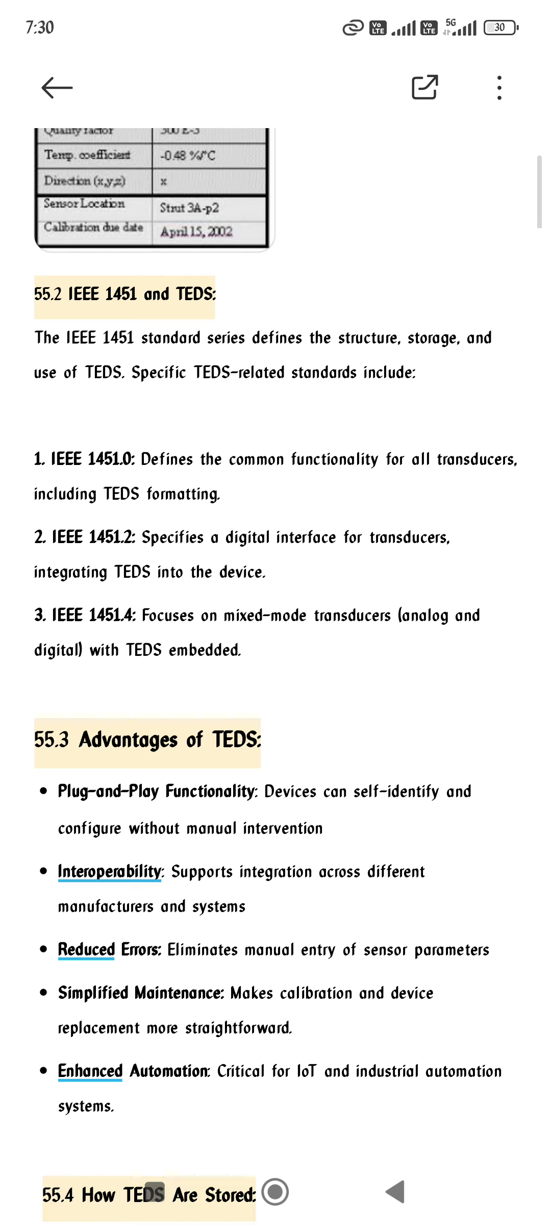
{"action": "scroll", "scroll_direction": "down", "scroll_amount": 3}
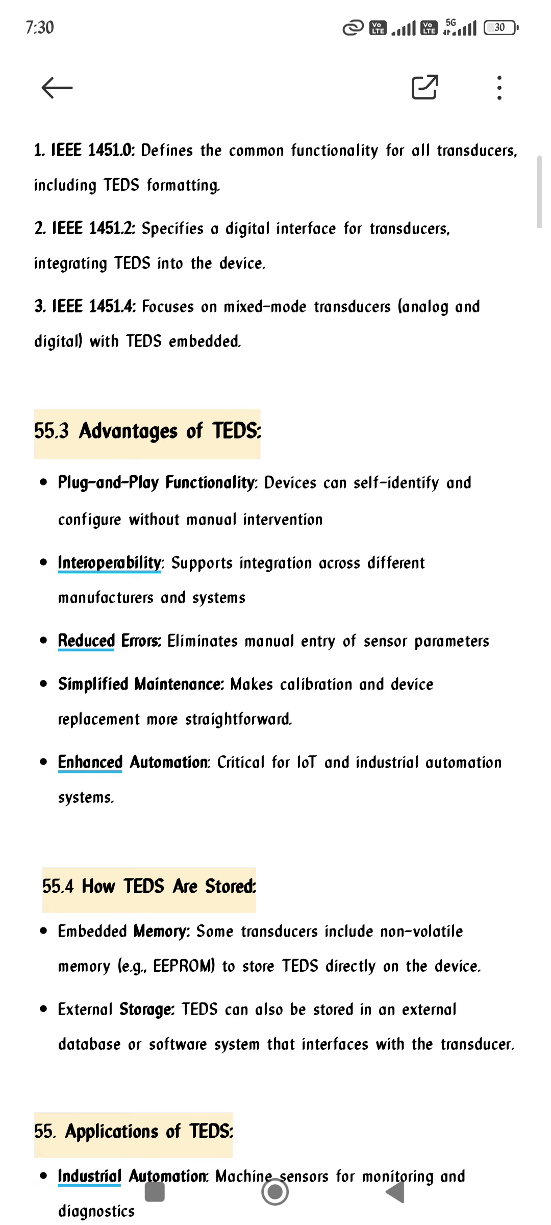
{"action": "scroll", "scroll_direction": "down", "scroll_amount": 3}
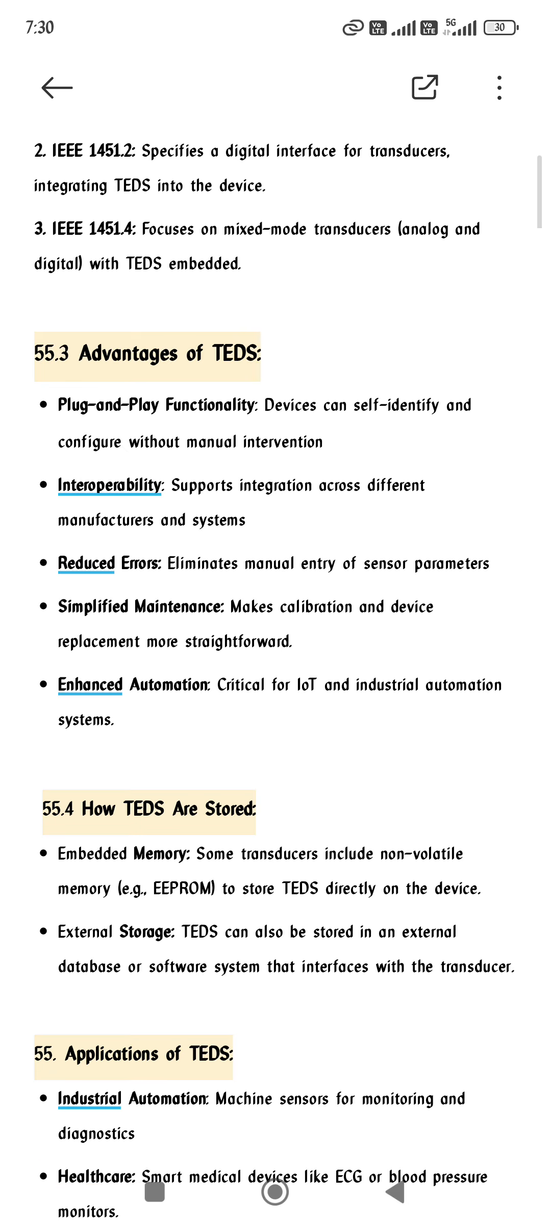
{"action": "scroll", "scroll_direction": "down", "scroll_amount": 3}
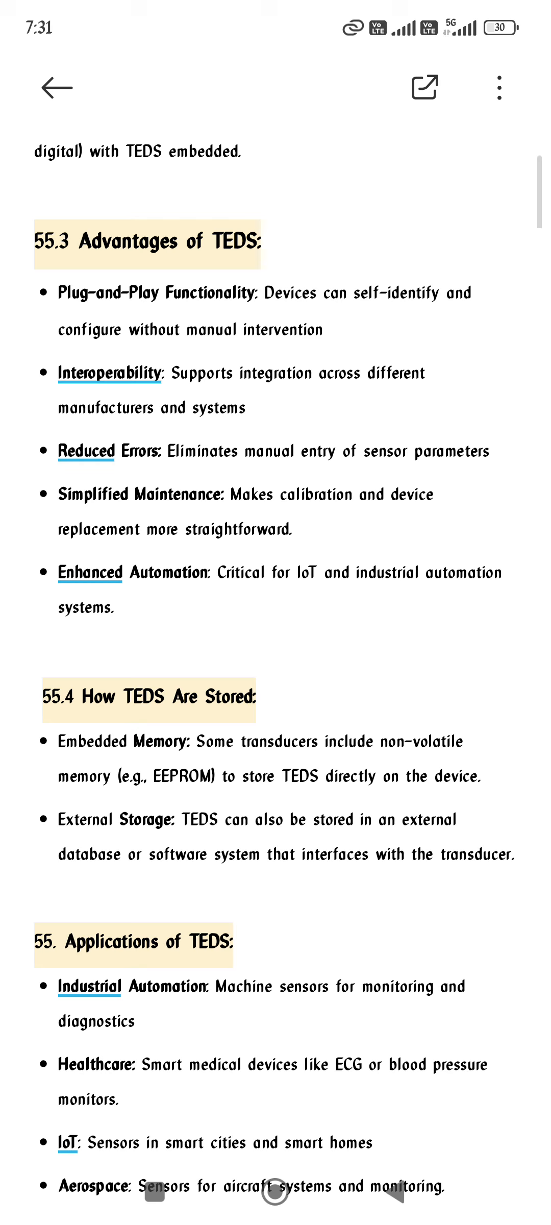
Step: Place the text cursor at the word EEPROM in the Embedded Memory bullet to begin editing
{"action": "scroll", "scroll_direction": "down", "scroll_amount": 3}
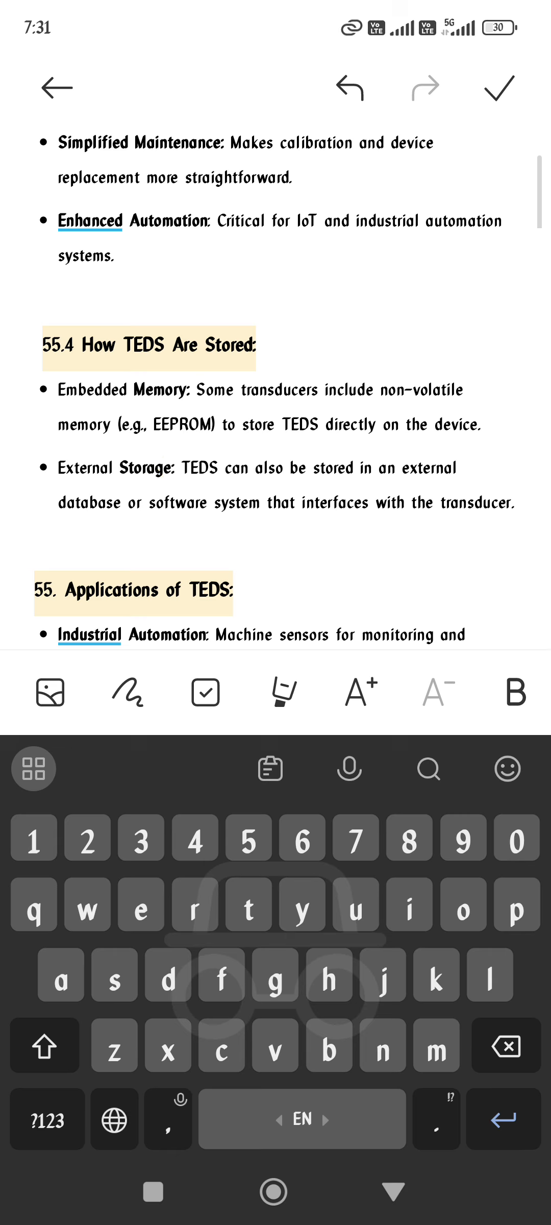
{"action": "left_click", "coordinate": [171, 445]}
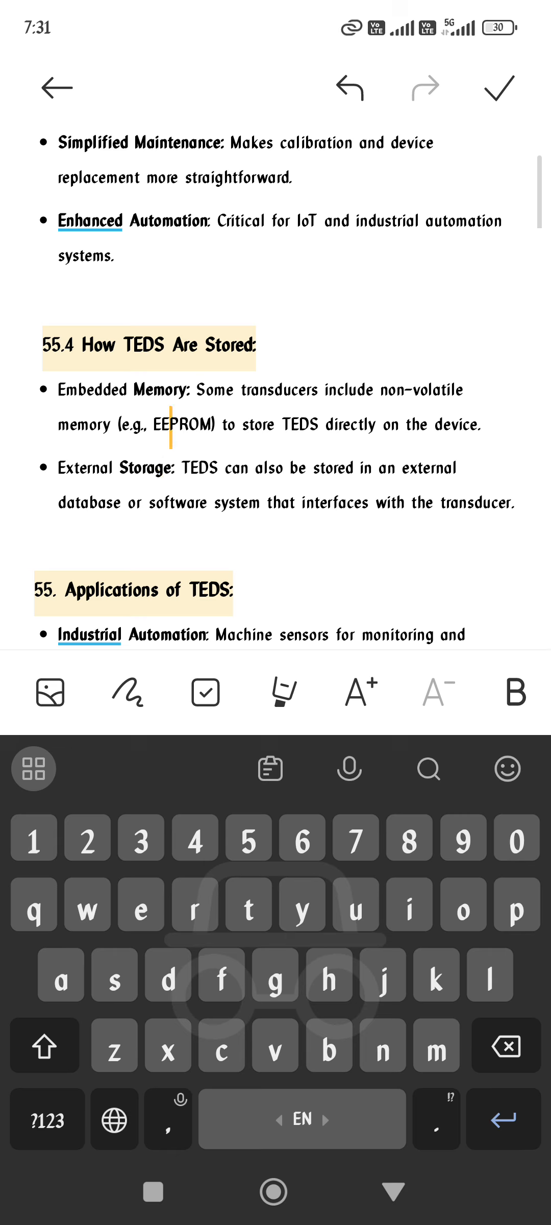